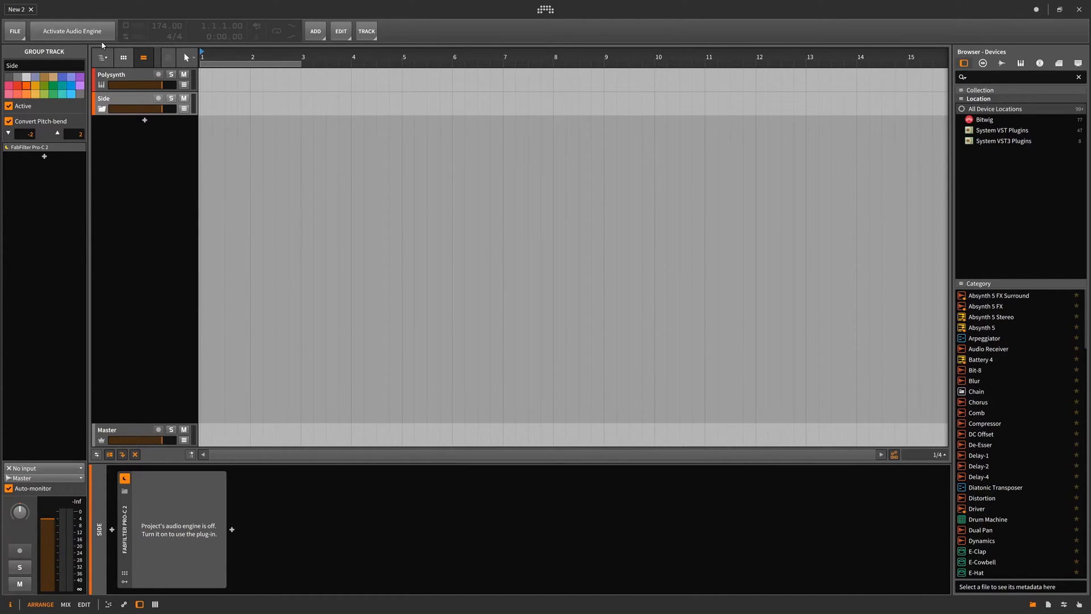
{"action": "mouse_move", "coordinate": [145, 581]}
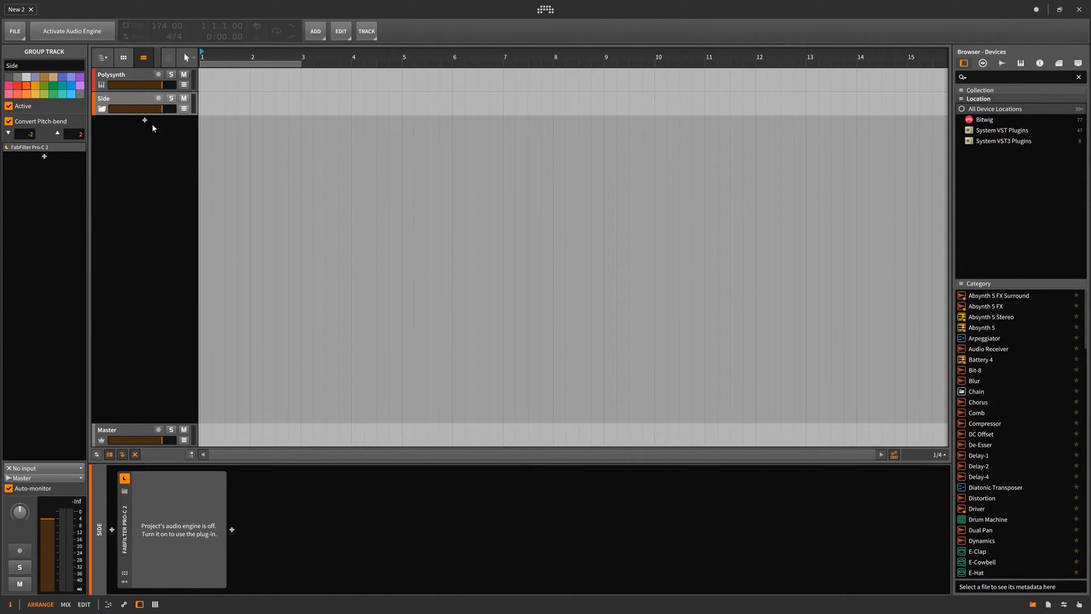
{"action": "mouse_move", "coordinate": [140, 103]}
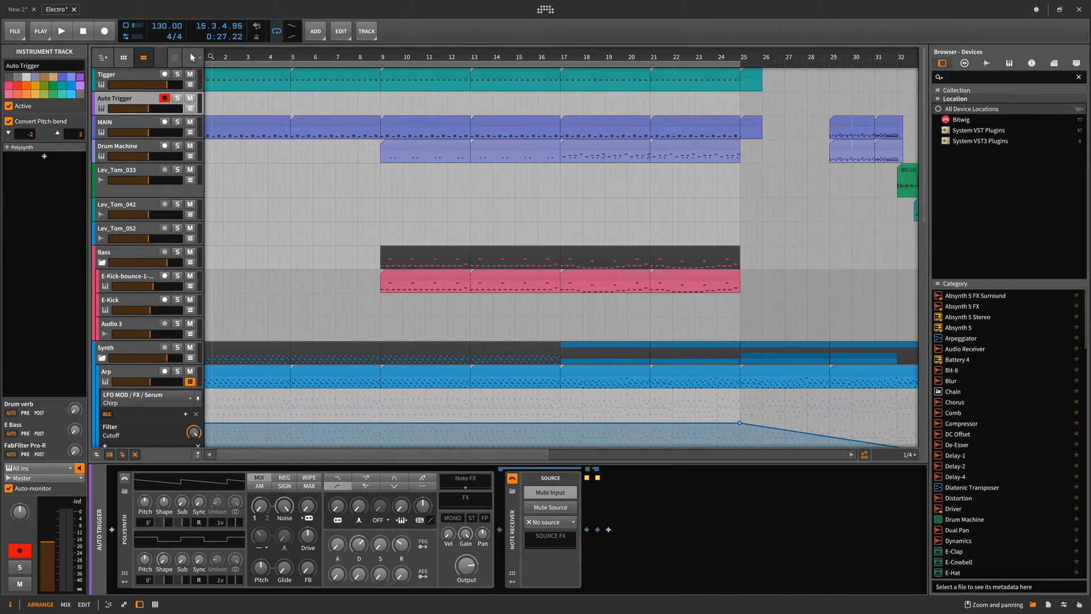
Solo MAIN, play the drums, and inspect the Drum Machine and MAIN device chains.
{"action": "left_click", "coordinate": [118, 123]}
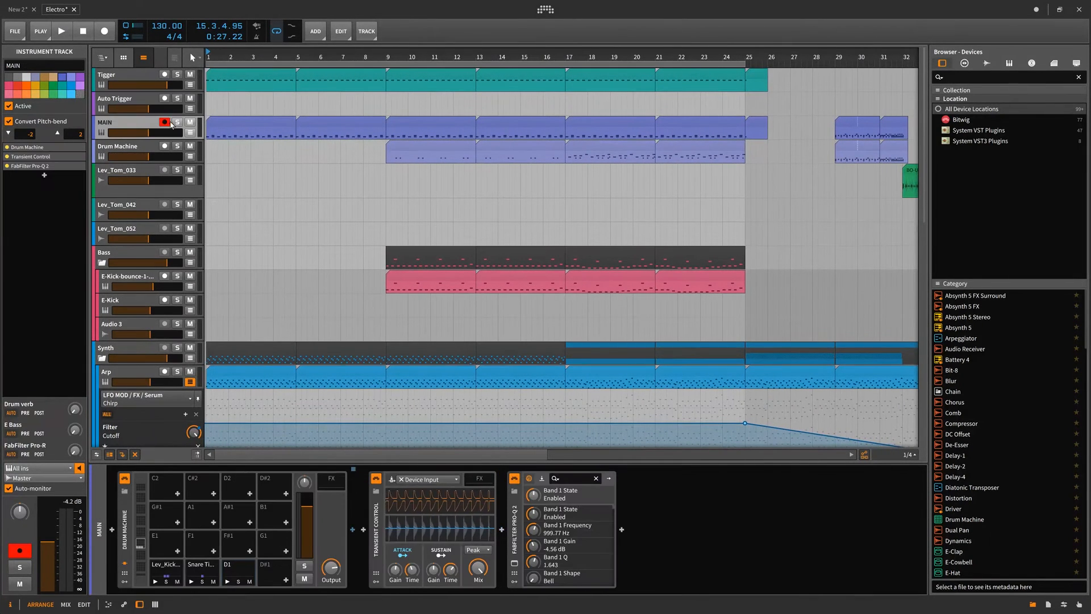
{"action": "left_click", "coordinate": [61, 31]}
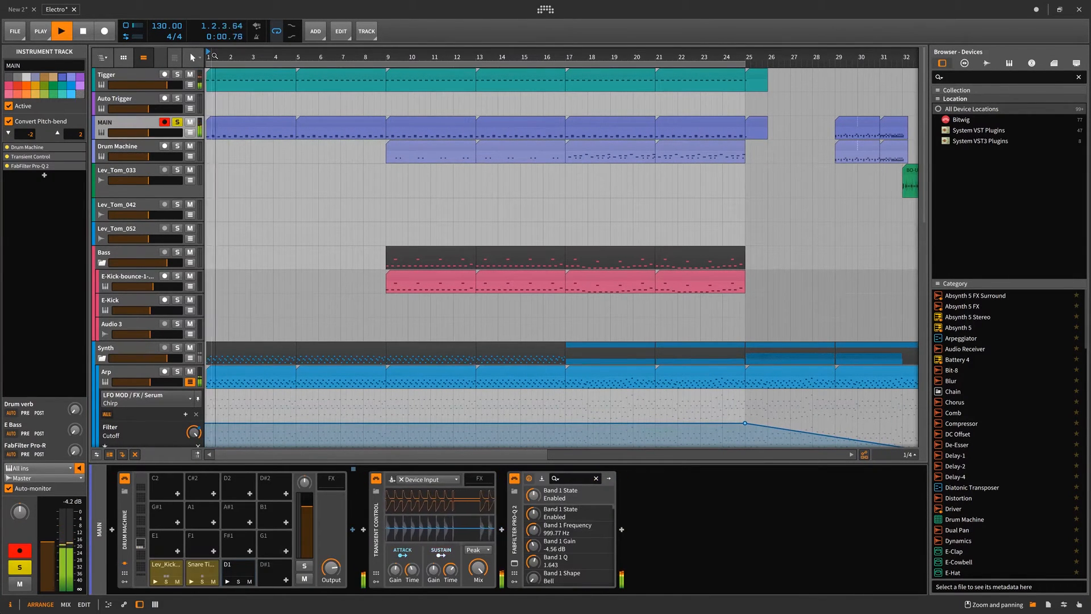
{"action": "left_click", "coordinate": [61, 31]}
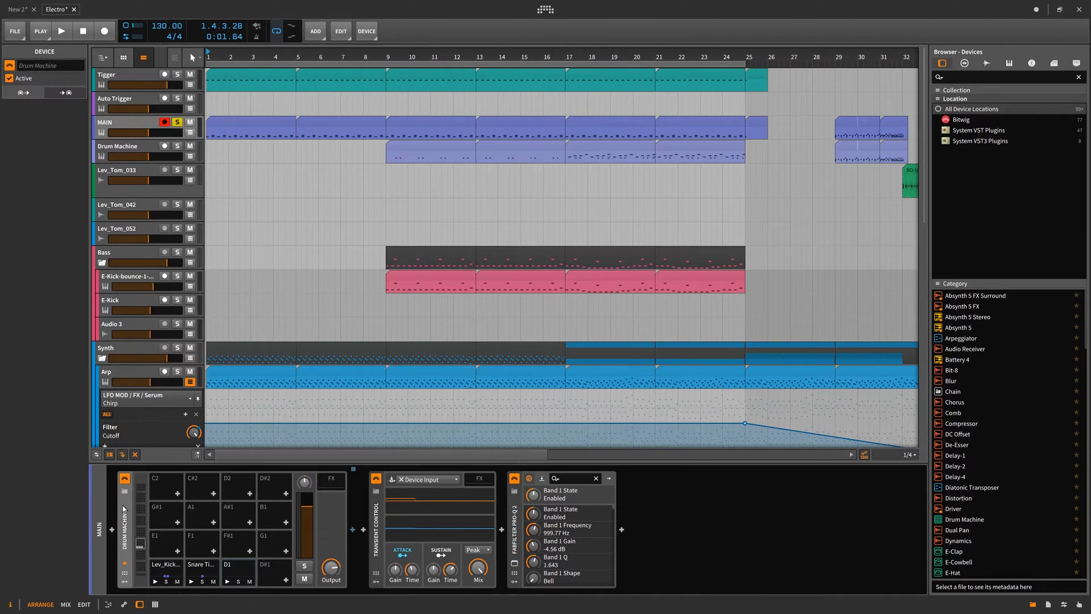
{"action": "mouse_move", "coordinate": [283, 242]}
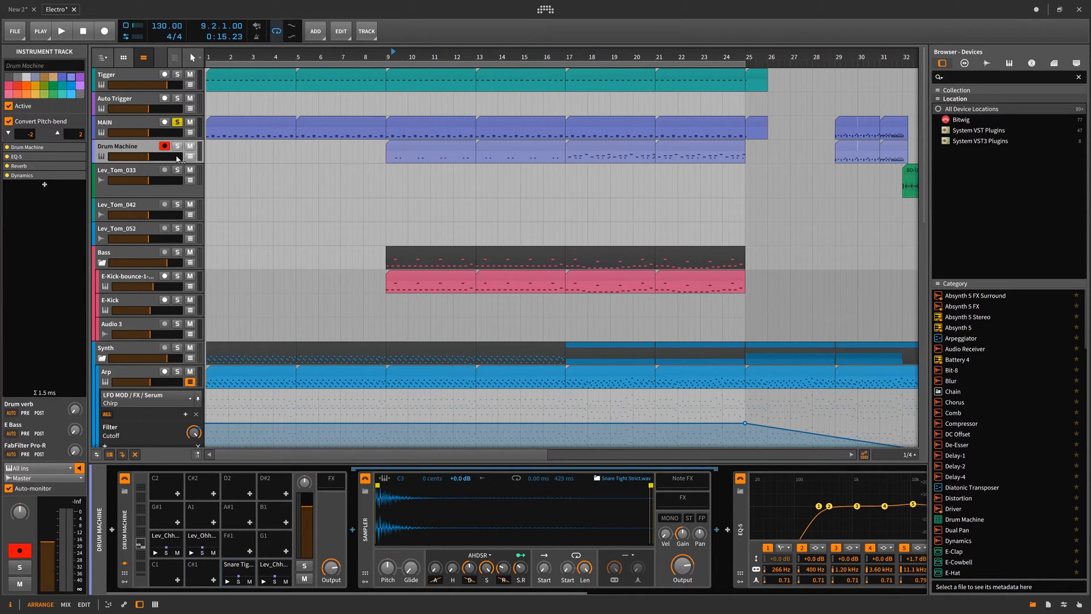
{"action": "left_click", "coordinate": [61, 31]}
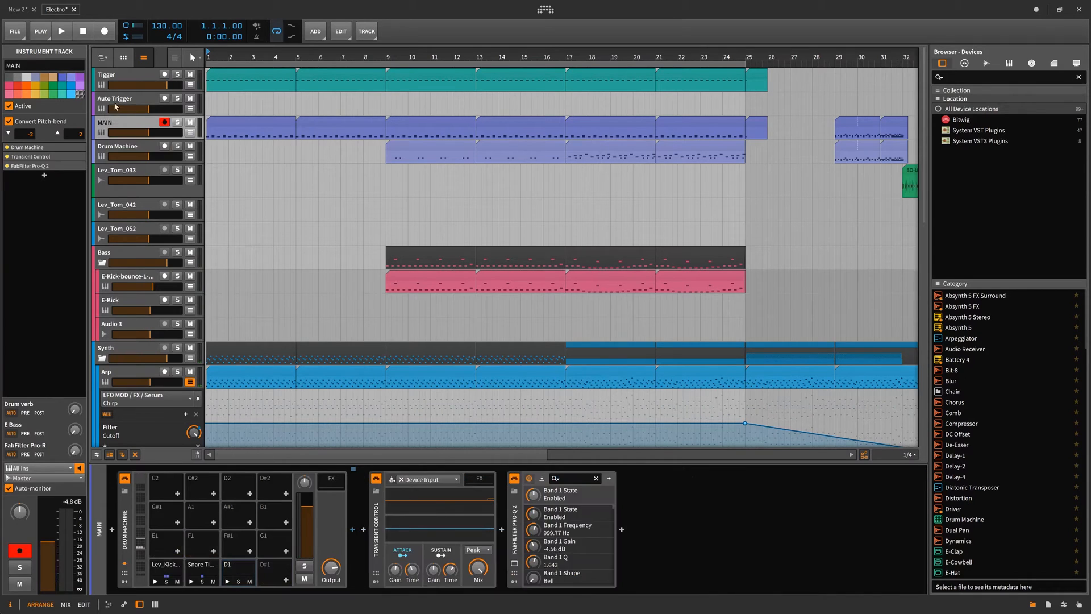
Play and stop Tigger's compressor chain, then show Auto Trigger's Polysynth-Compressor-Peak Limiter chain.
{"action": "left_click", "coordinate": [115, 99]}
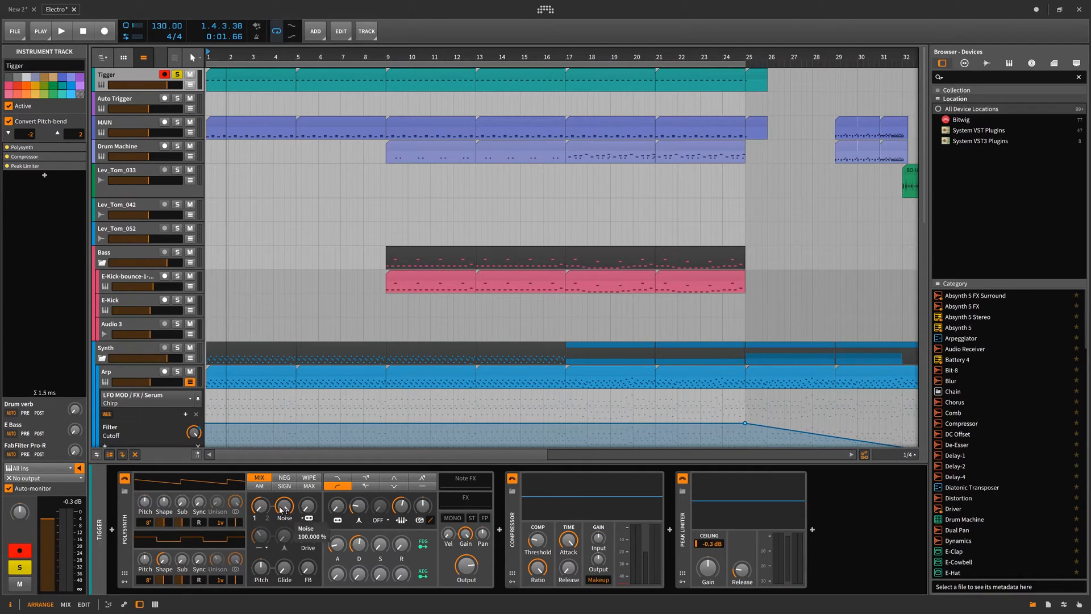
{"action": "mouse_move", "coordinate": [154, 489]}
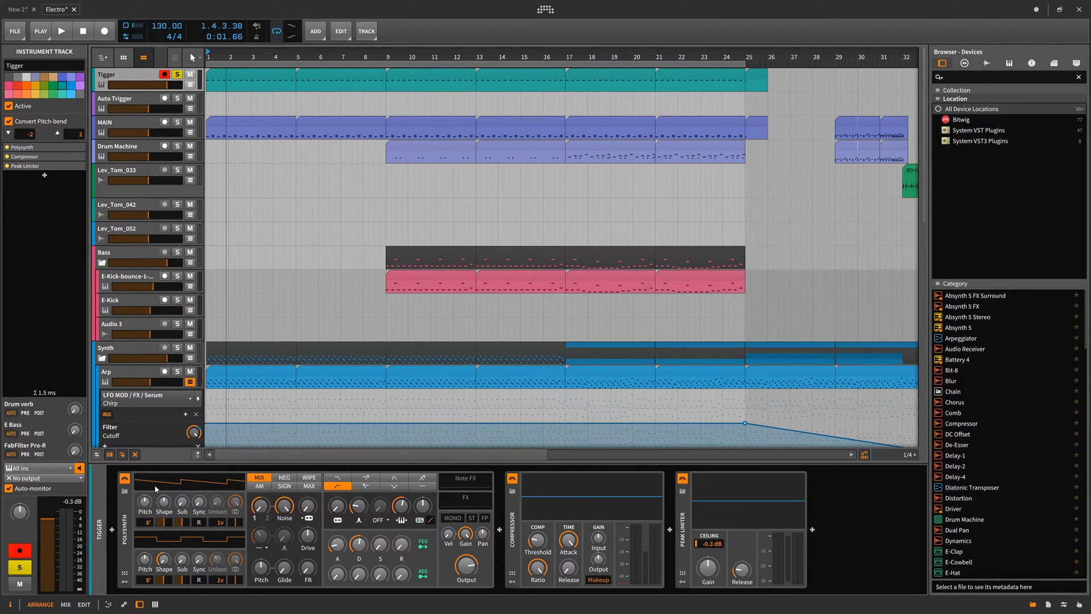
{"action": "mouse_move", "coordinate": [451, 528]}
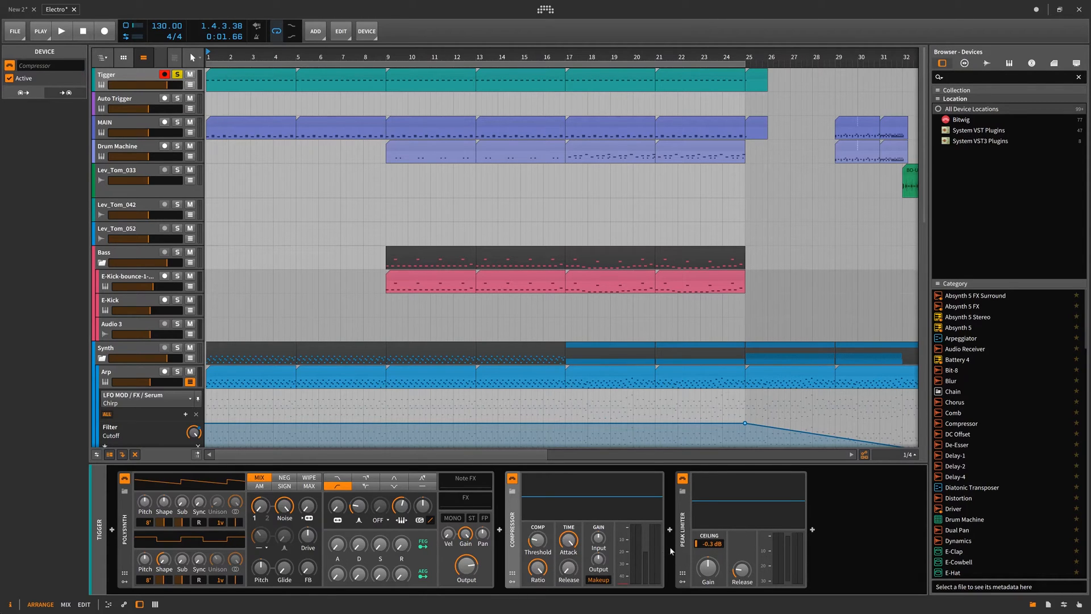
{"action": "mouse_move", "coordinate": [692, 574]}
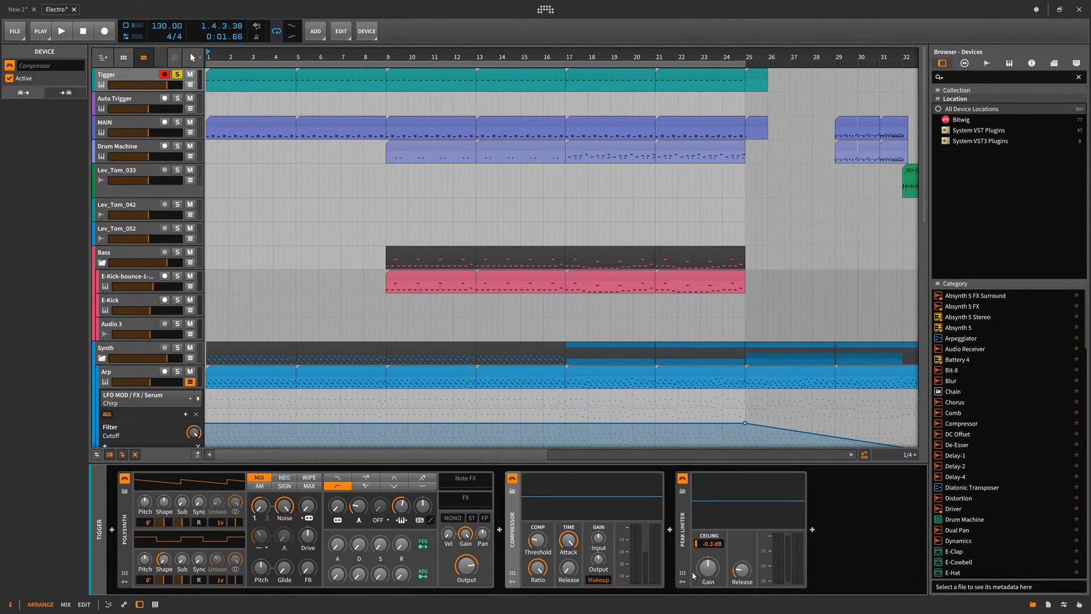
{"action": "left_click", "coordinate": [61, 31]}
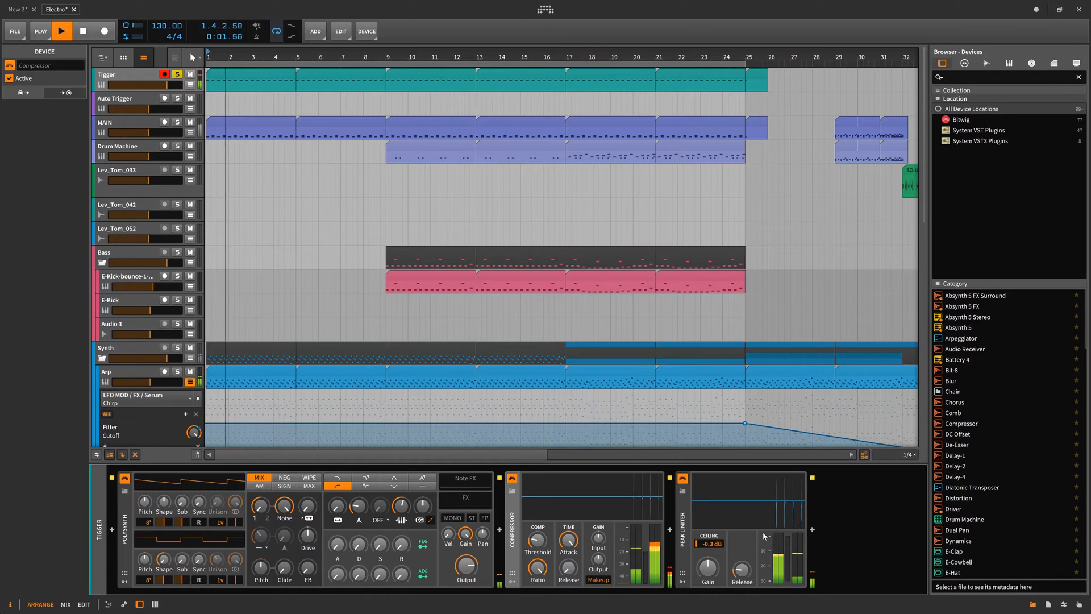
{"action": "left_click", "coordinate": [61, 30]}
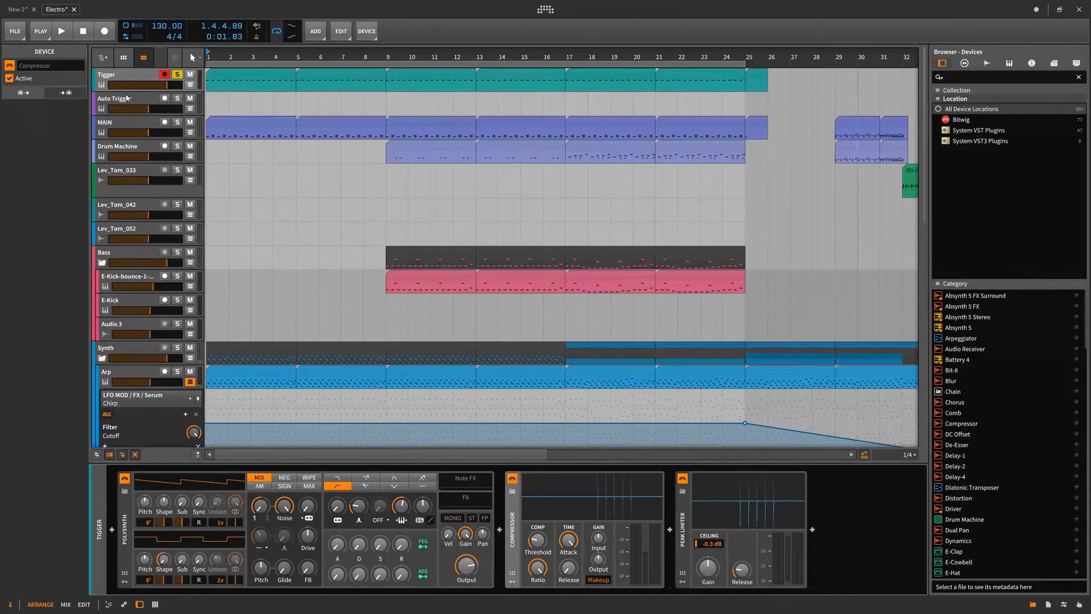
{"action": "left_click", "coordinate": [117, 98]}
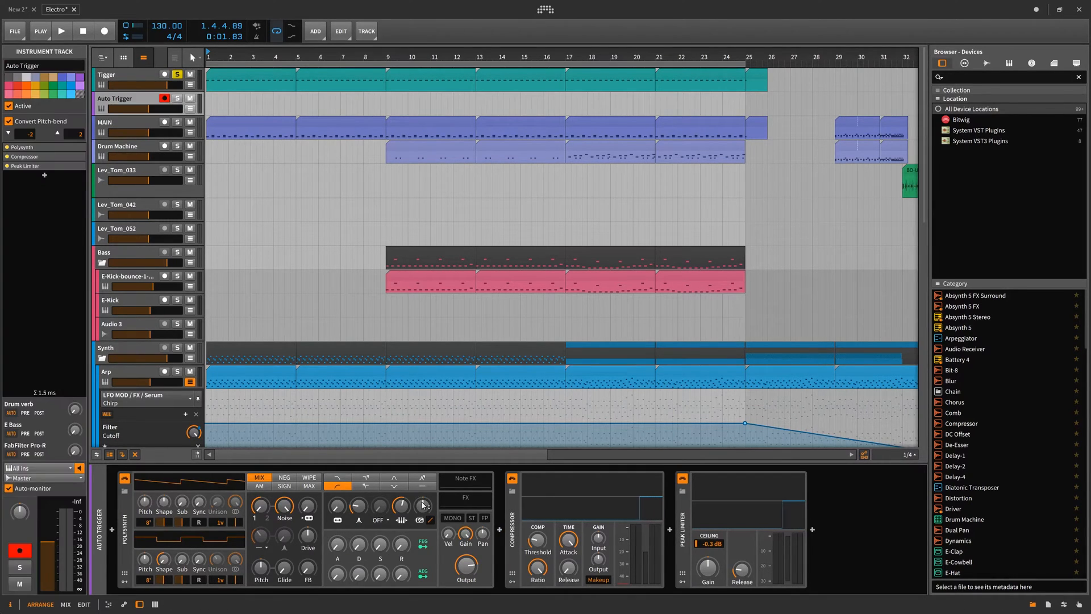
Select Auto Trigger and turn on its solo in place of Tigger's.
{"action": "left_click", "coordinate": [118, 75]}
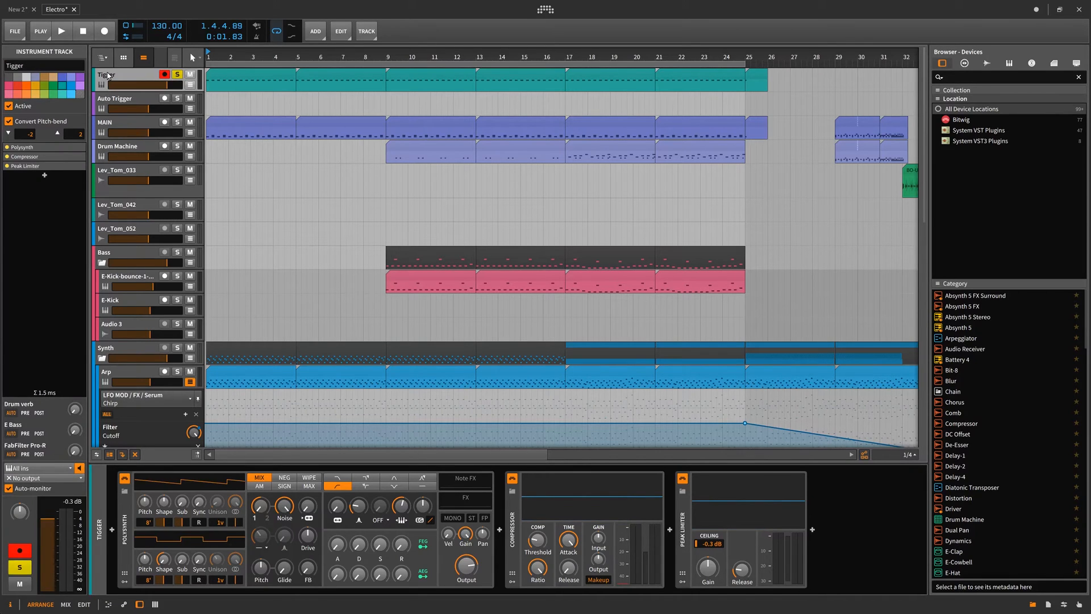
{"action": "left_click", "coordinate": [115, 98]}
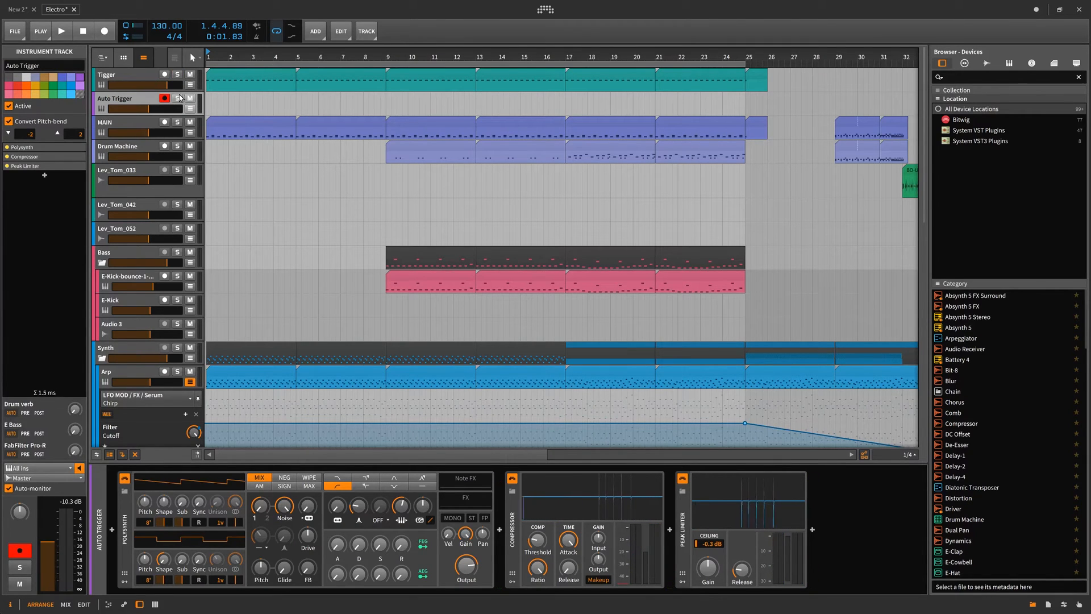
{"action": "left_click", "coordinate": [177, 98]}
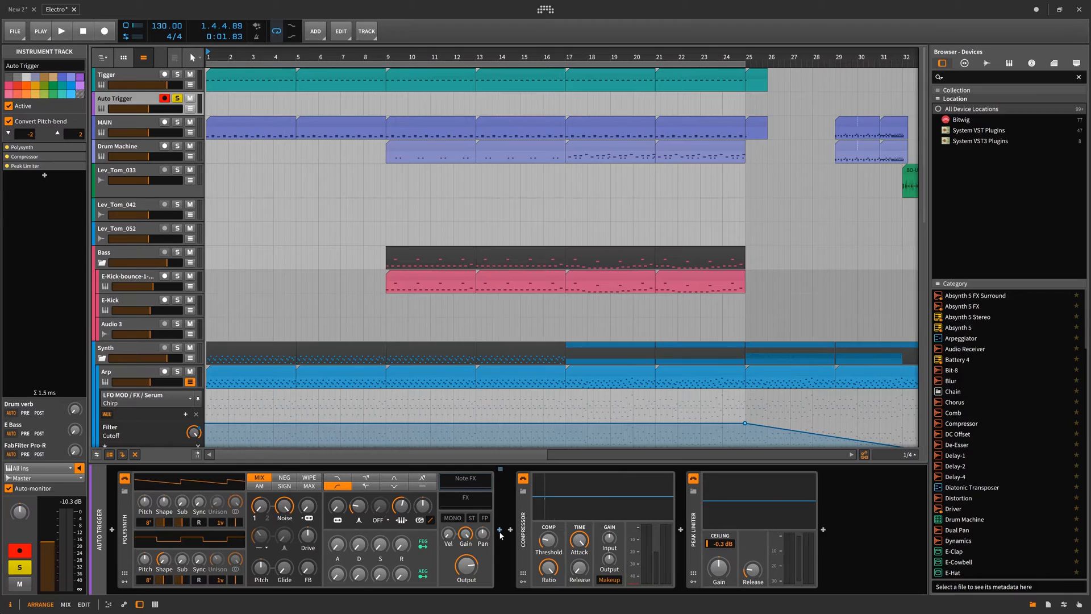
Add a Note Receiver after Auto Trigger's Polysynth and browse its note Source list.
{"action": "left_click", "coordinate": [499, 530]}
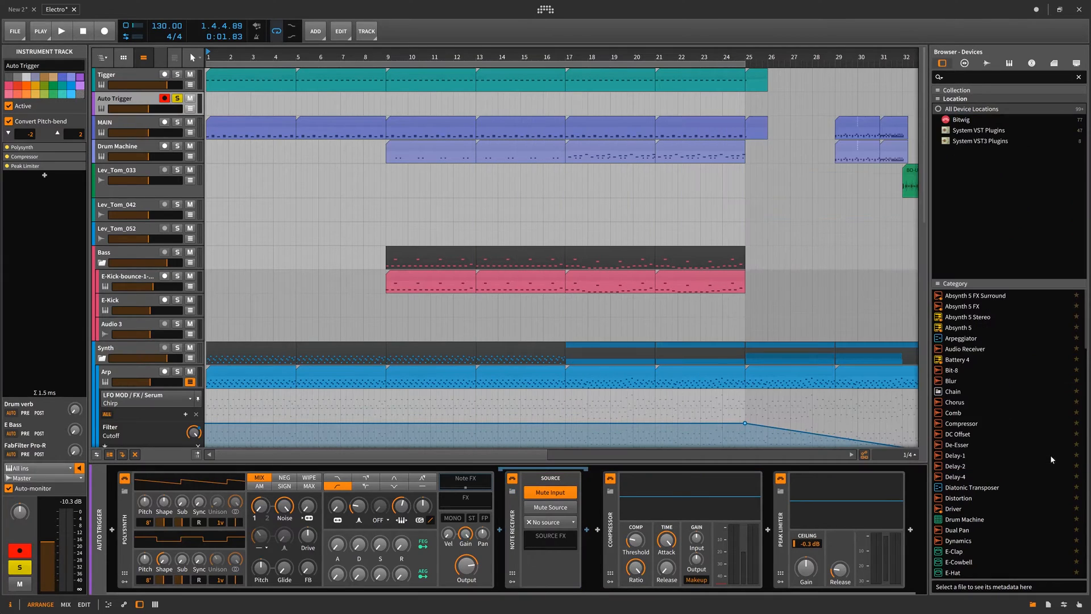
{"action": "left_click", "coordinate": [550, 522]}
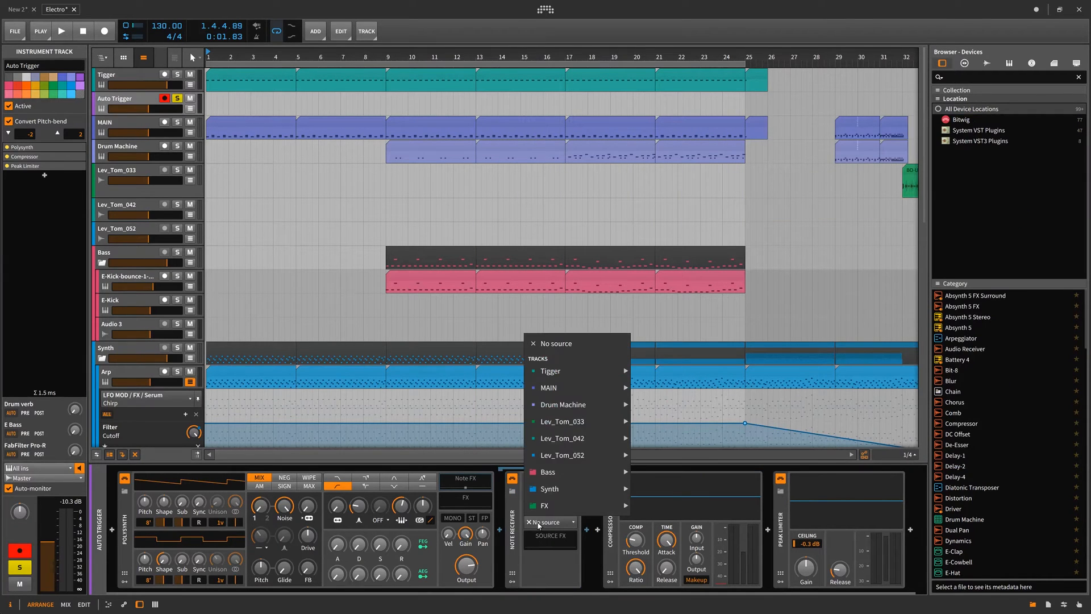
{"action": "left_click", "coordinate": [548, 388]}
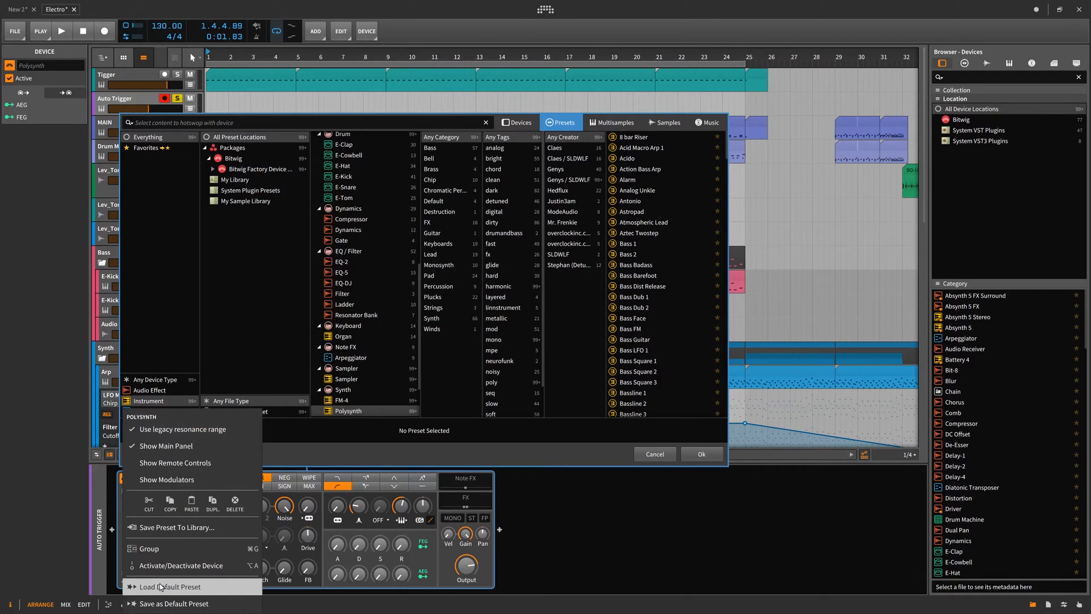
Save the Polysynth to the library as preset 'Trigger', then close the preset browser.
{"action": "left_click", "coordinate": [176, 527]}
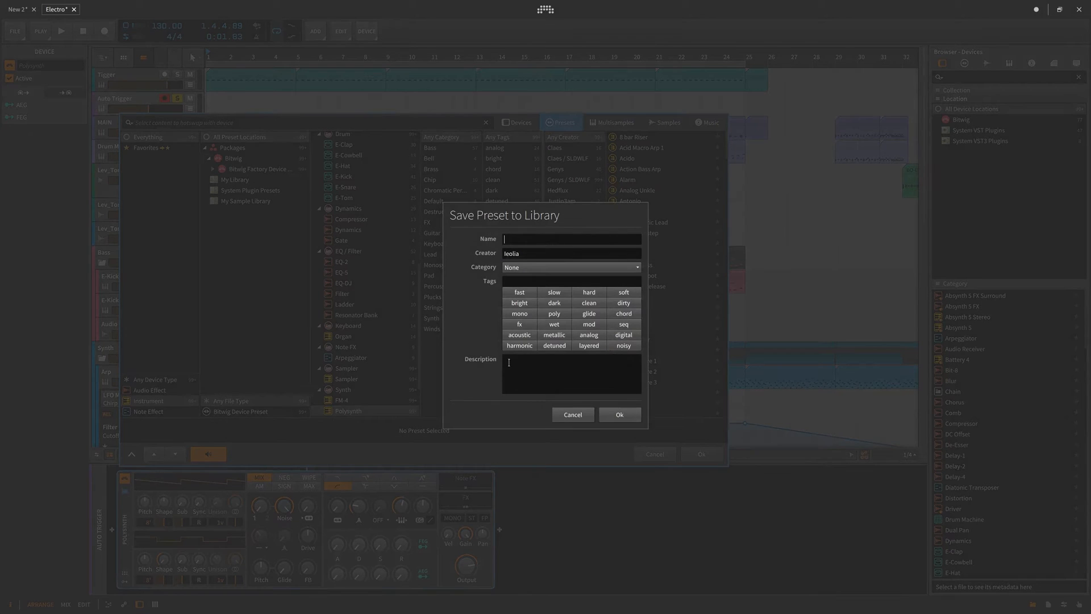
{"action": "type", "text": "Trigger"}
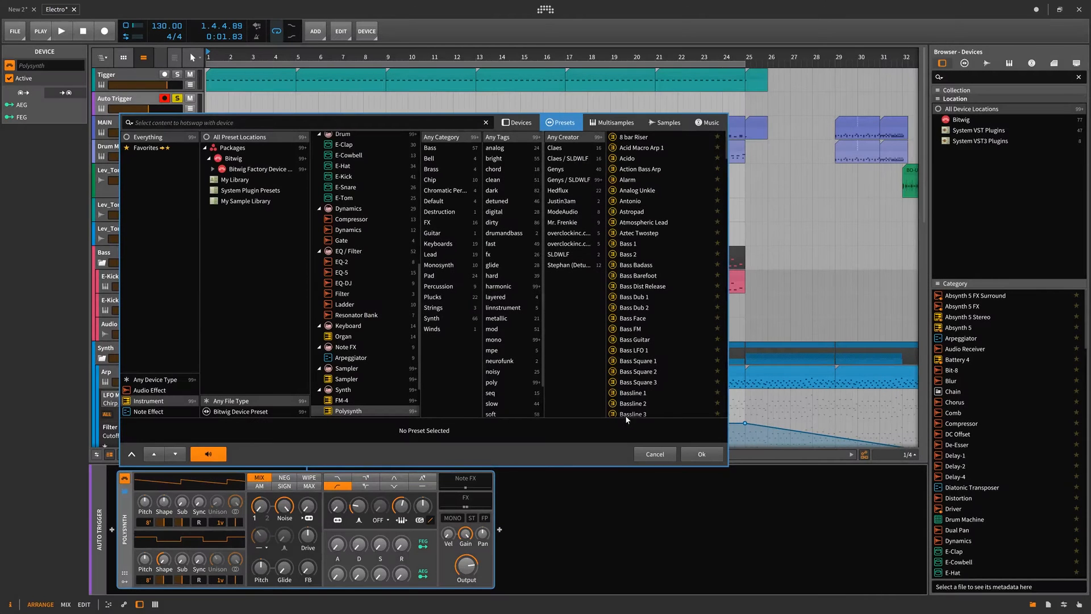
{"action": "left_click", "coordinate": [653, 454]}
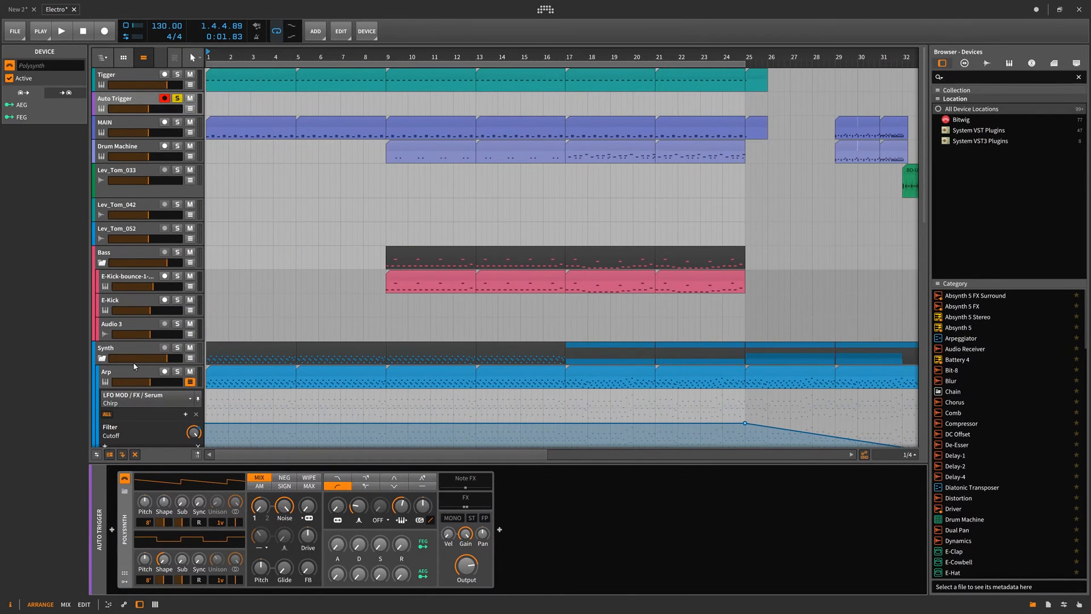
{"action": "left_click", "coordinate": [115, 98]}
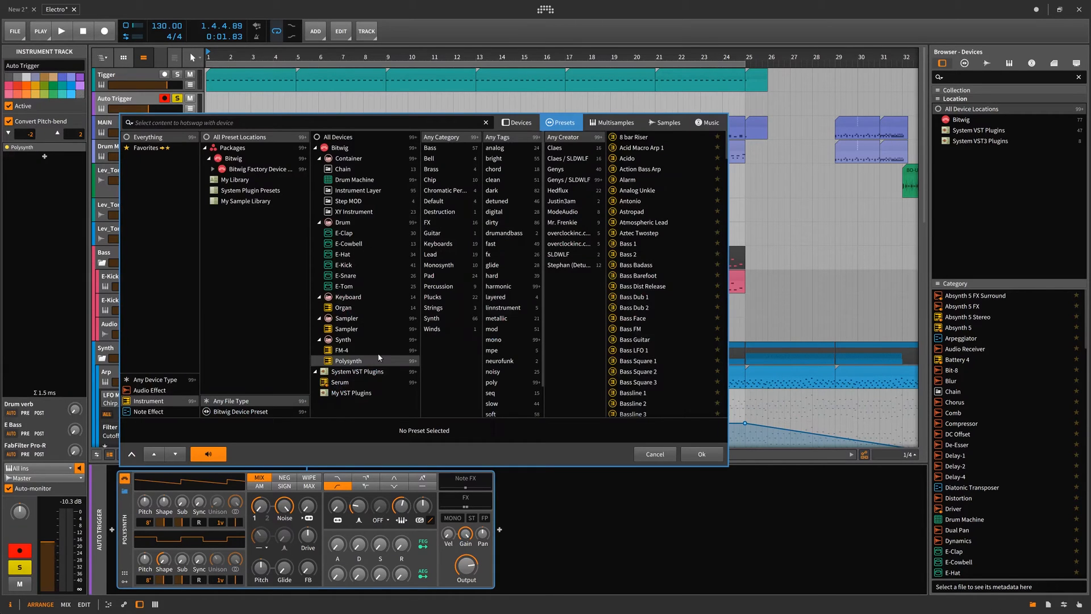
{"action": "left_click", "coordinate": [235, 179]}
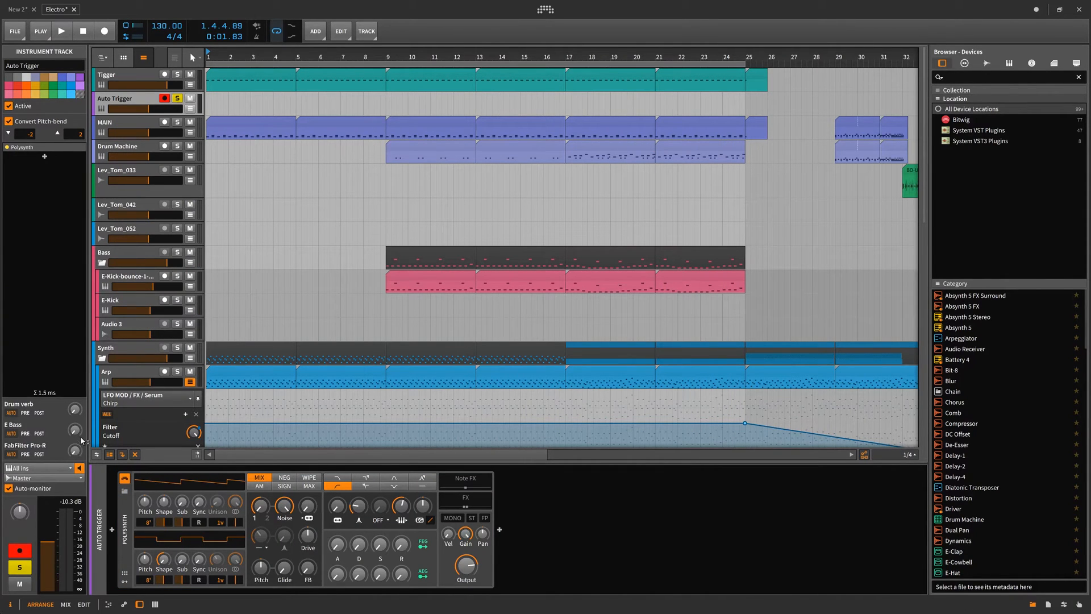
Deactivate Tigger, play MAIN to check the ducking, then select Auto Trigger in the mixer.
{"action": "left_click", "coordinate": [23, 146]}
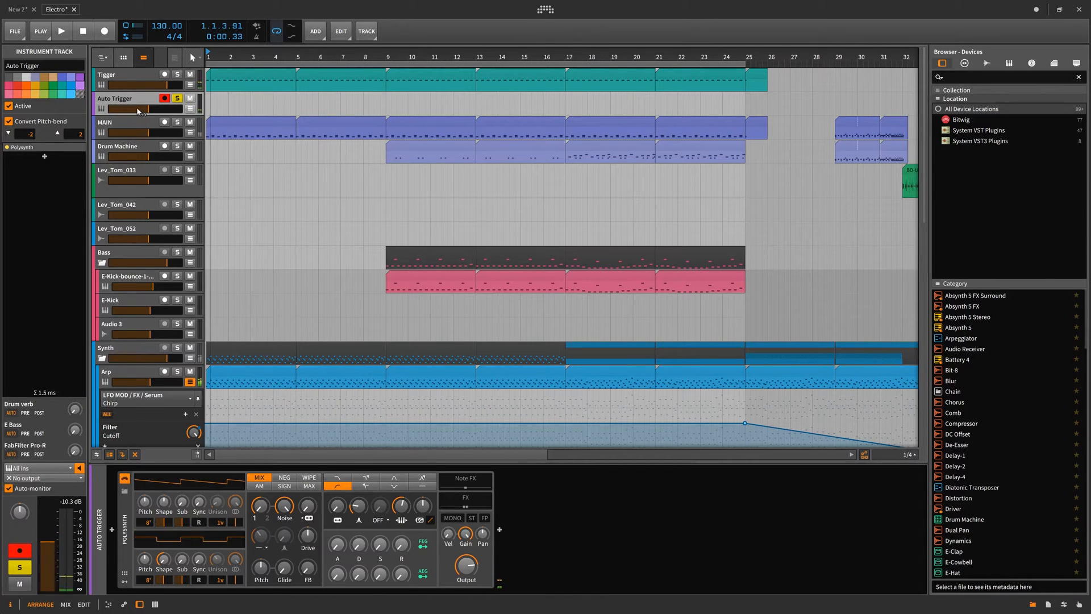
{"action": "left_click", "coordinate": [114, 75]}
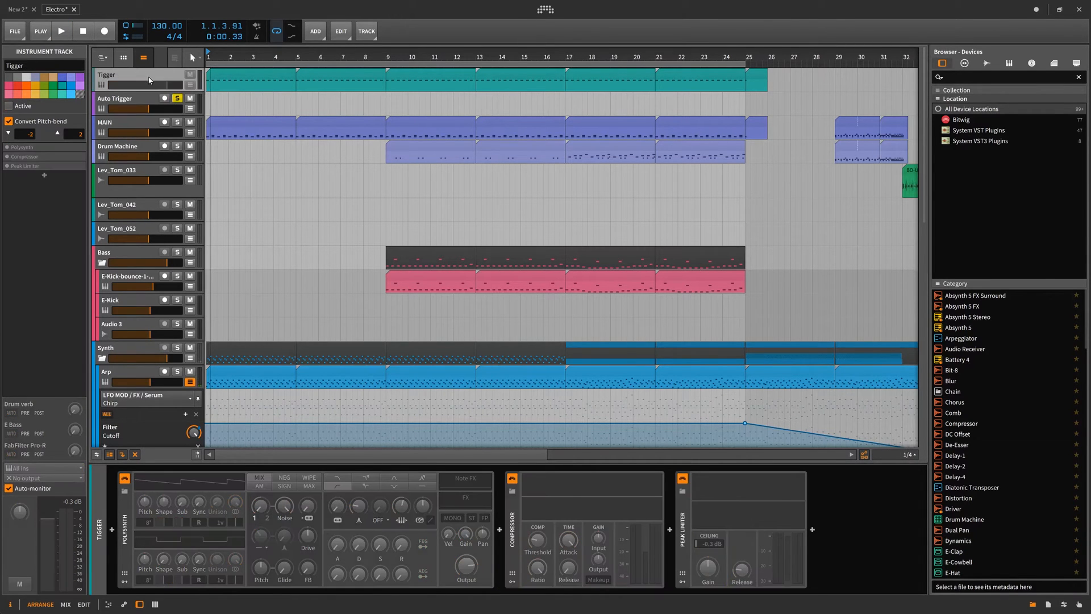
{"action": "left_click", "coordinate": [118, 123]}
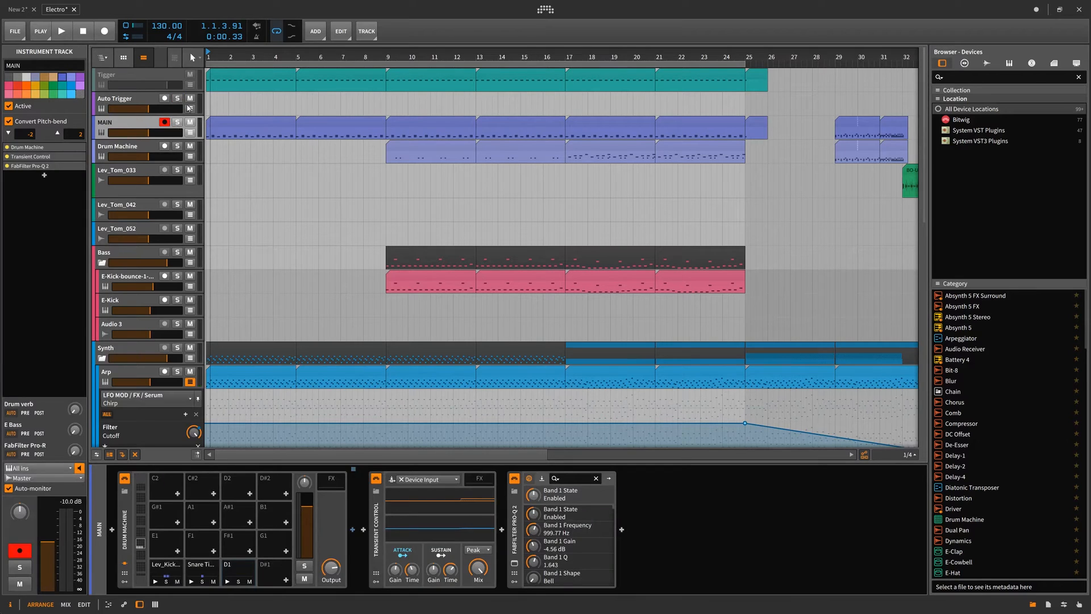
{"action": "left_click", "coordinate": [61, 31]}
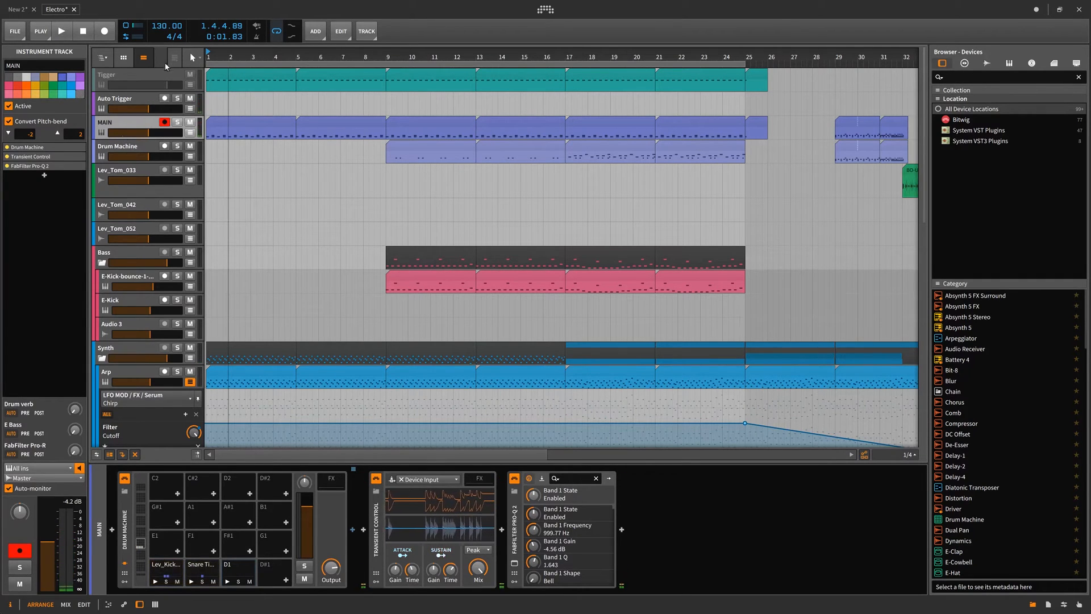
{"action": "left_click", "coordinate": [125, 98]}
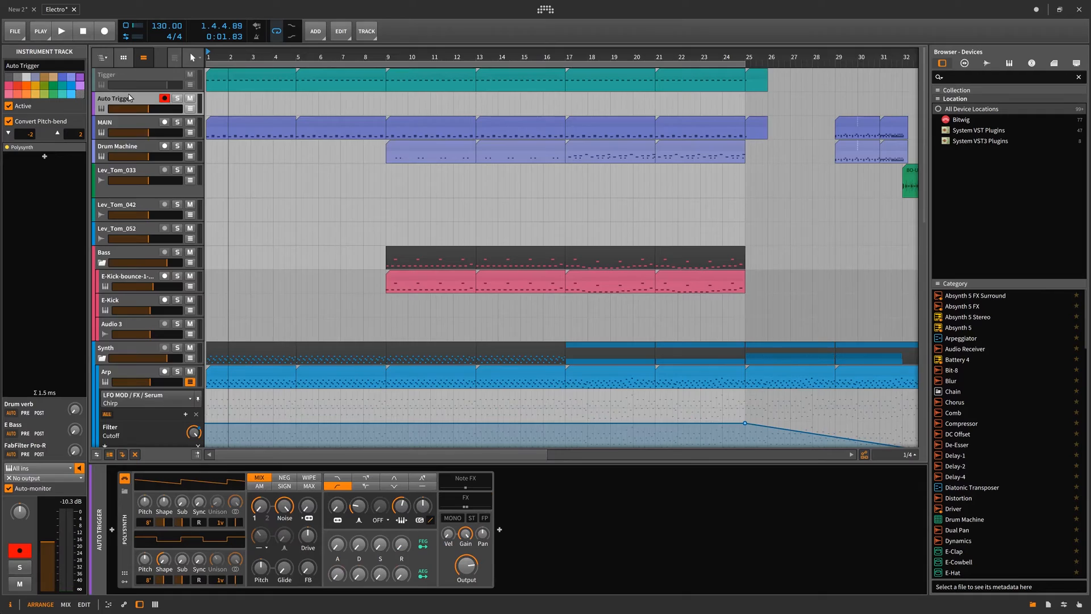
{"action": "left_click", "coordinate": [65, 607]}
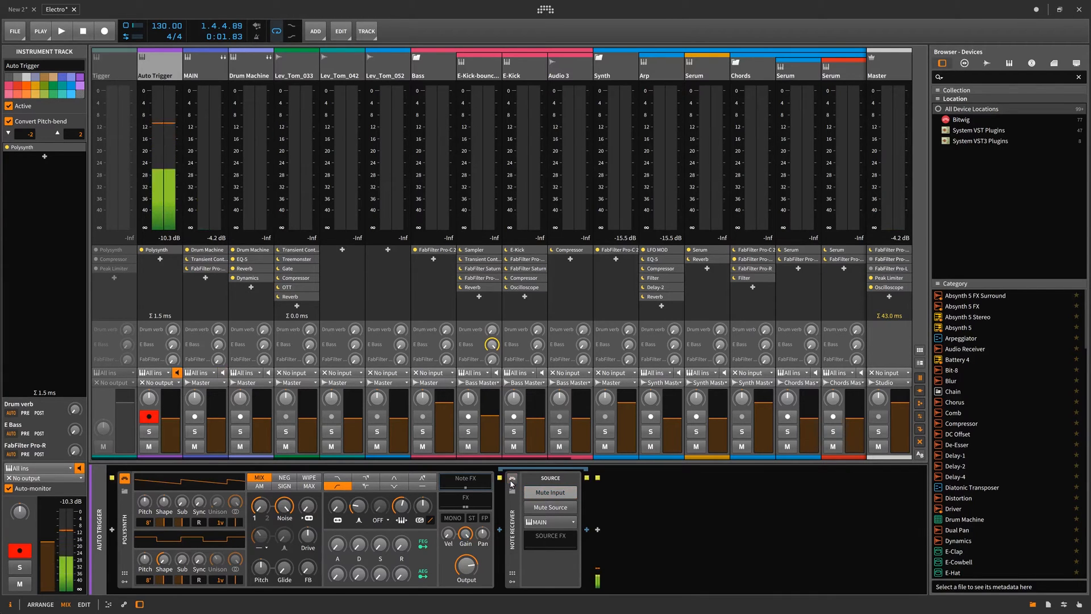
Enable Mute Input on the Note Receiver and return to the arrangement view.
{"action": "left_click", "coordinate": [550, 492]}
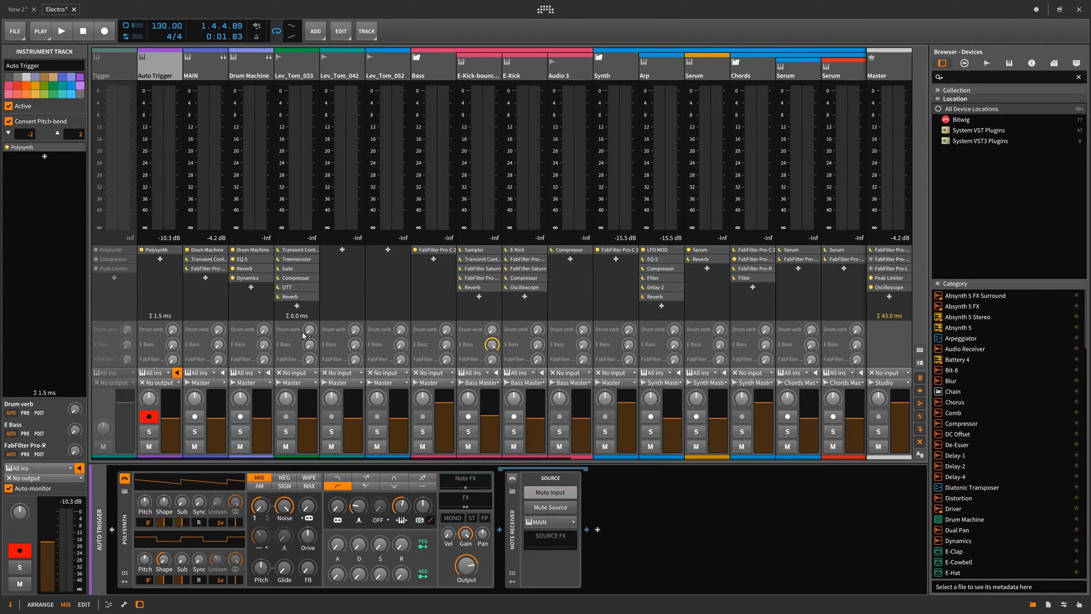
{"action": "left_click", "coordinate": [549, 492]}
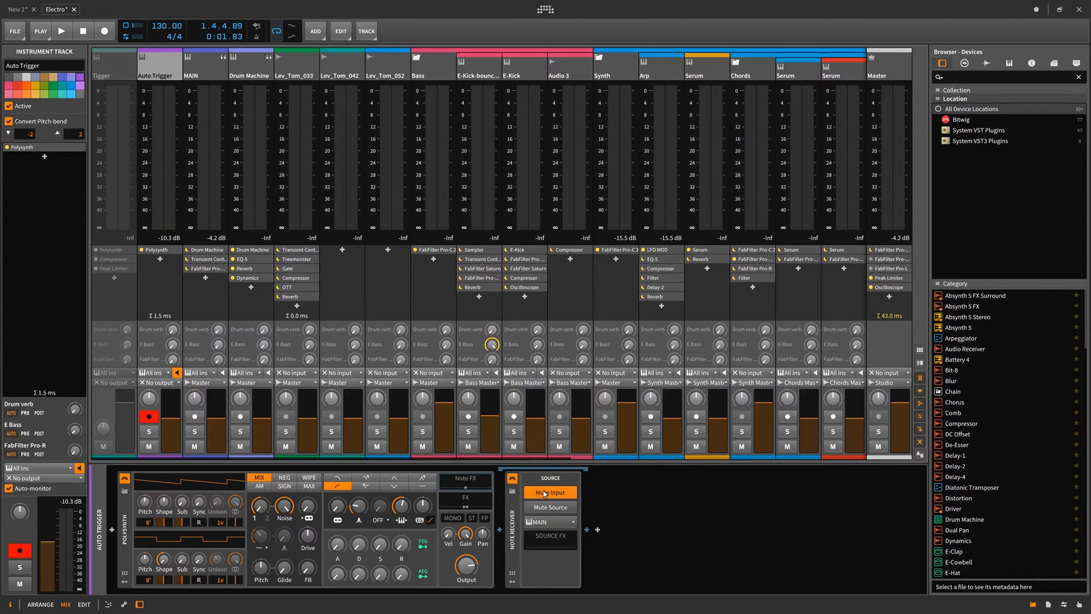
{"action": "mouse_move", "coordinate": [549, 492]}
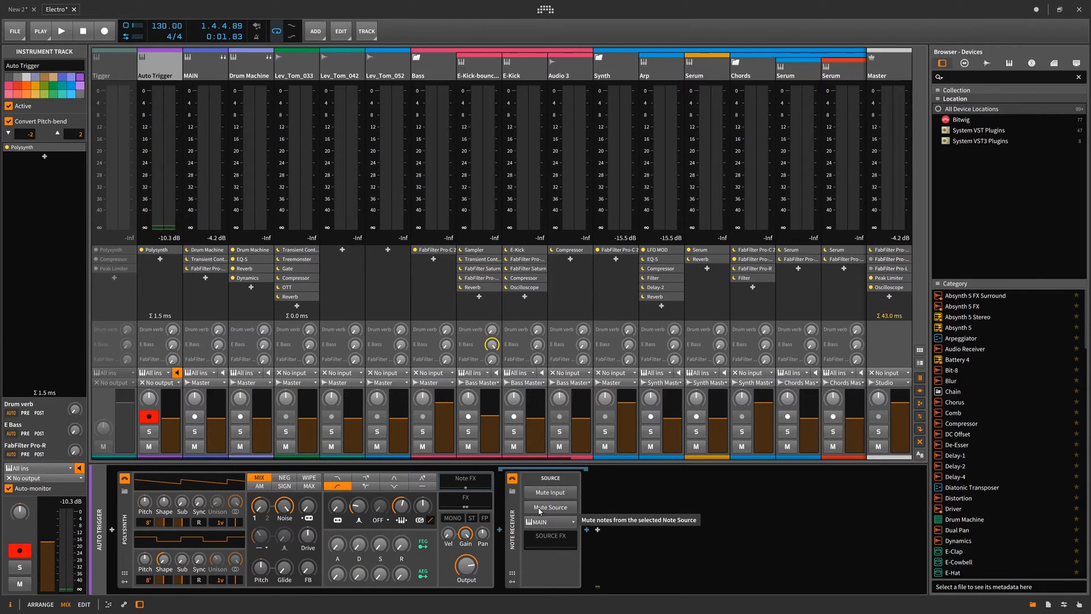
{"action": "left_click", "coordinate": [549, 507]}
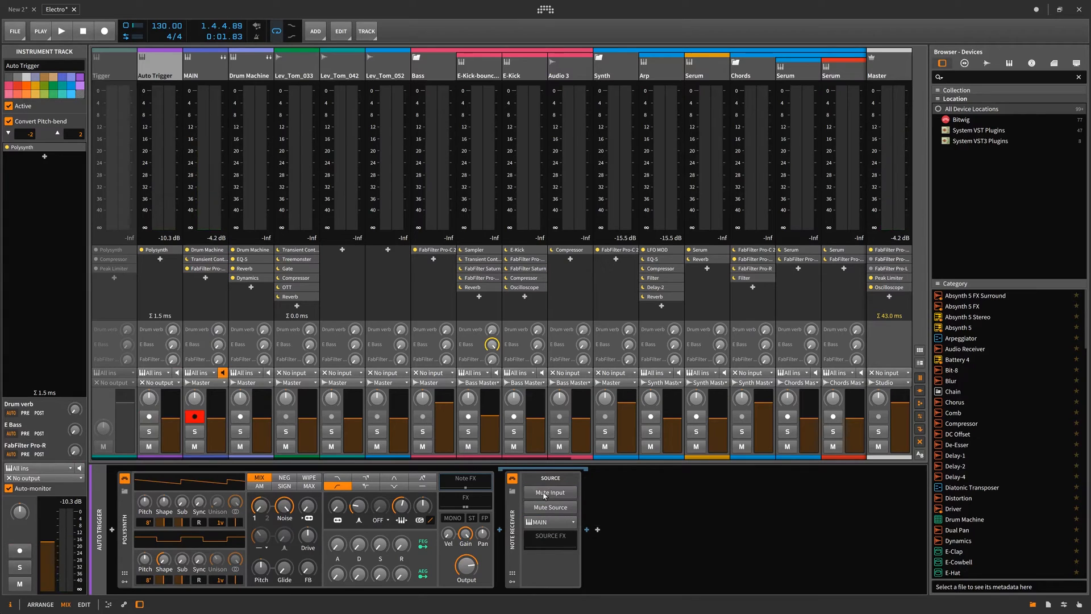
{"action": "left_click", "coordinate": [549, 493]}
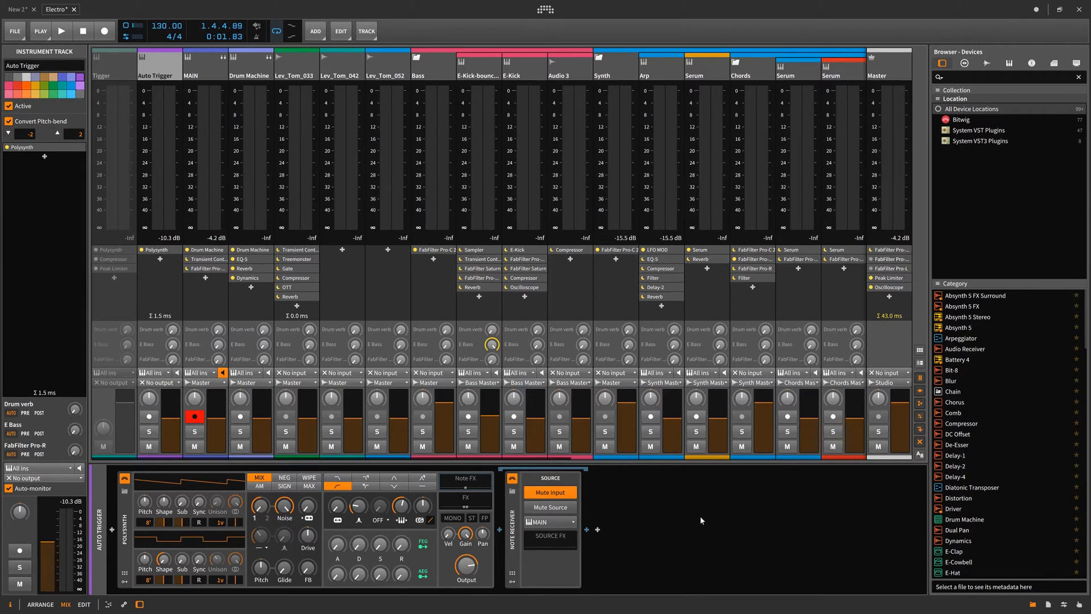
{"action": "left_click", "coordinate": [40, 604]}
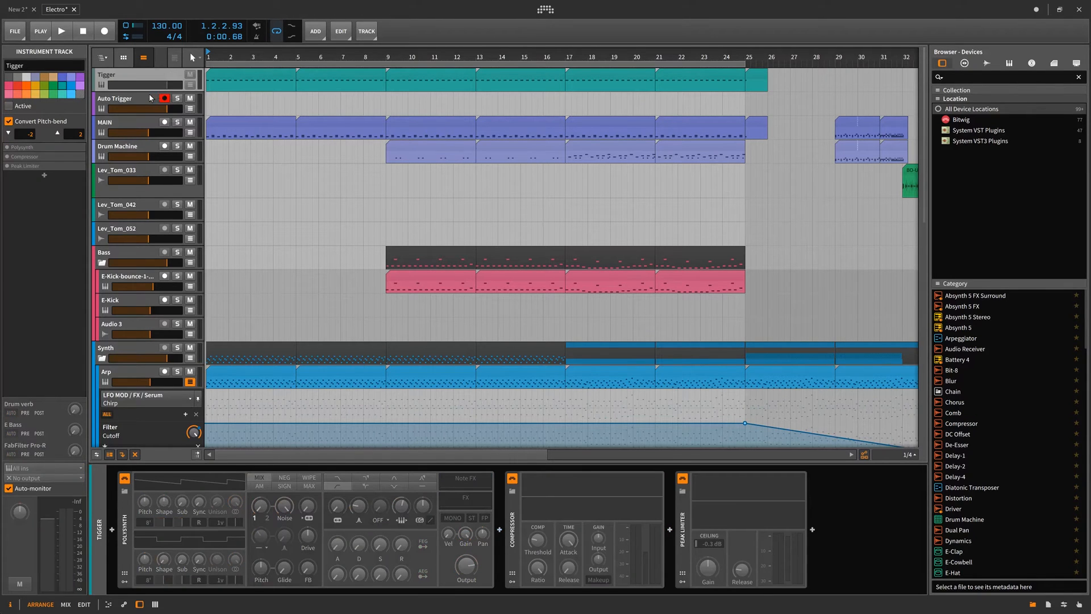
Drag the Auto Trigger track below the Drum Machine track.
{"action": "left_click", "coordinate": [118, 122]}
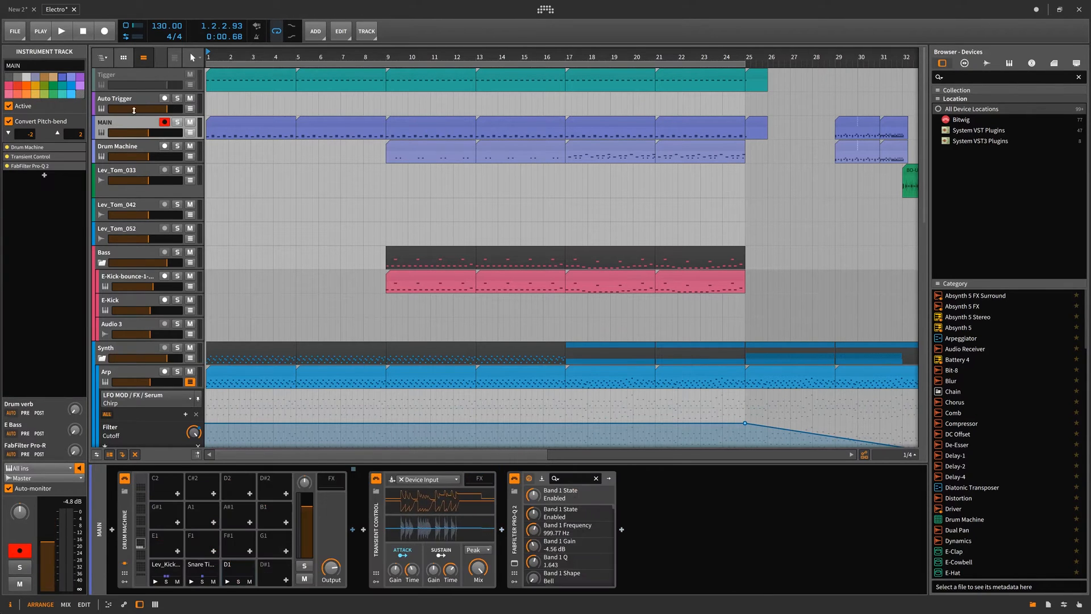
{"action": "left_click", "coordinate": [115, 98]}
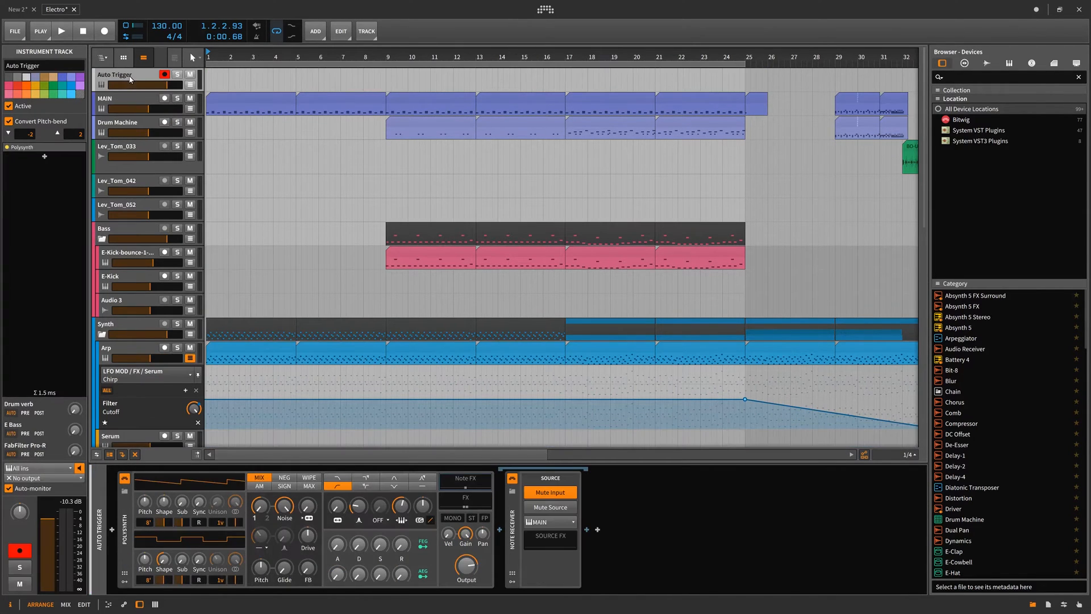
{"action": "left_click_drag", "start_coordinate": [125, 79], "coordinate": [125, 123]}
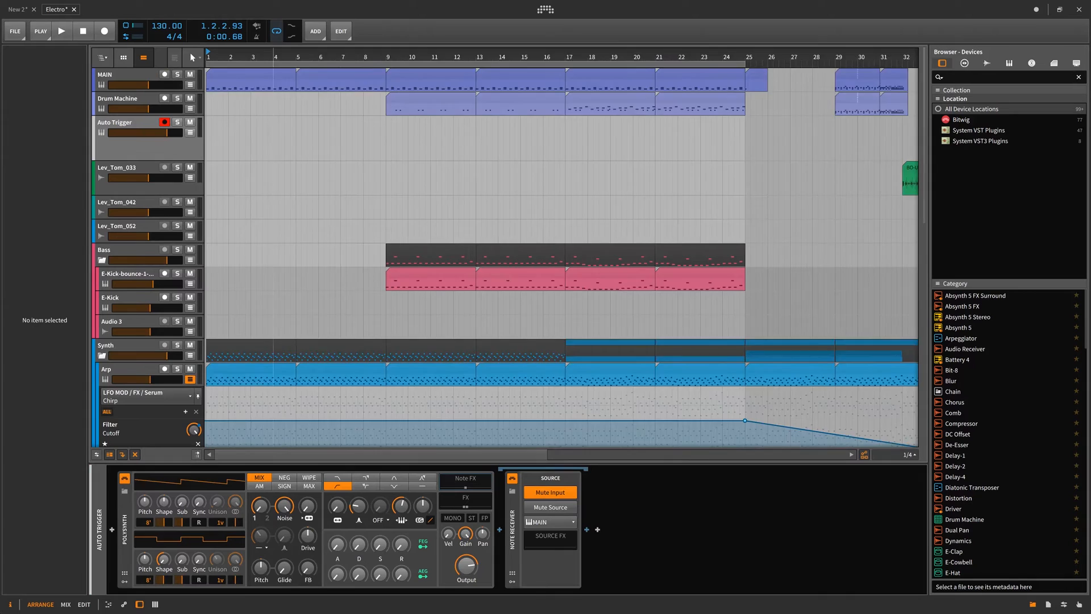
Check the Pro-C 2 sidechain menu and add instrument track Inst 2 below MAIN.
{"action": "left_click", "coordinate": [60, 31]}
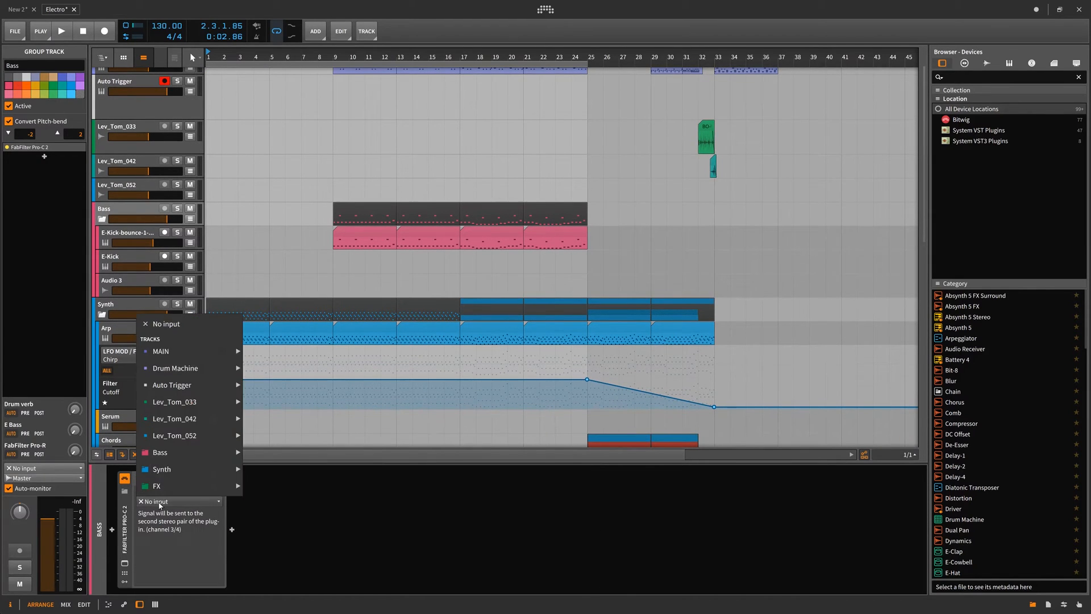
{"action": "mouse_move", "coordinate": [171, 384]}
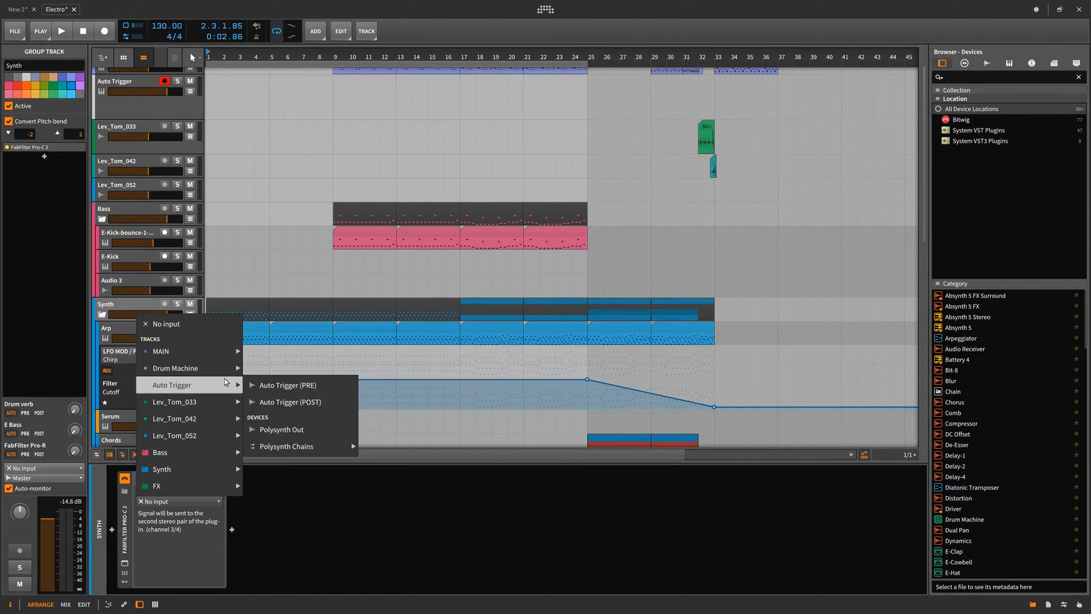
{"action": "left_click", "coordinate": [289, 402]}
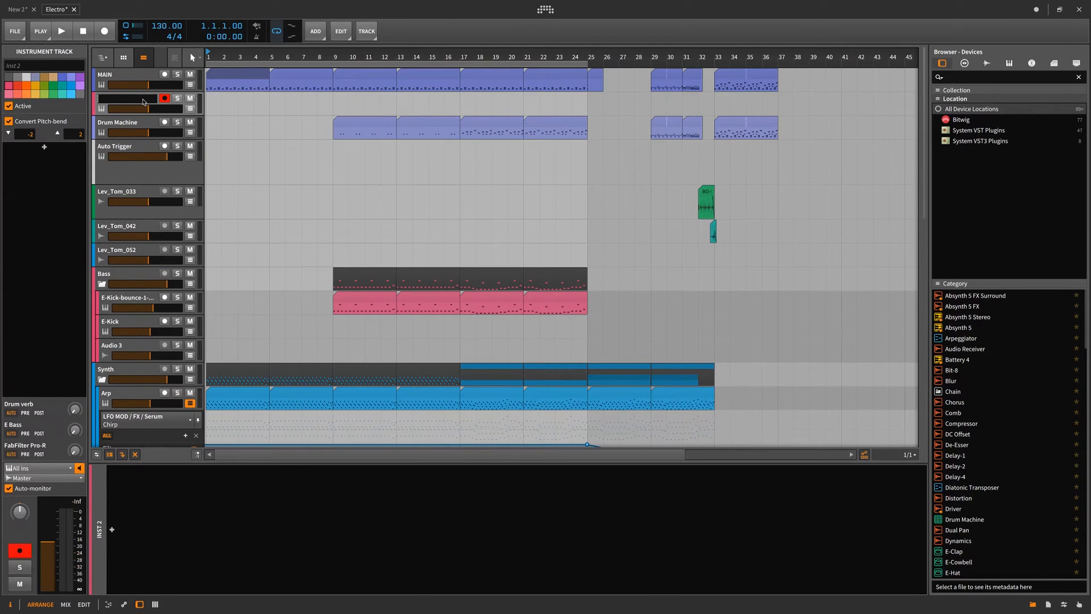
Rename the new track 'trgiger' and draw three short notes in its bar-1 clip.
{"action": "type", "text": "trgiger"}
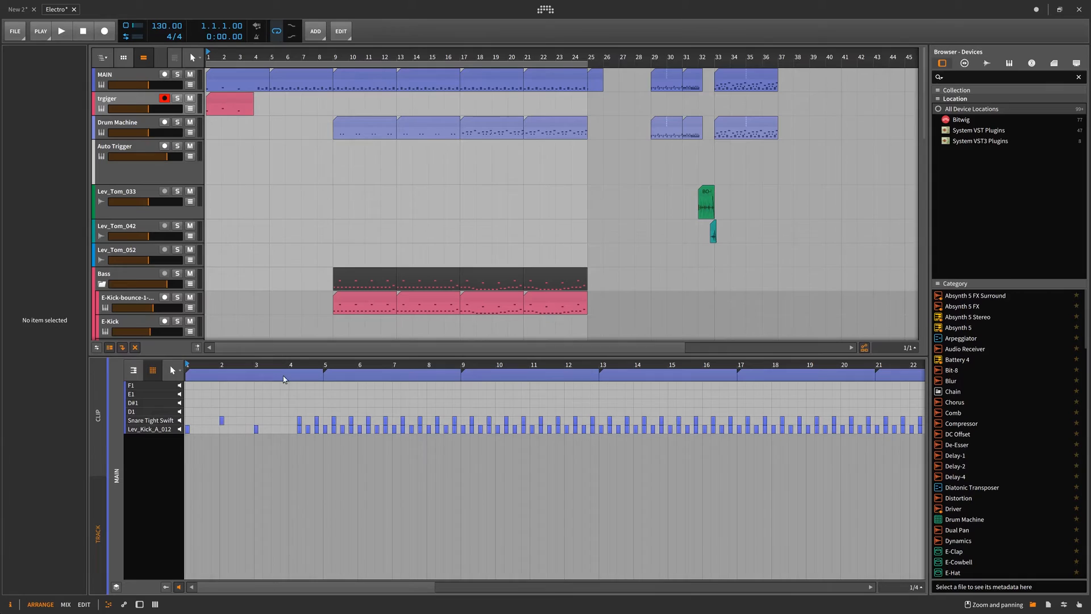
{"action": "left_click", "coordinate": [272, 421]}
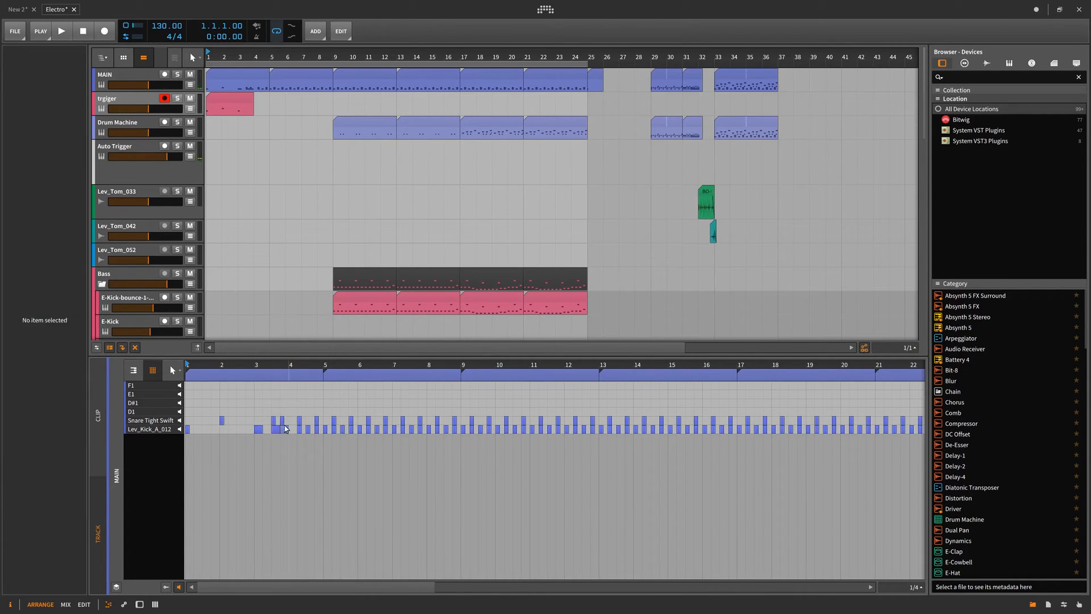
{"action": "left_click", "coordinate": [285, 428]}
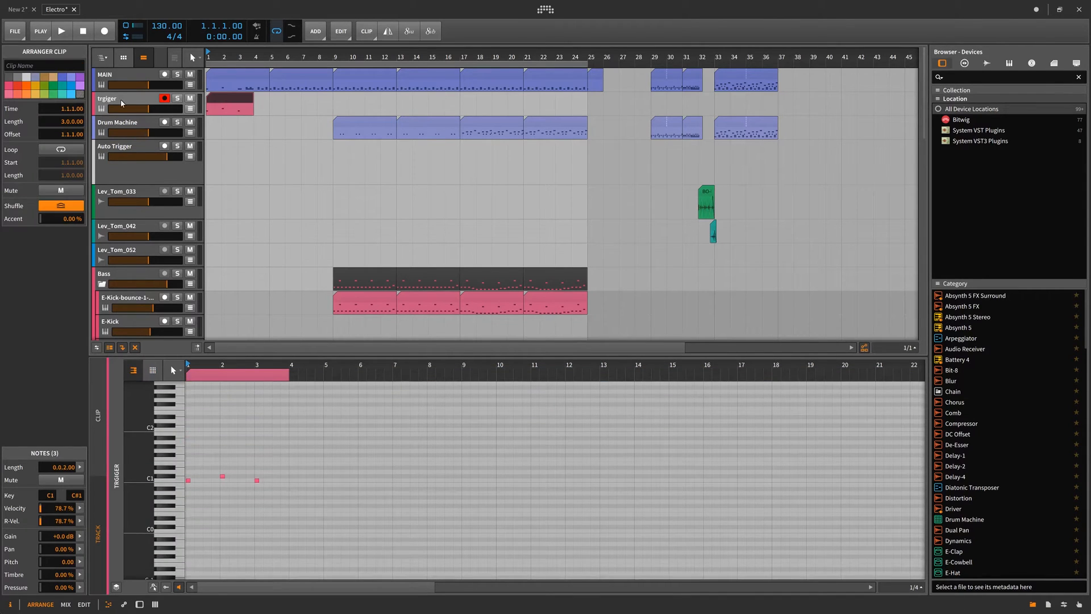
Delete the trgiger track and give Auto Trigger a Note Filter passing keys 36–38.
{"action": "left_click", "coordinate": [118, 98]}
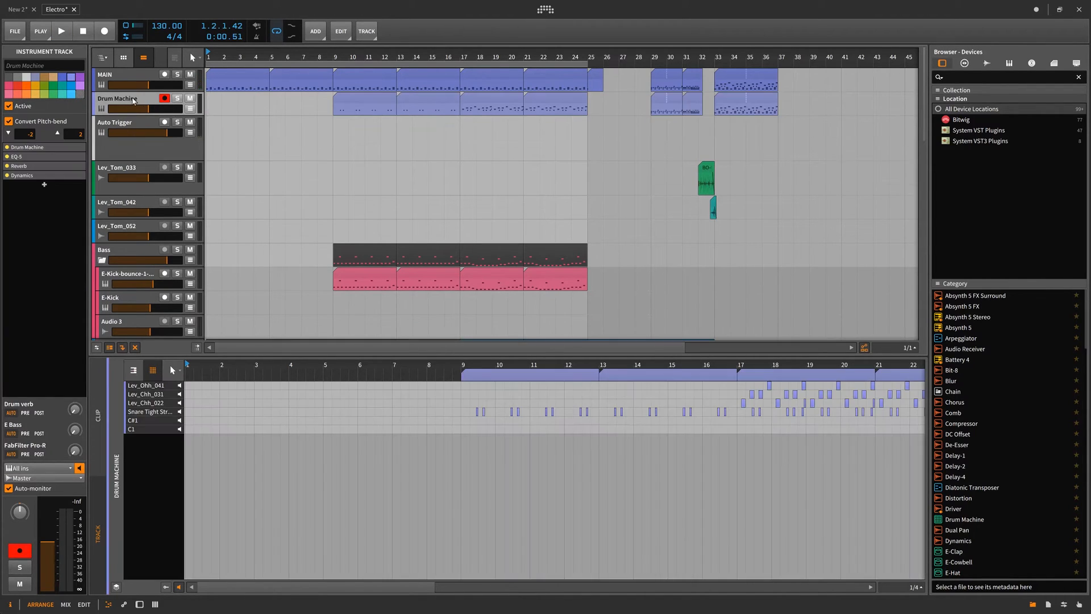
{"action": "left_click", "coordinate": [61, 30]}
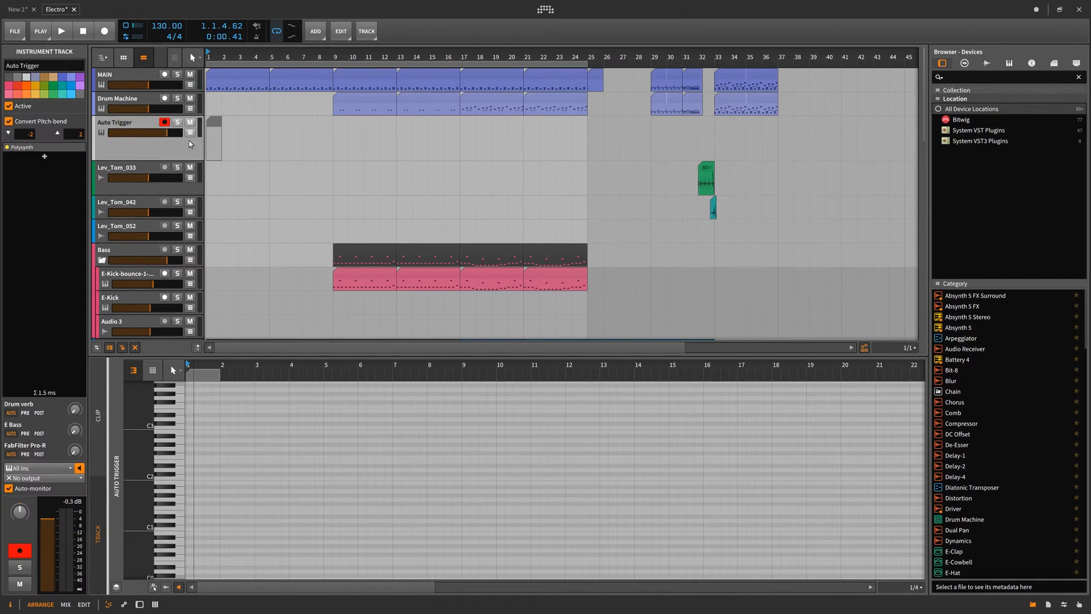
{"action": "mouse_move", "coordinate": [202, 148]}
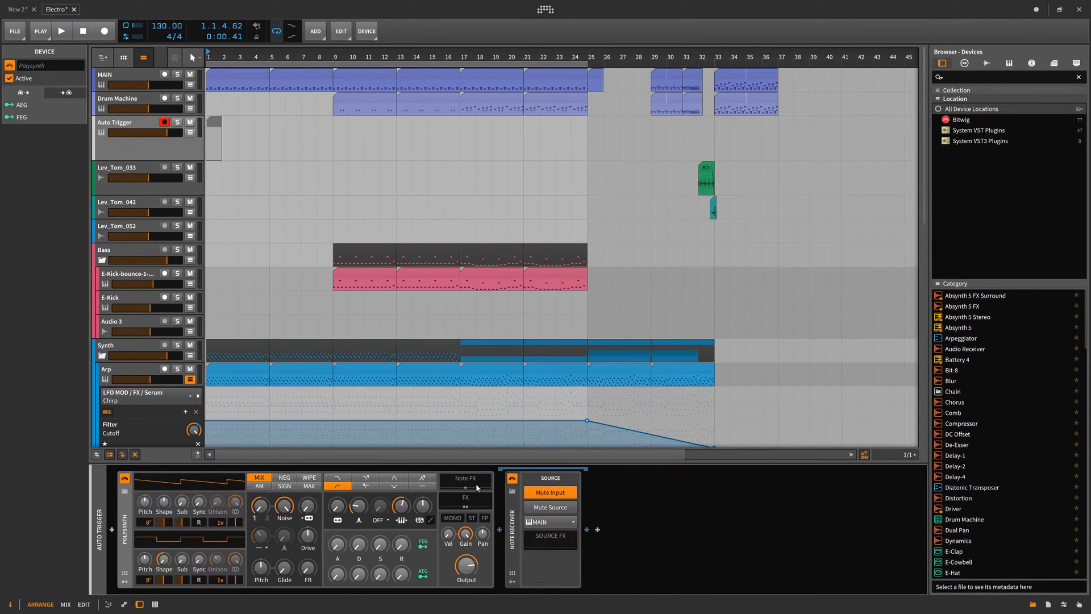
{"action": "mouse_move", "coordinate": [465, 508]}
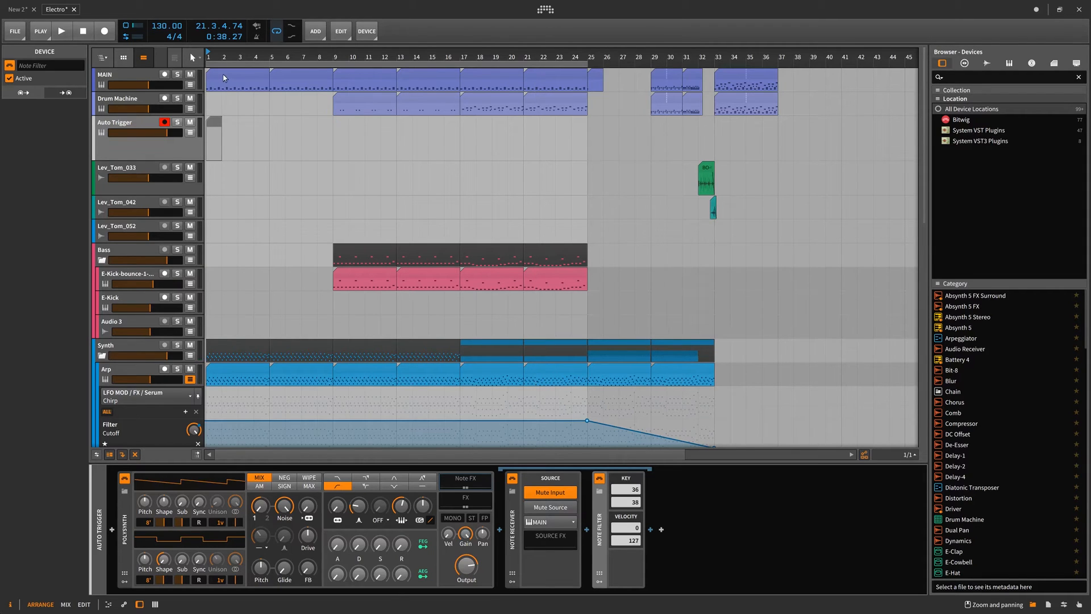
Set the Note Filter's upper key to 37, then view MAIN's Instrument Layer chain.
{"action": "left_click", "coordinate": [237, 74]}
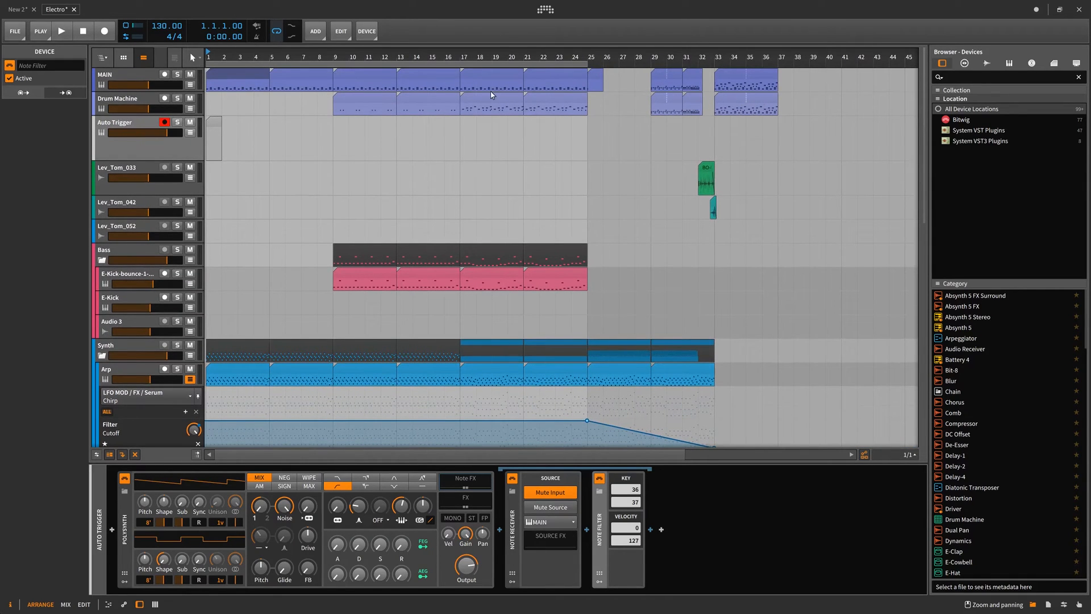
{"action": "left_click", "coordinate": [364, 97]}
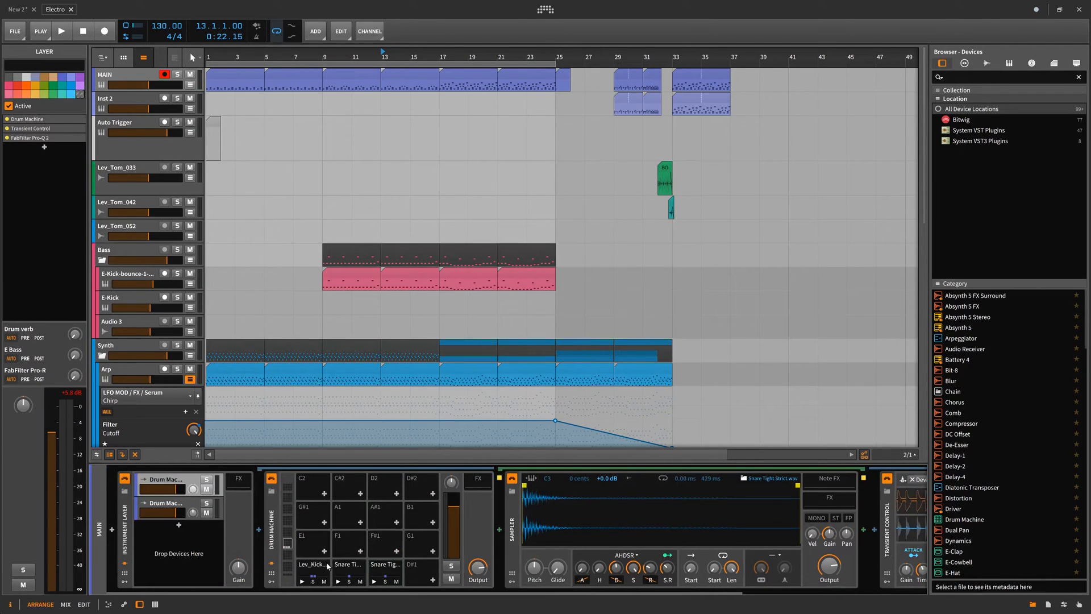
Name the second layer of MAIN's Instrument Layer 'Sidechained'.
{"action": "left_click", "coordinate": [172, 503]}
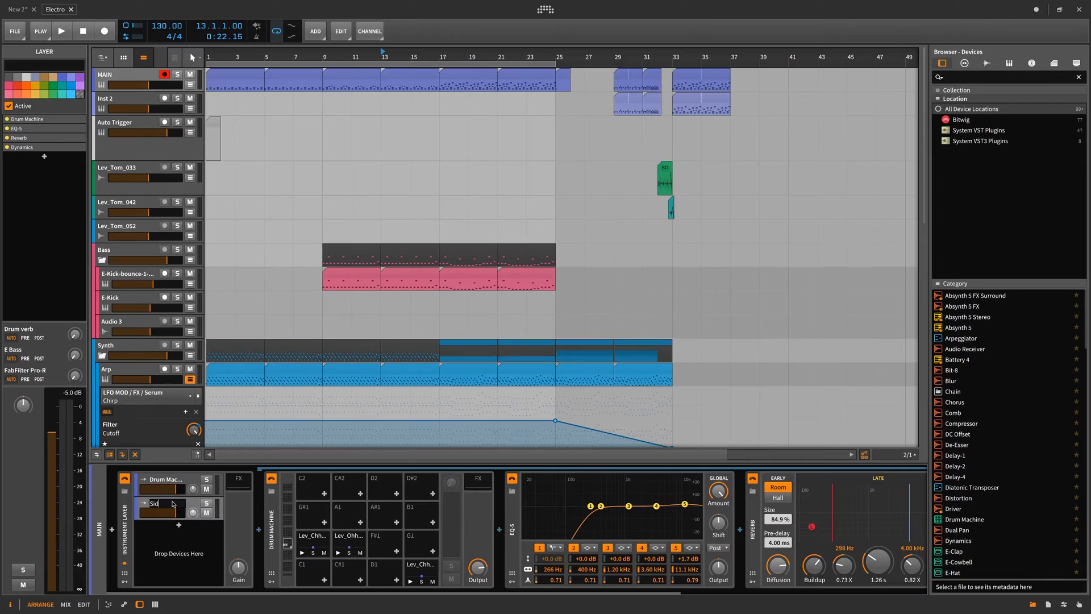
{"action": "type", "text": "Sidechained"}
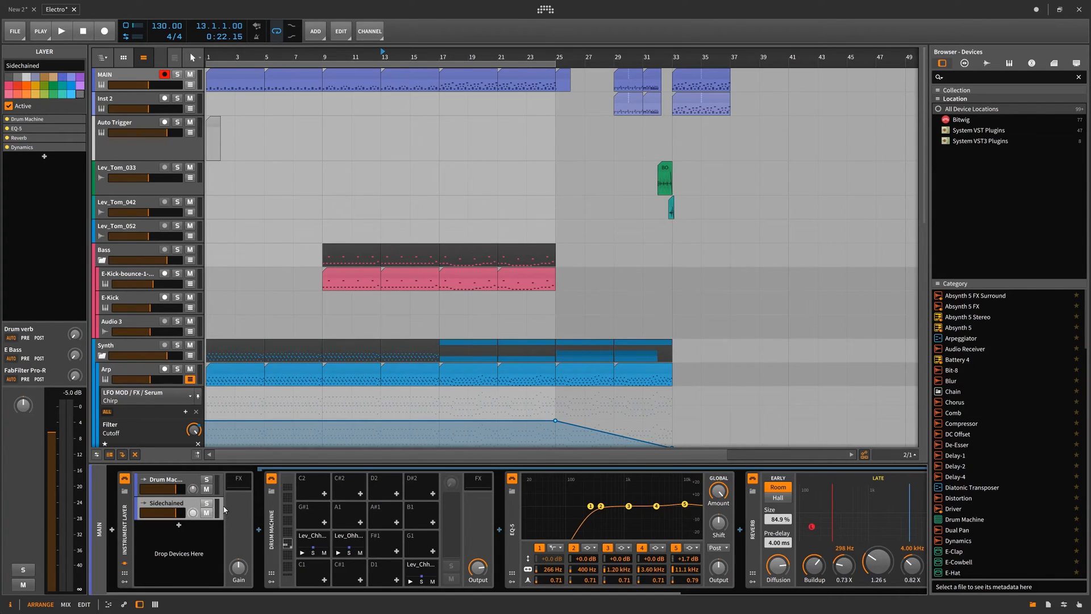
{"action": "mouse_move", "coordinate": [134, 86]}
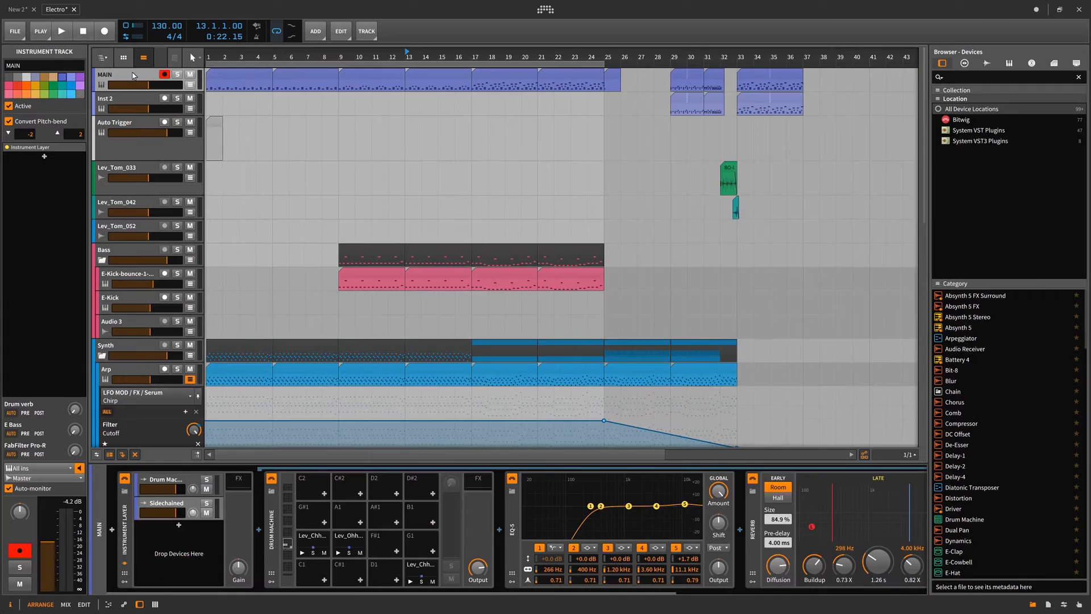
Insert a Tool device after Reverb and open the Tool's modulator browser.
{"action": "left_click", "coordinate": [119, 123]}
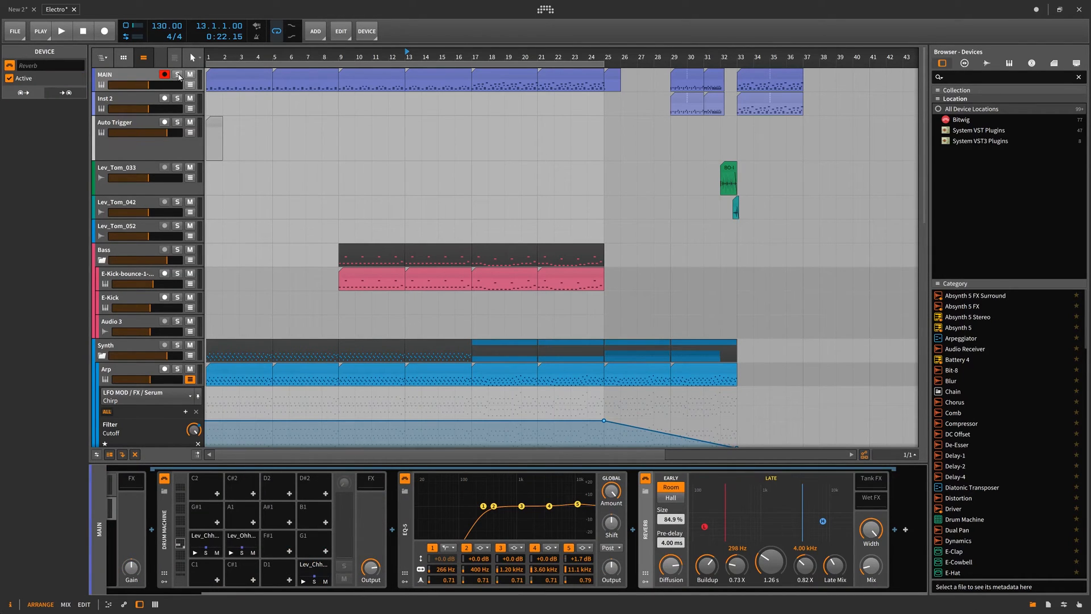
{"action": "left_click", "coordinate": [61, 31]}
{"action": "type", "text": "too"}
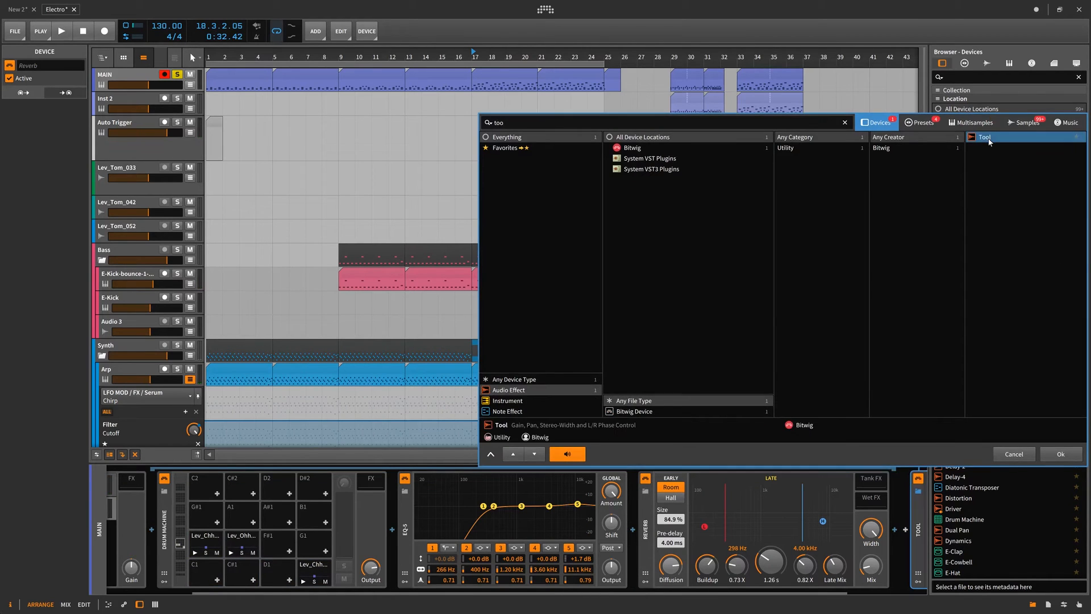
{"action": "left_click", "coordinate": [1060, 454]}
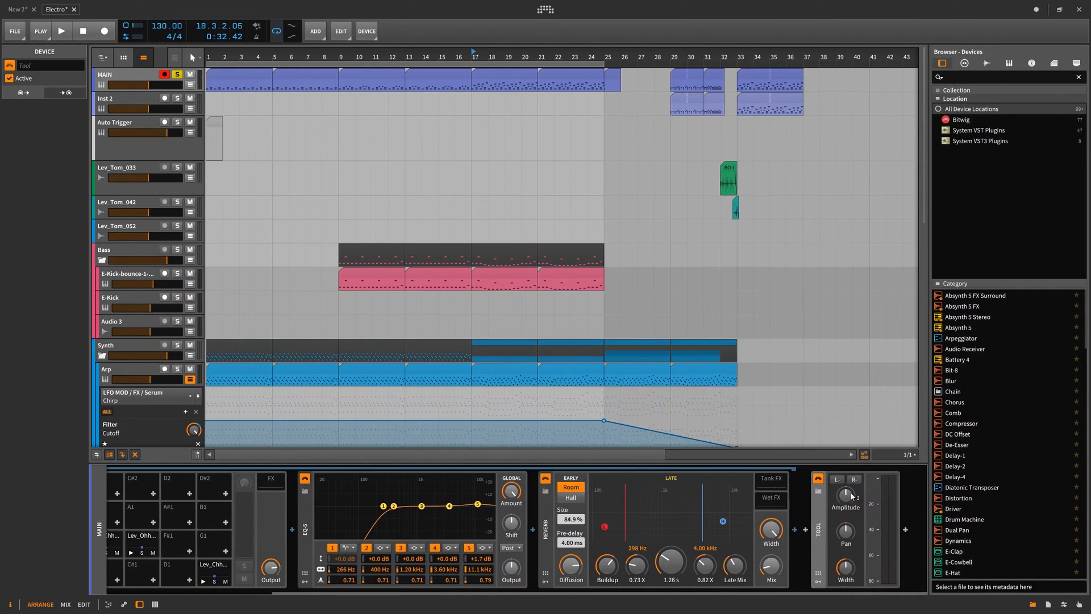
{"action": "left_click", "coordinate": [60, 30]}
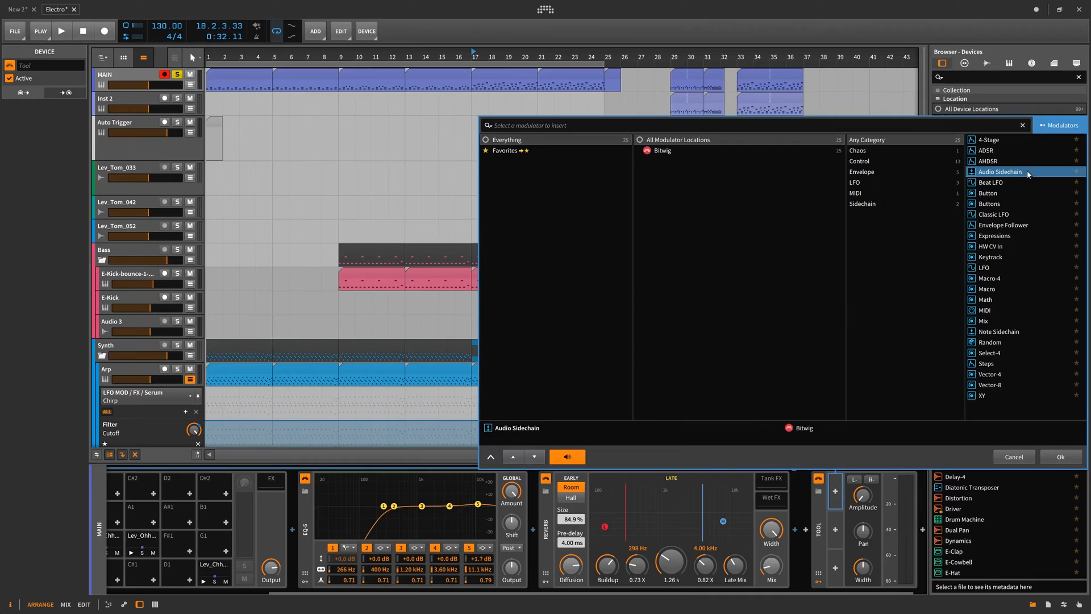
Add an Audio Sidechain modulator with source MAIN > Instrument Layer Chains > Drum Machine (POST).
{"action": "left_click", "coordinate": [1060, 457]}
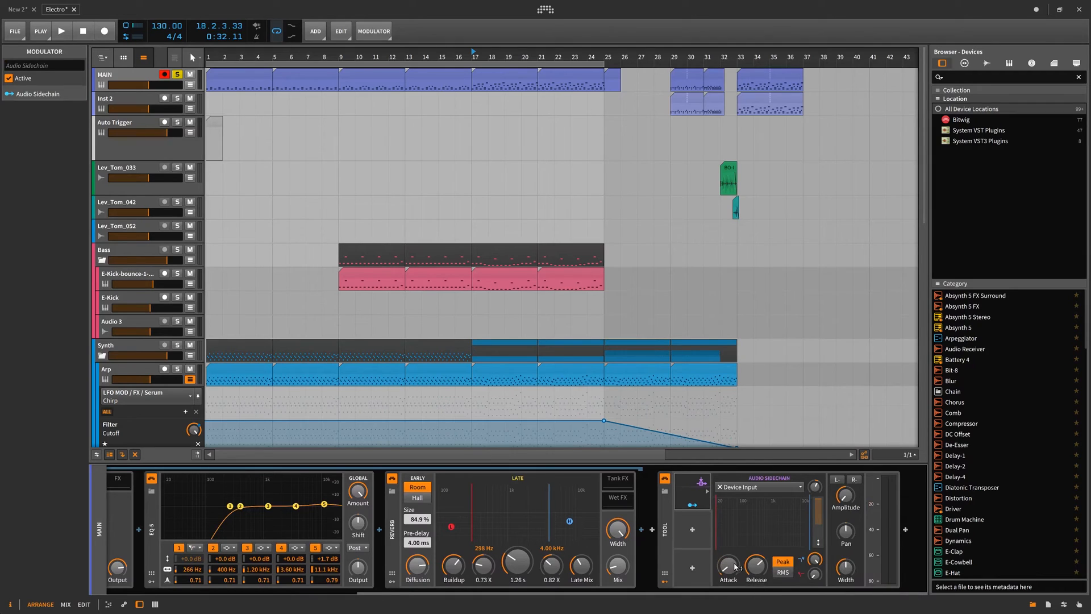
{"action": "left_click", "coordinate": [759, 486]}
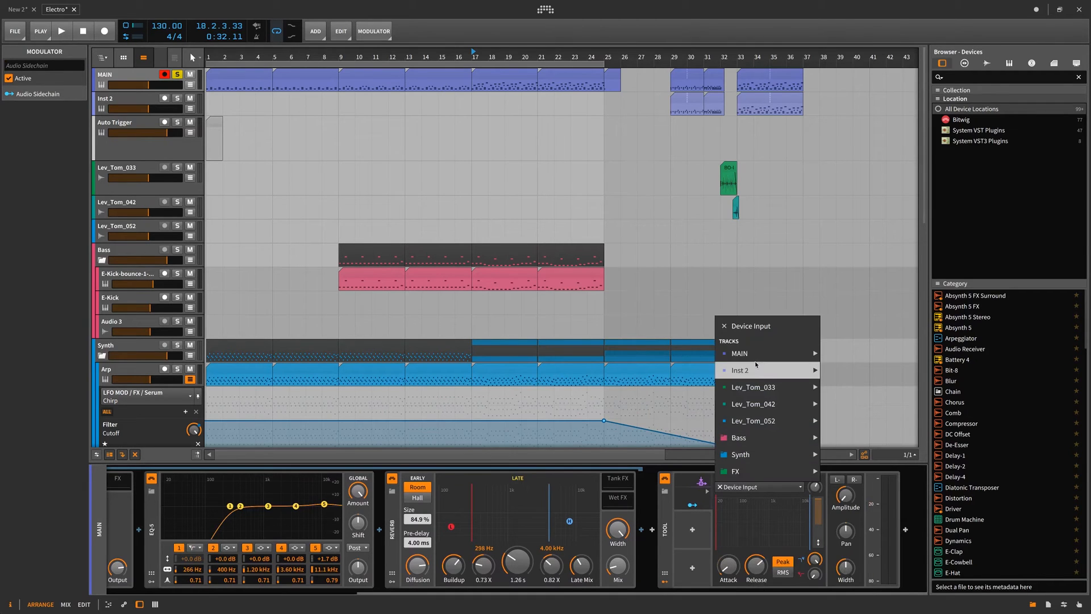
{"action": "mouse_move", "coordinate": [740, 353]}
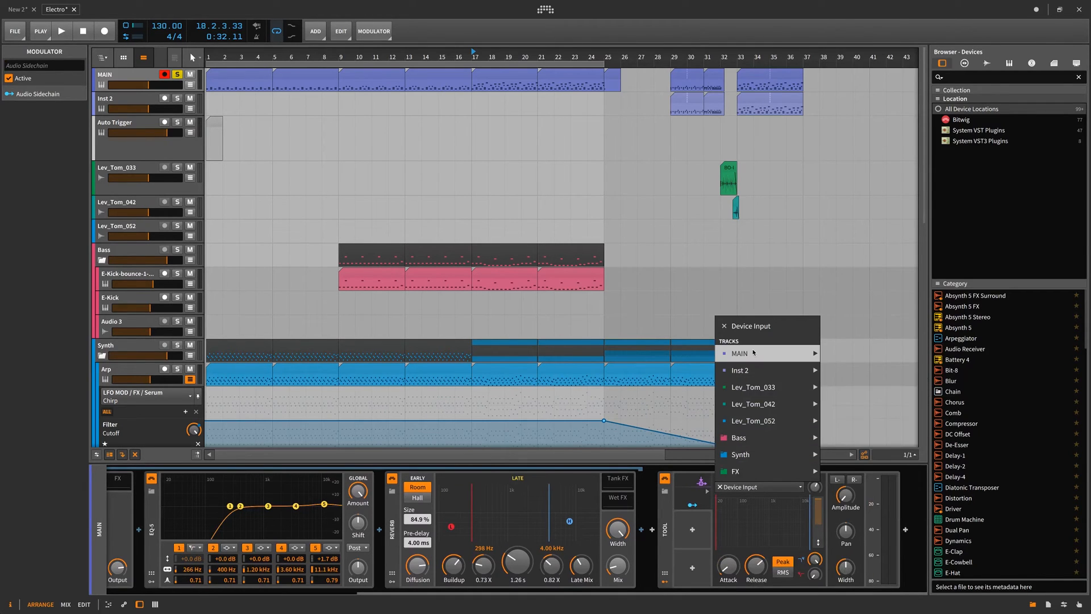
{"action": "left_click", "coordinate": [741, 353]}
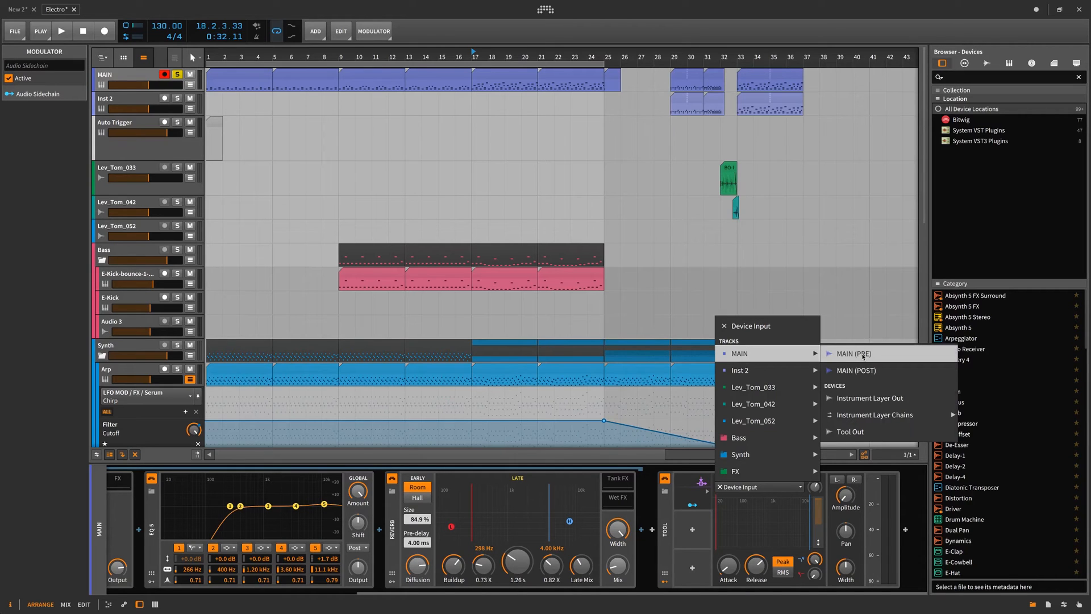
{"action": "mouse_move", "coordinate": [890, 397]}
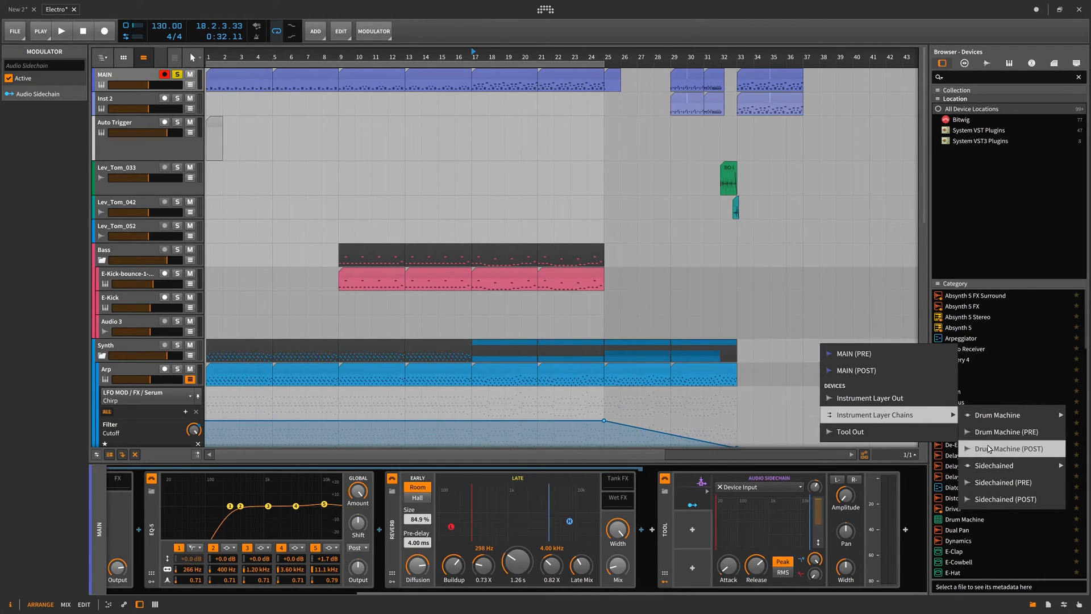
{"action": "left_click", "coordinate": [1008, 448]}
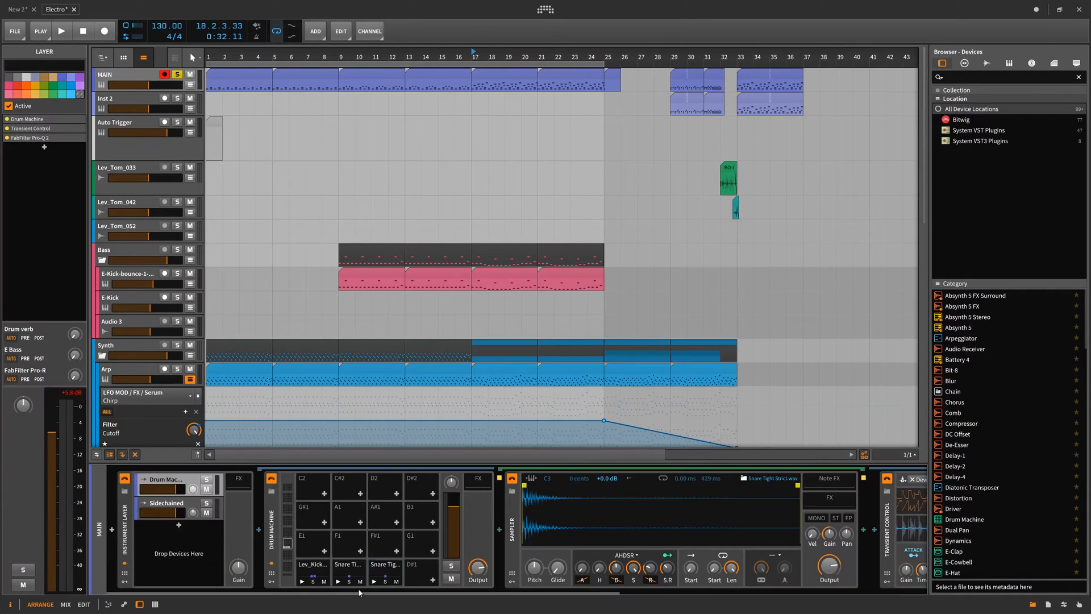
{"action": "left_click", "coordinate": [61, 31]}
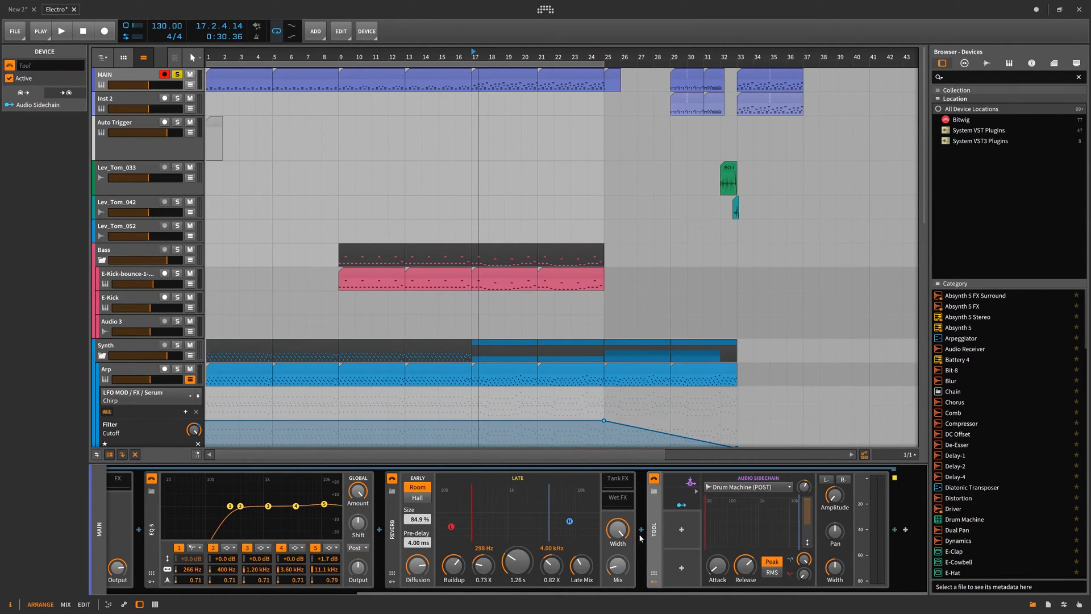
Map the Audio Sidechain modulator to the Tool's Gain with a -36.00 amount.
{"action": "left_click", "coordinate": [62, 30]}
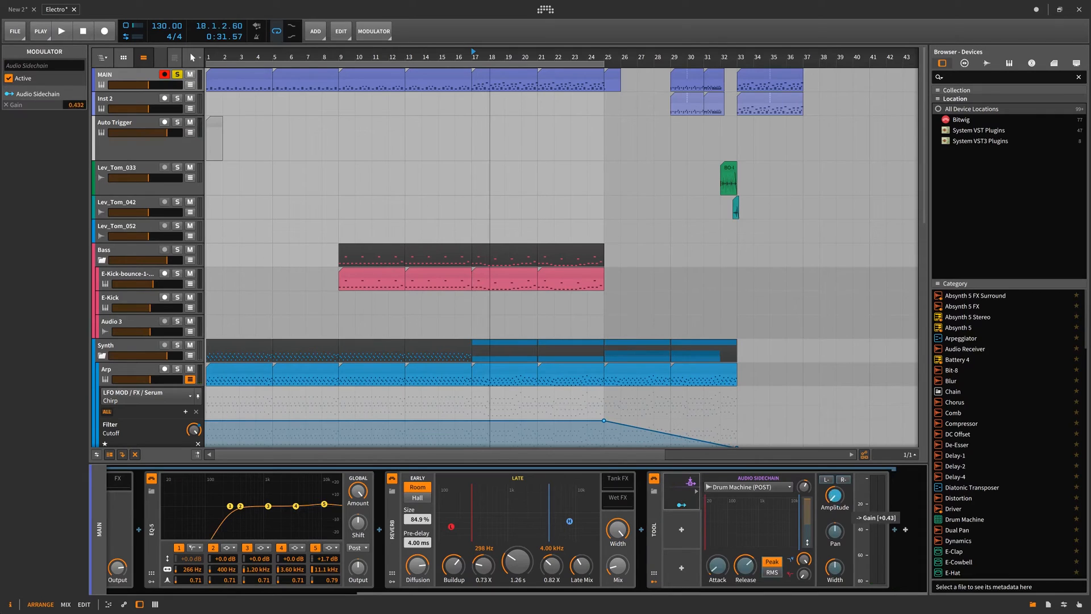
{"action": "left_click_drag", "start_coordinate": [834, 494], "coordinate": [834, 483]}
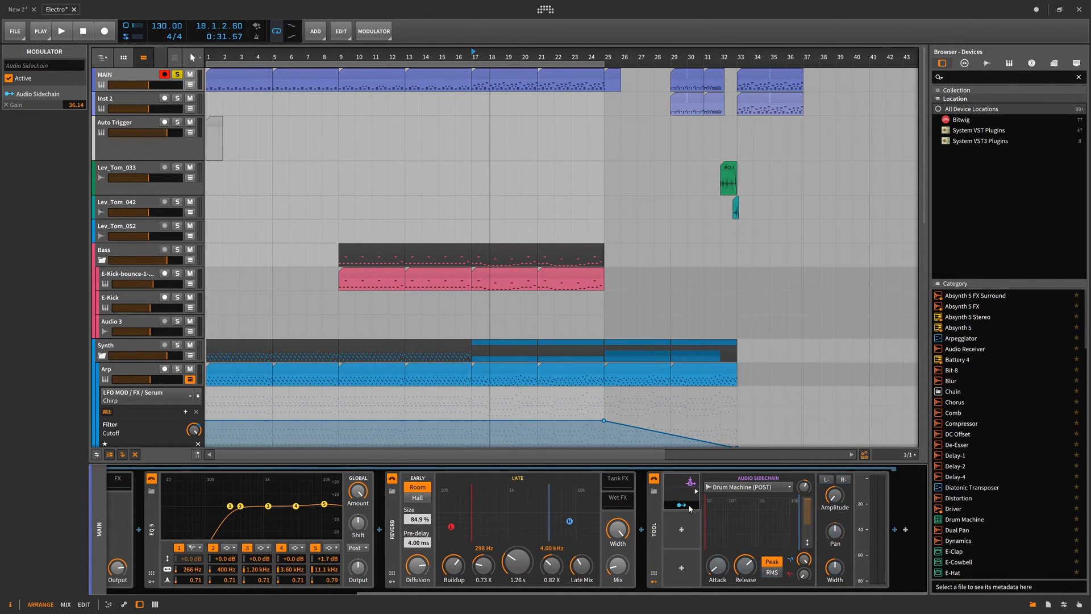
{"action": "left_click", "coordinate": [61, 31]}
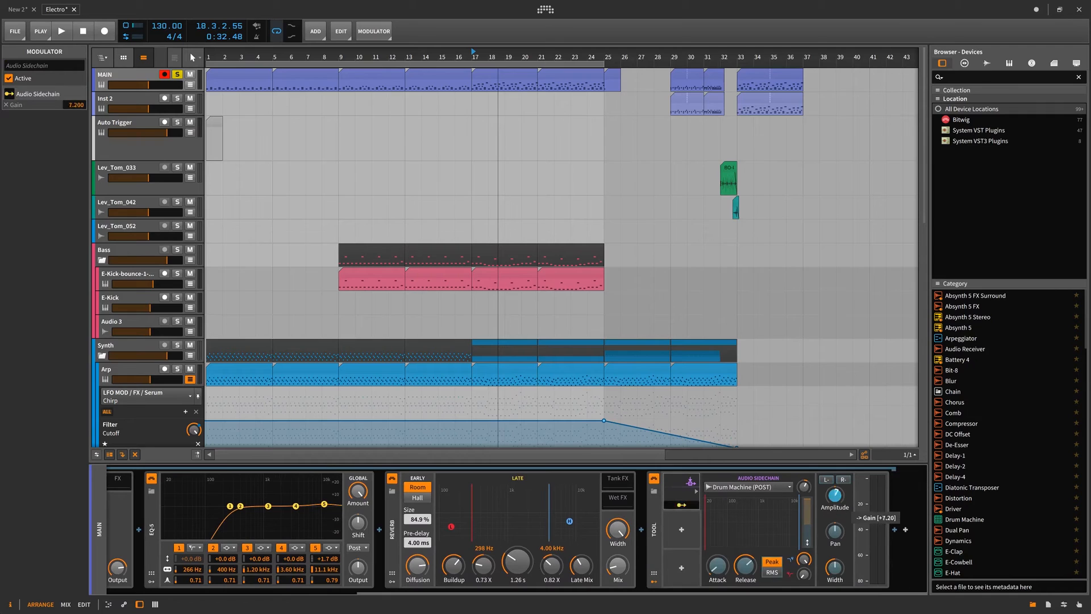
{"action": "left_click_drag", "start_coordinate": [834, 490], "coordinate": [834, 515]}
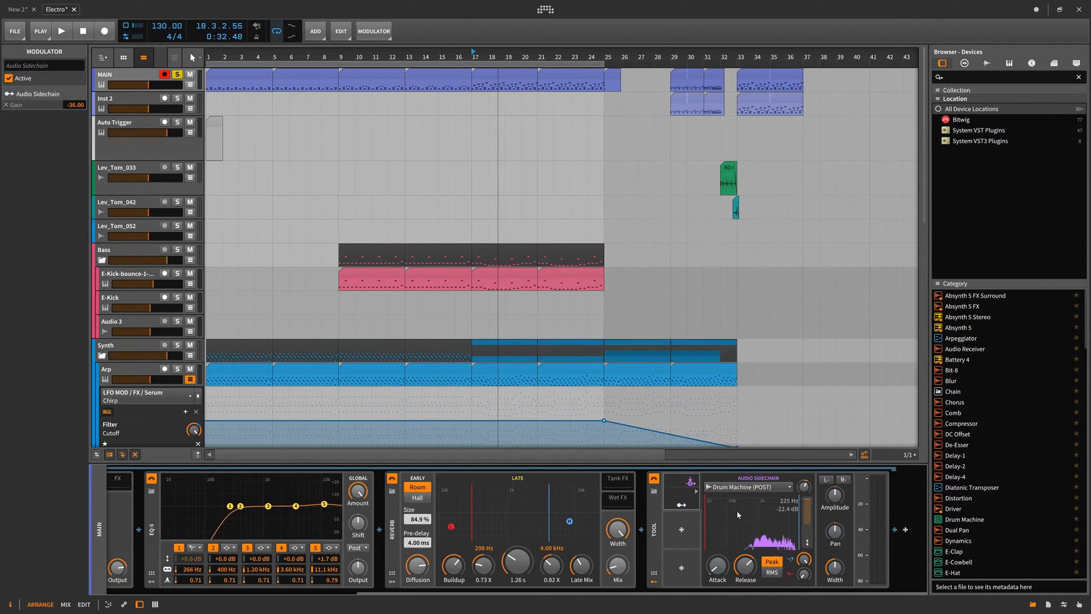
{"action": "left_click", "coordinate": [62, 30]}
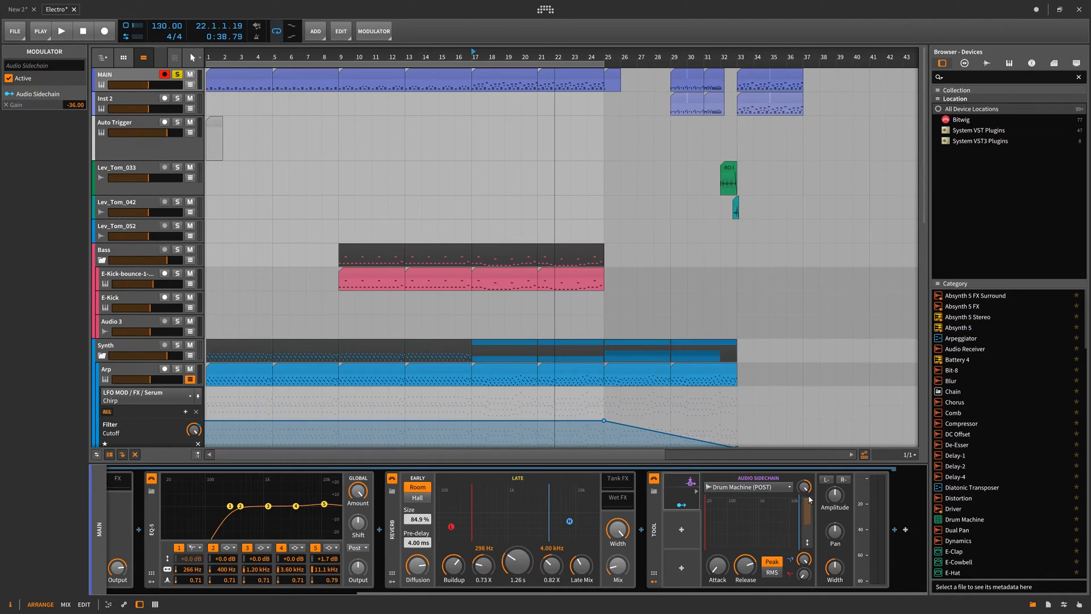
{"action": "mouse_move", "coordinate": [741, 499]}
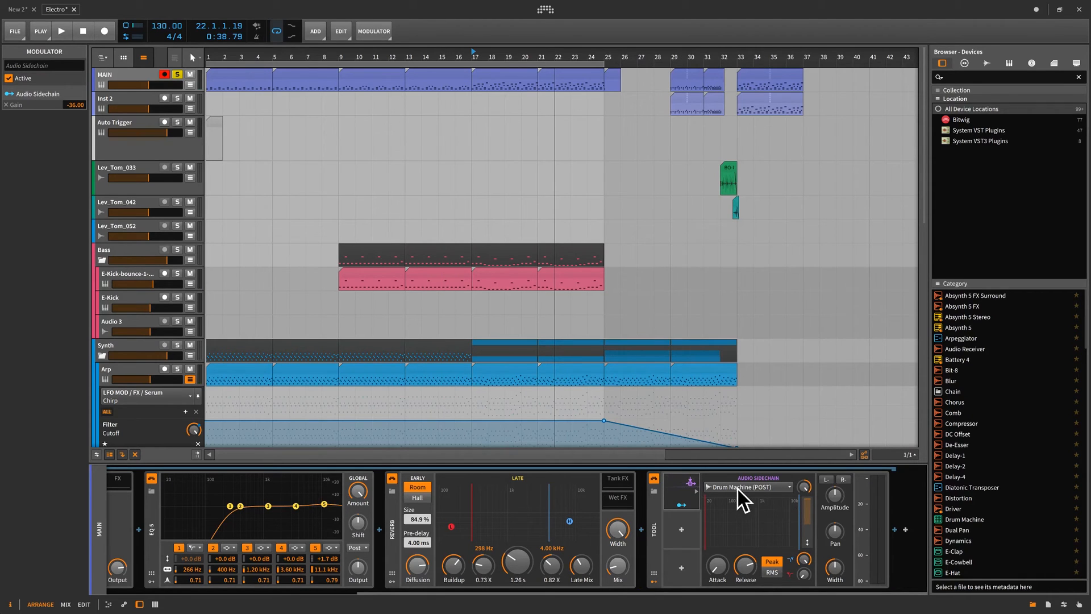
{"action": "left_click", "coordinate": [61, 31]}
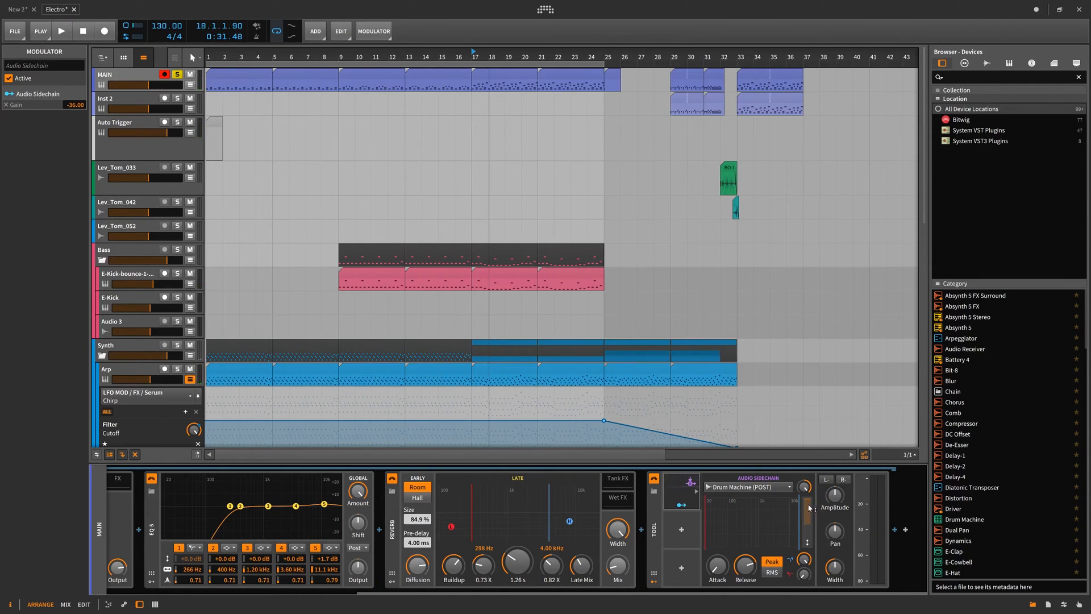
{"action": "left_click", "coordinate": [61, 31]}
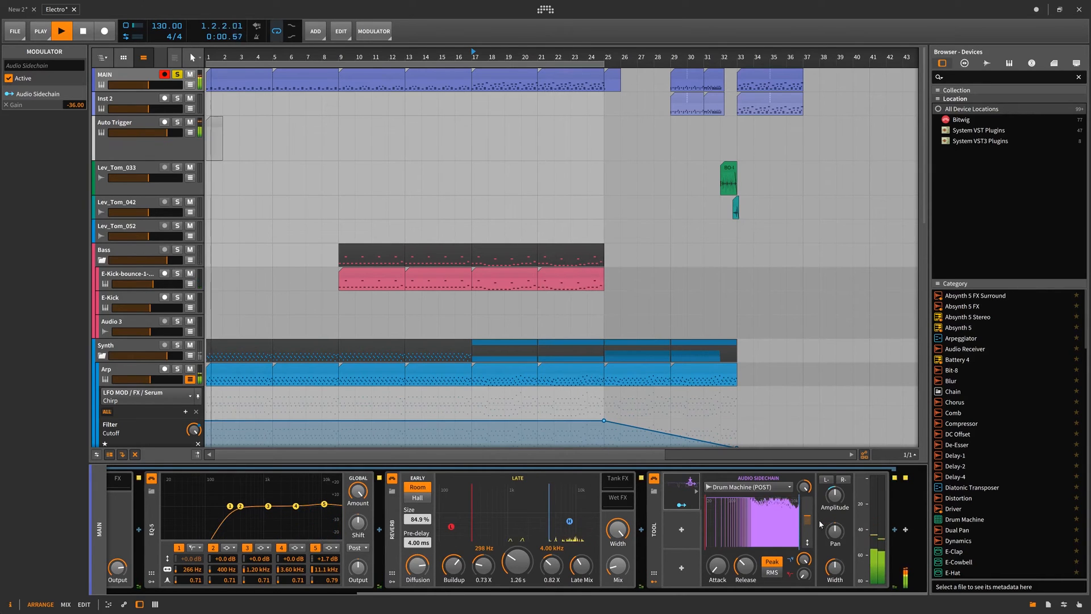
{"action": "left_click", "coordinate": [61, 31]}
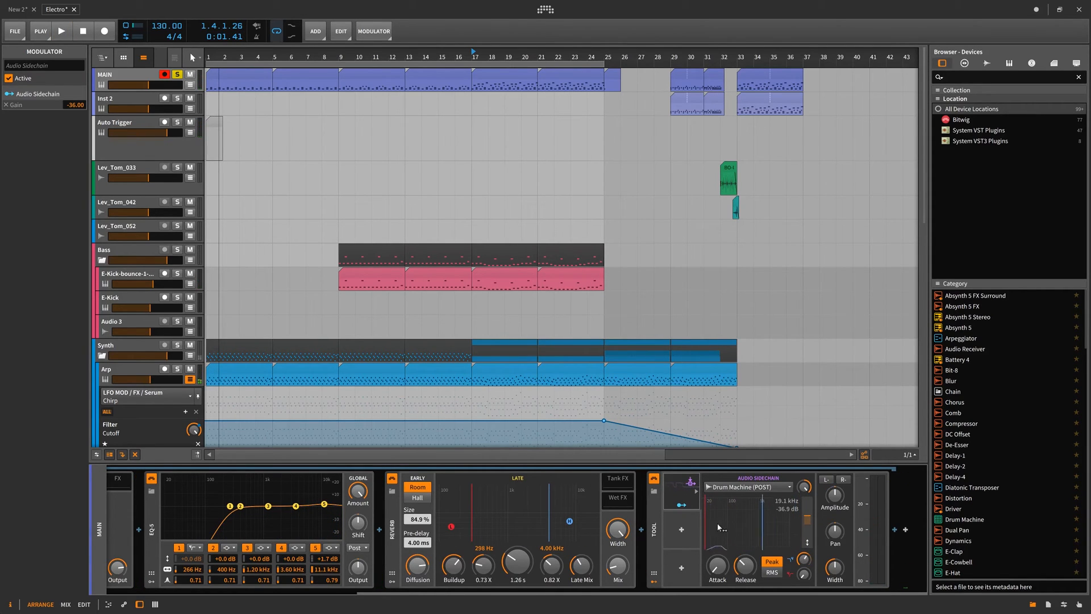
{"action": "left_click", "coordinate": [61, 30]}
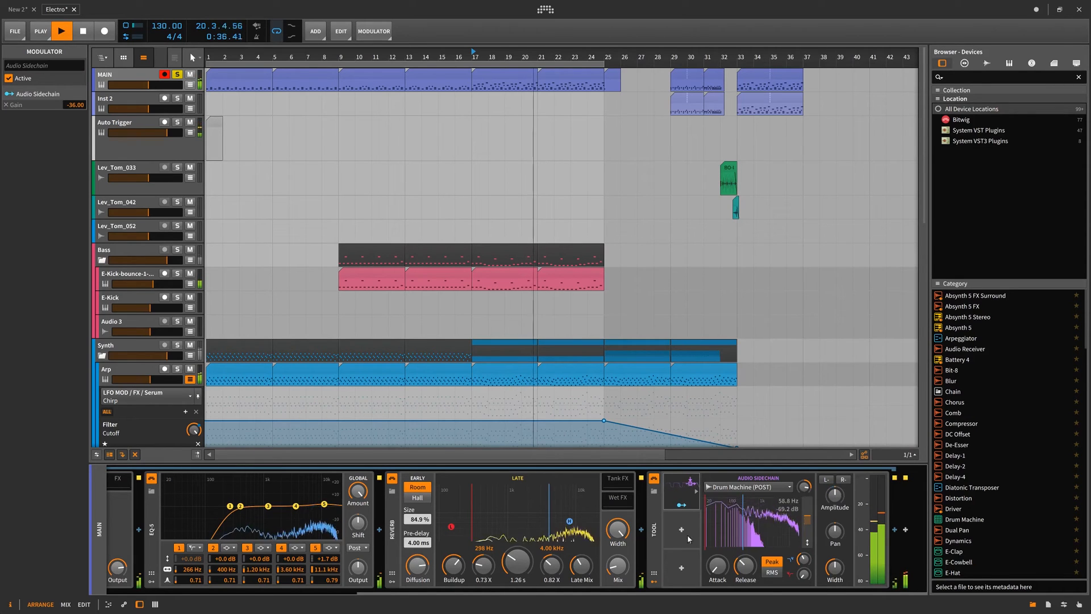
{"action": "left_click", "coordinate": [62, 31]}
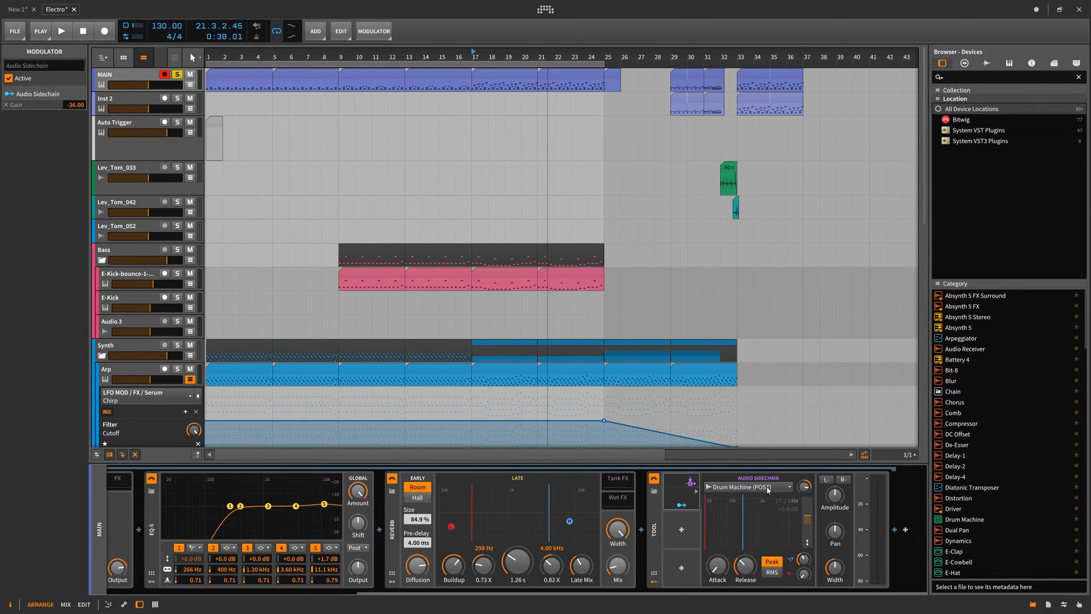
{"action": "mouse_move", "coordinate": [763, 484]}
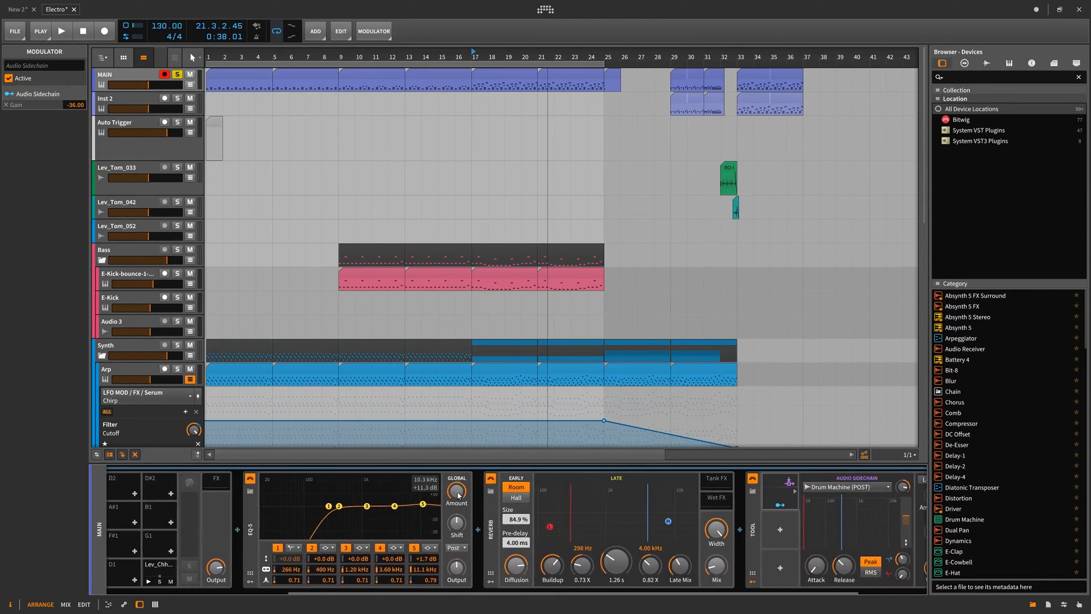
Replay the project and collapse the Audio Sidechain panel, amount now about −24.91.
{"action": "left_click", "coordinate": [61, 31]}
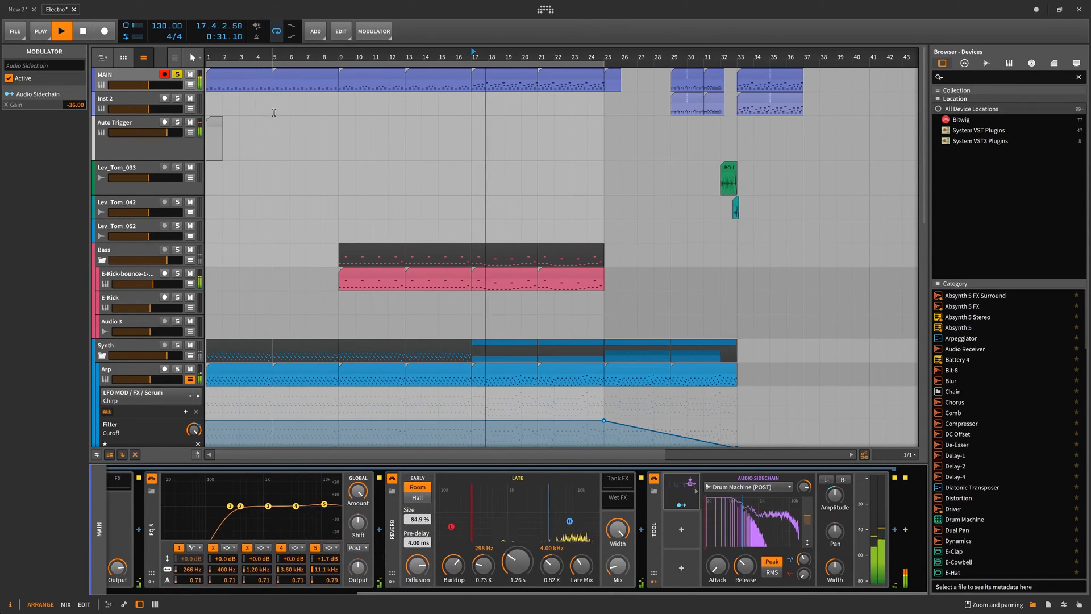
{"action": "left_click", "coordinate": [61, 31]}
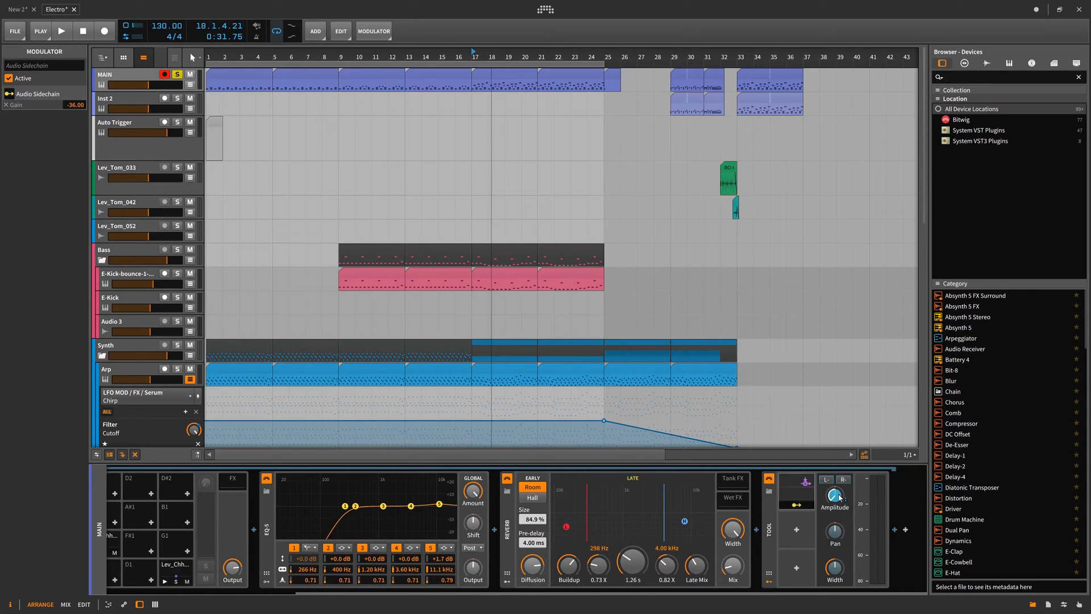
{"action": "left_click", "coordinate": [61, 31]}
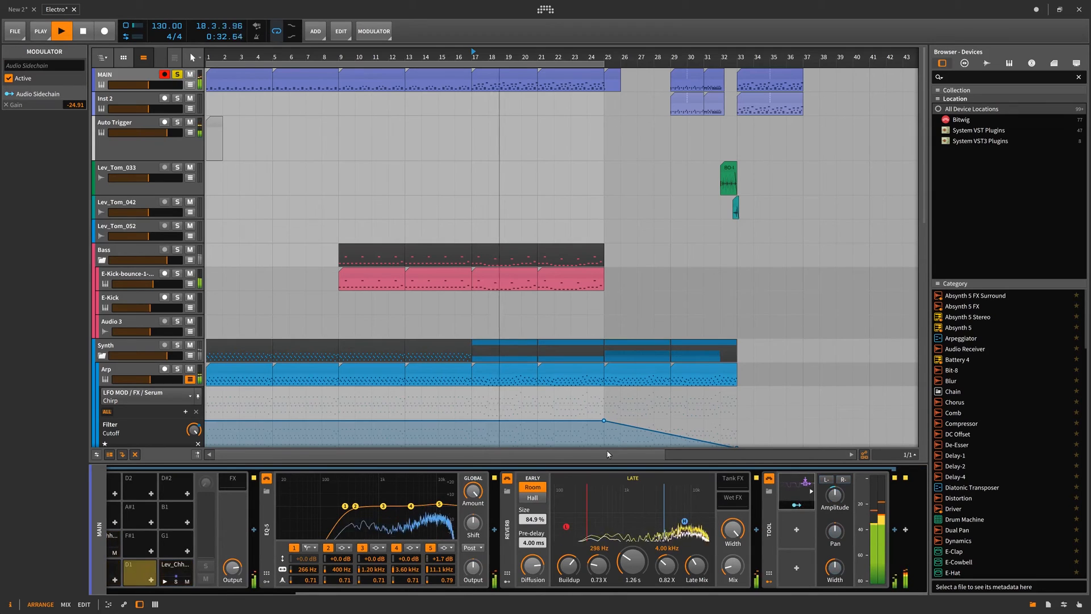
{"action": "left_click", "coordinate": [61, 31]}
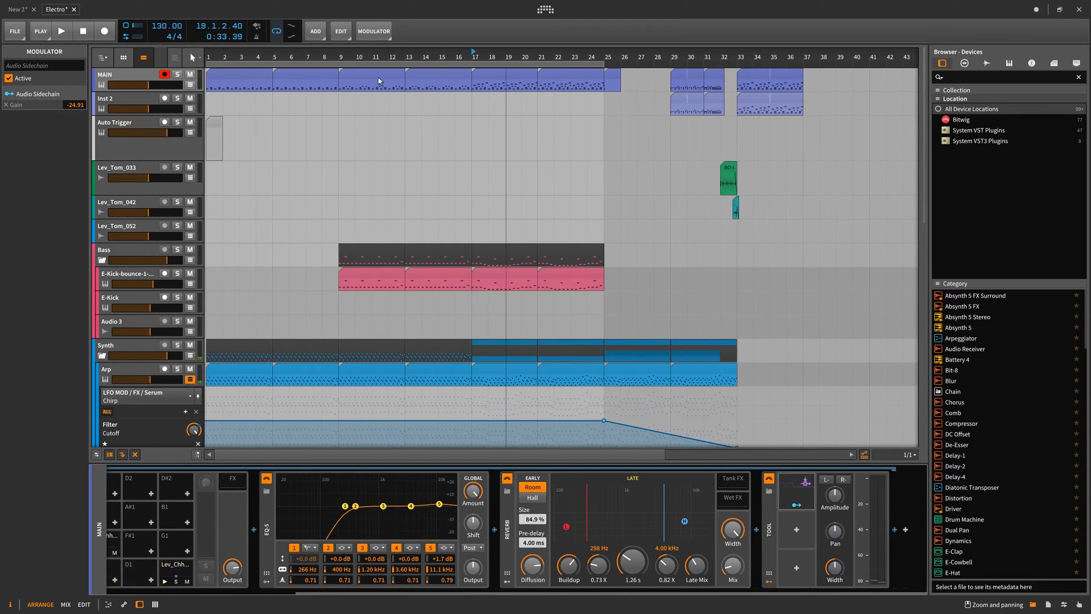
{"action": "left_click", "coordinate": [61, 30]}
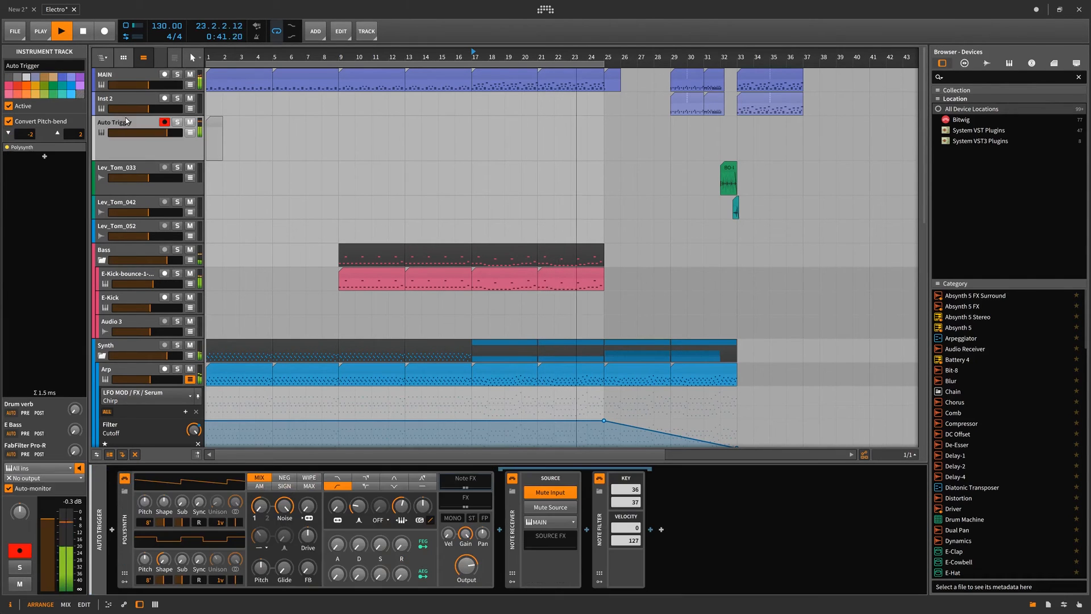
Focus Auto Trigger's Note Filter, then inspect the DRUMS track's kick drum pad.
{"action": "left_click", "coordinate": [61, 31]}
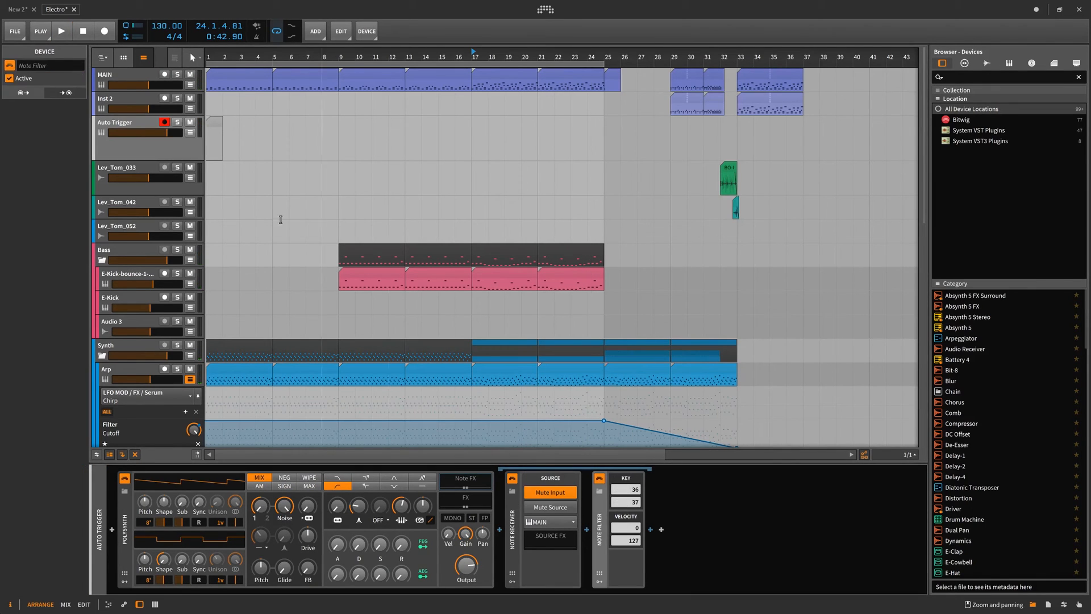
{"action": "left_click", "coordinate": [115, 99]}
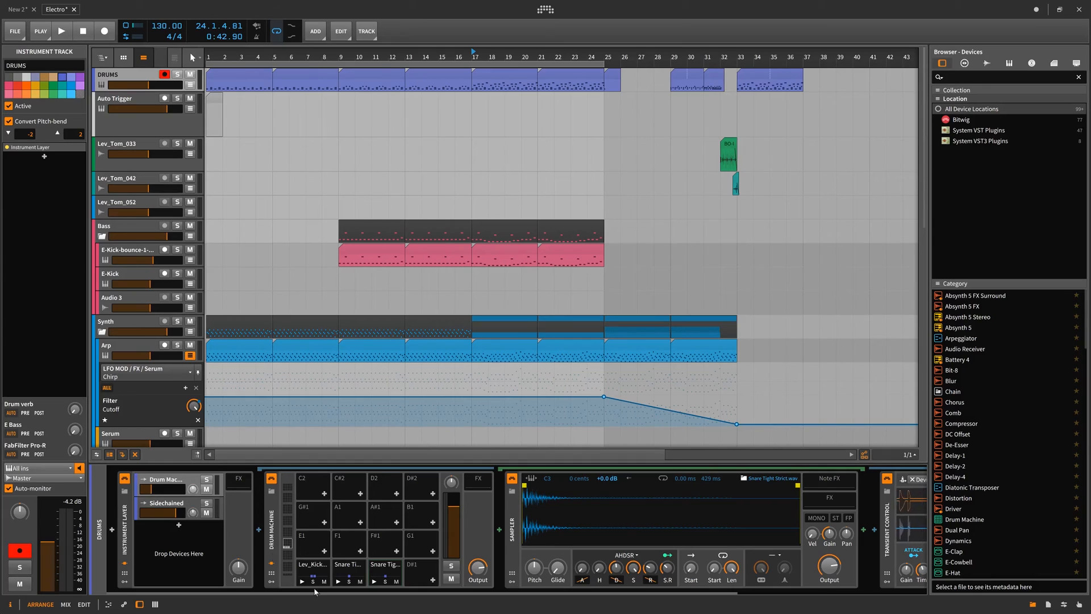
{"action": "left_click", "coordinate": [312, 564]}
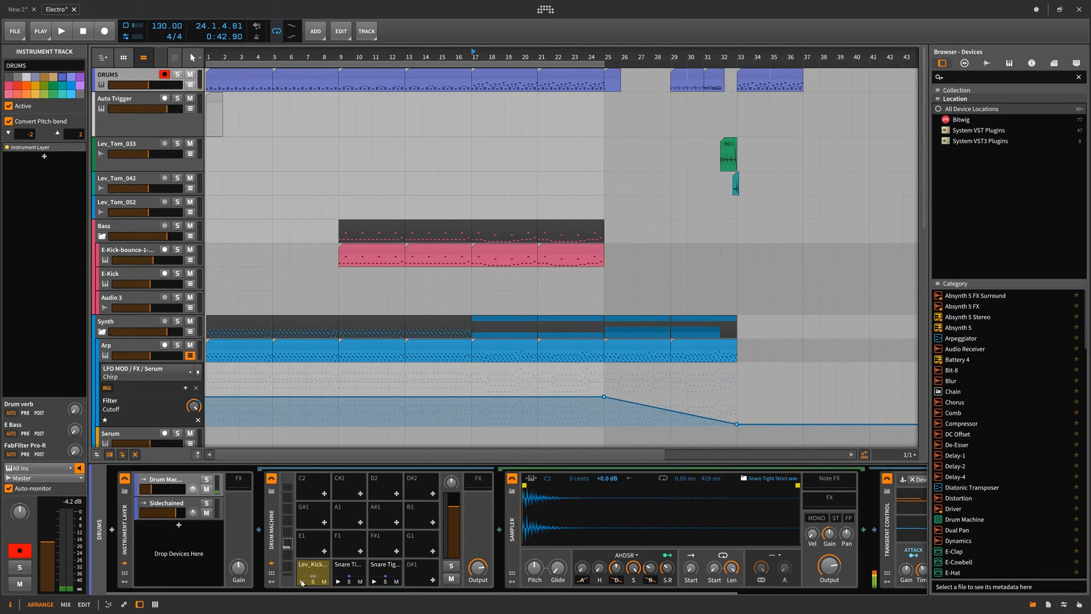
{"action": "left_click", "coordinate": [347, 564]}
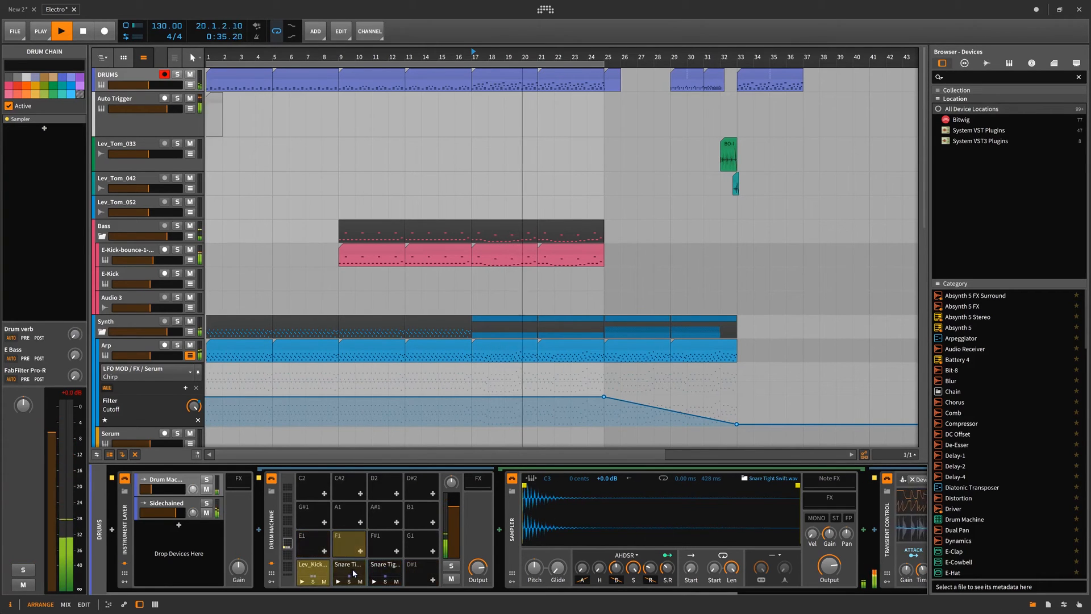
{"action": "left_click", "coordinate": [61, 31]}
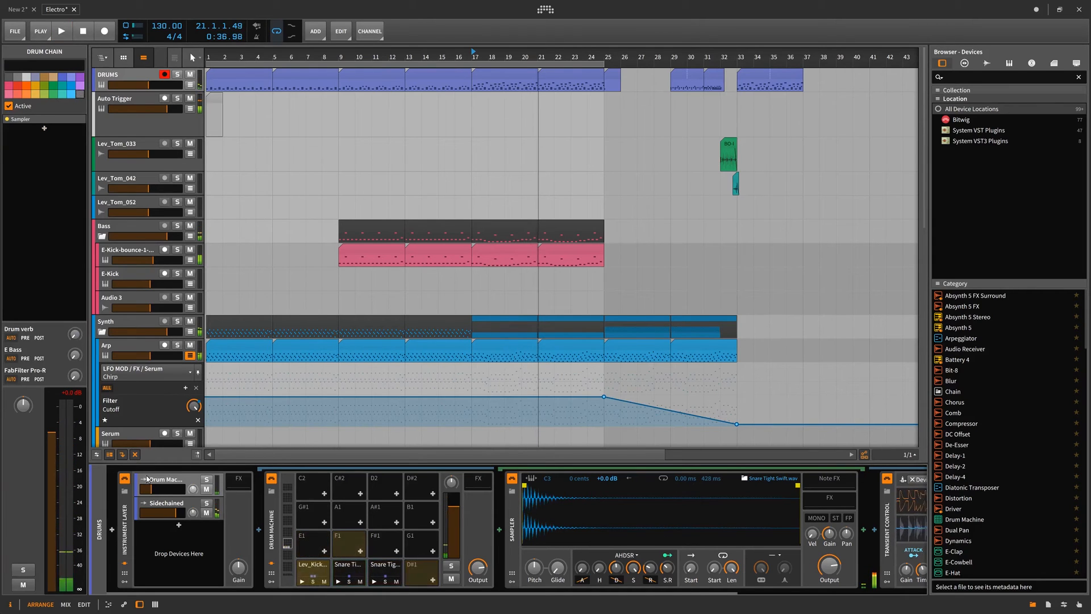
{"action": "left_click", "coordinate": [62, 31]}
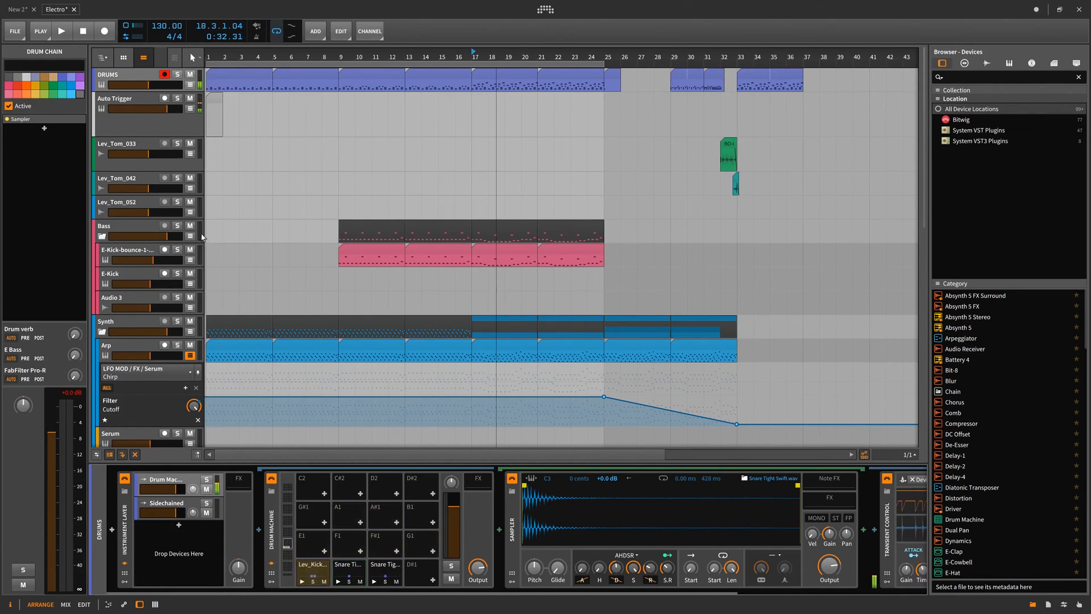
{"action": "left_click", "coordinate": [117, 99]}
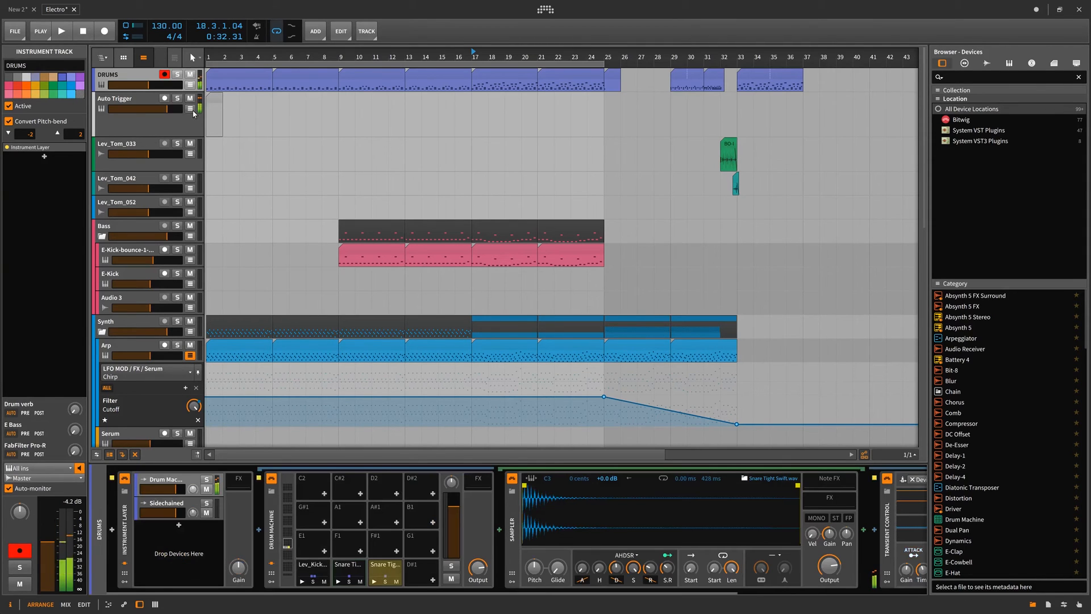
{"action": "left_click", "coordinate": [115, 99]}
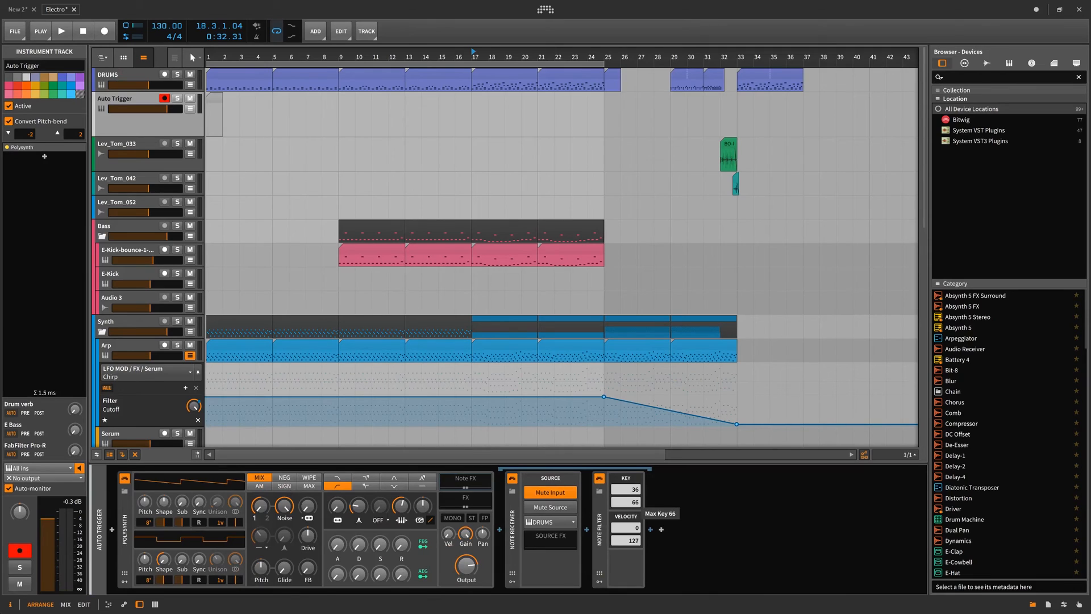
Lower the Note Filter's maximum Key from 66 to 37.
{"action": "left_click", "coordinate": [61, 30]}
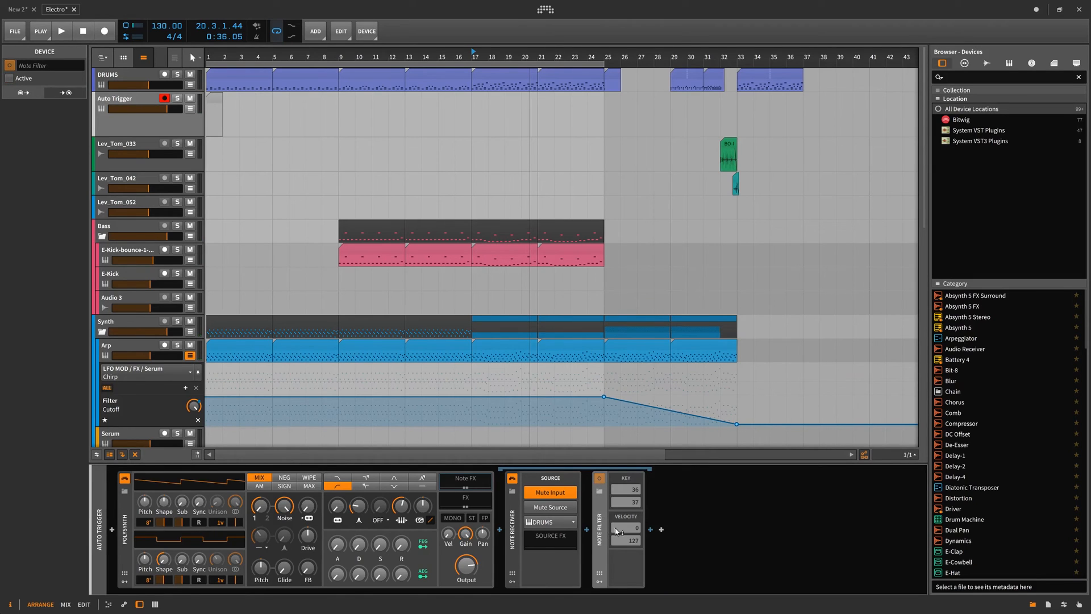
{"action": "mouse_move", "coordinate": [523, 522]}
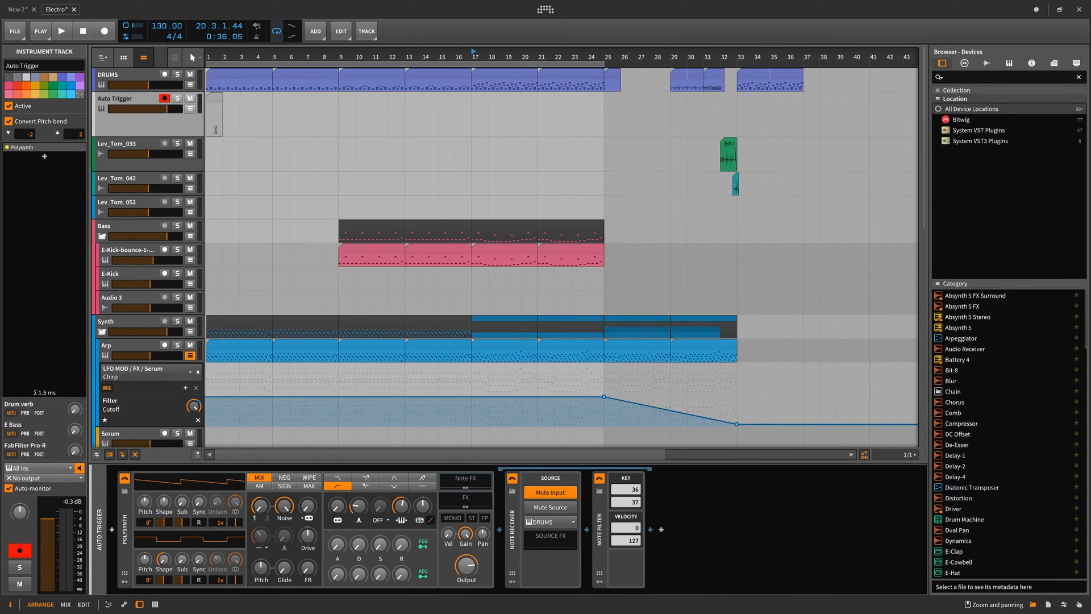
{"action": "mouse_move", "coordinate": [642, 113]}
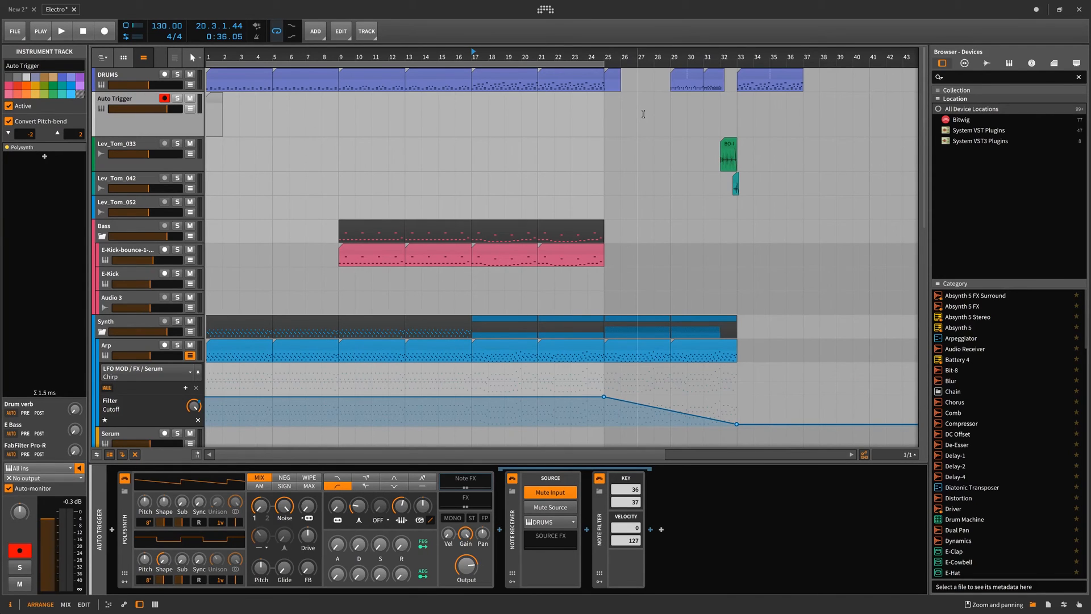
{"action": "mouse_move", "coordinate": [487, 111]}
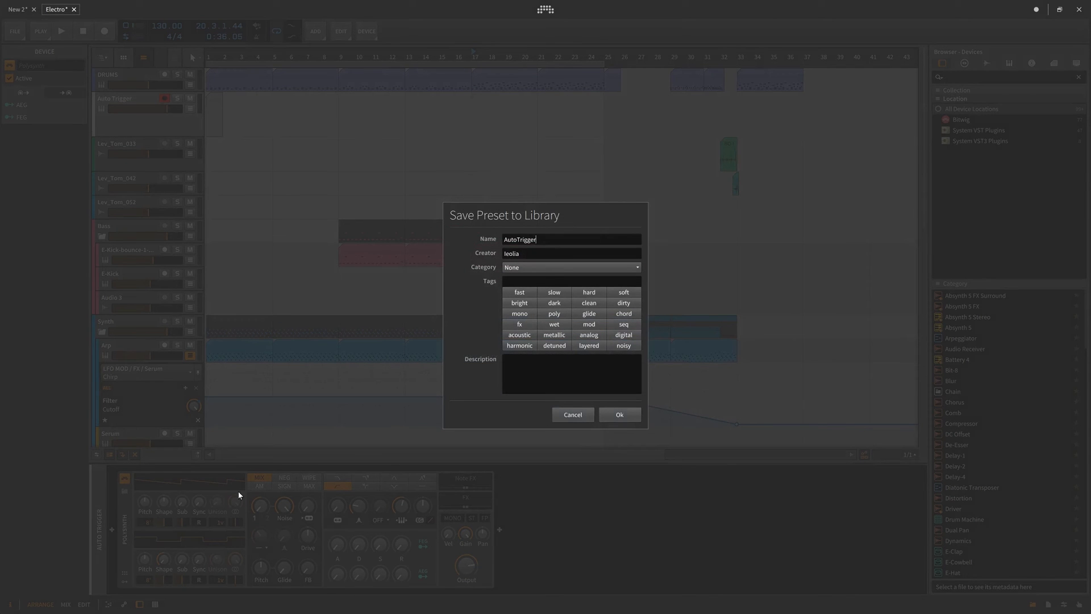
{"action": "mouse_move", "coordinate": [570, 321]}
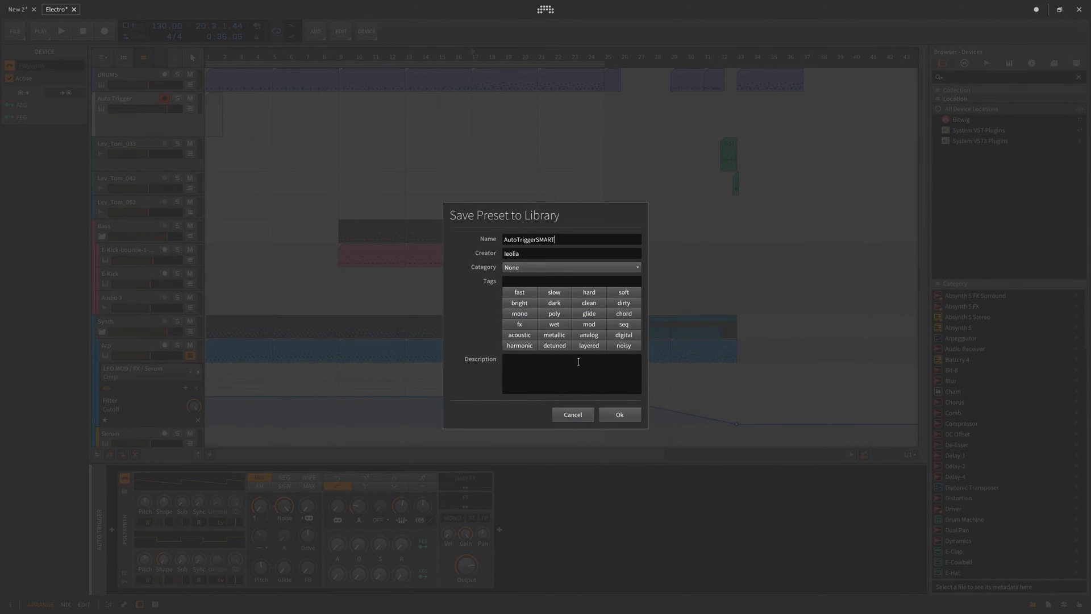
Confirm saving the Auto Trigger chain as library preset 'AutoTriggerSMART'.
{"action": "left_click", "coordinate": [617, 414]}
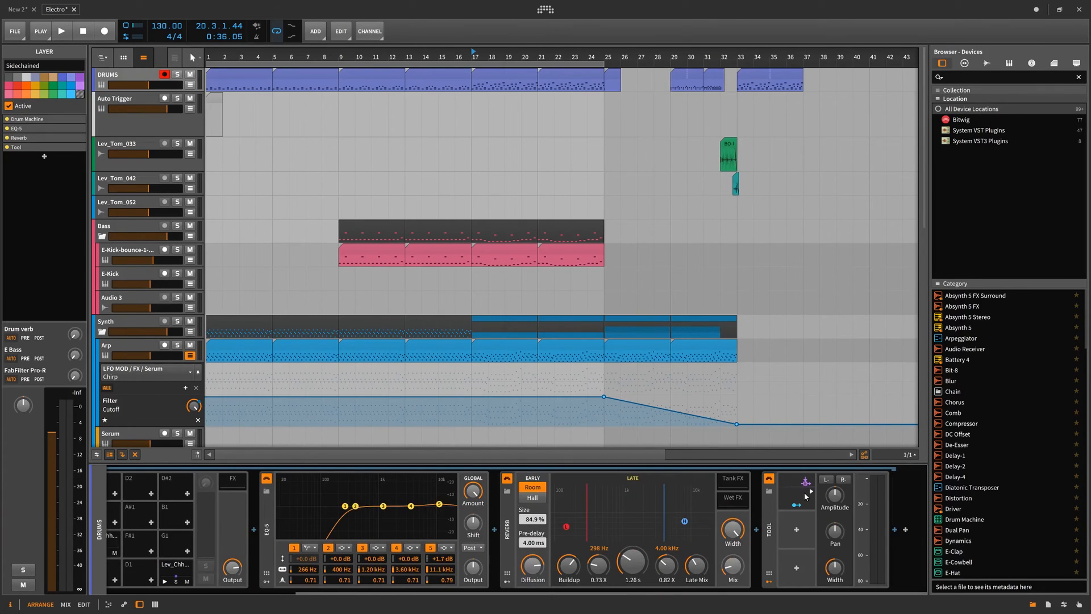
Expand the Tool's Audio Sidechain modulator, fed by Drum Machine (POST), on DRUMS Sidechained.
{"action": "left_click", "coordinate": [689, 481]}
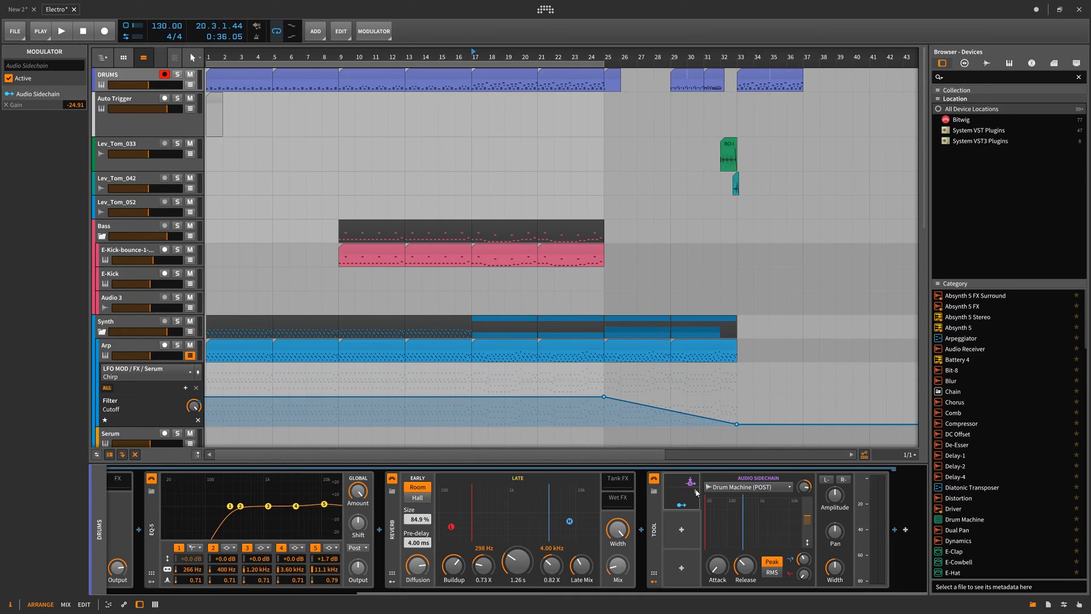
{"action": "mouse_move", "coordinate": [670, 490]}
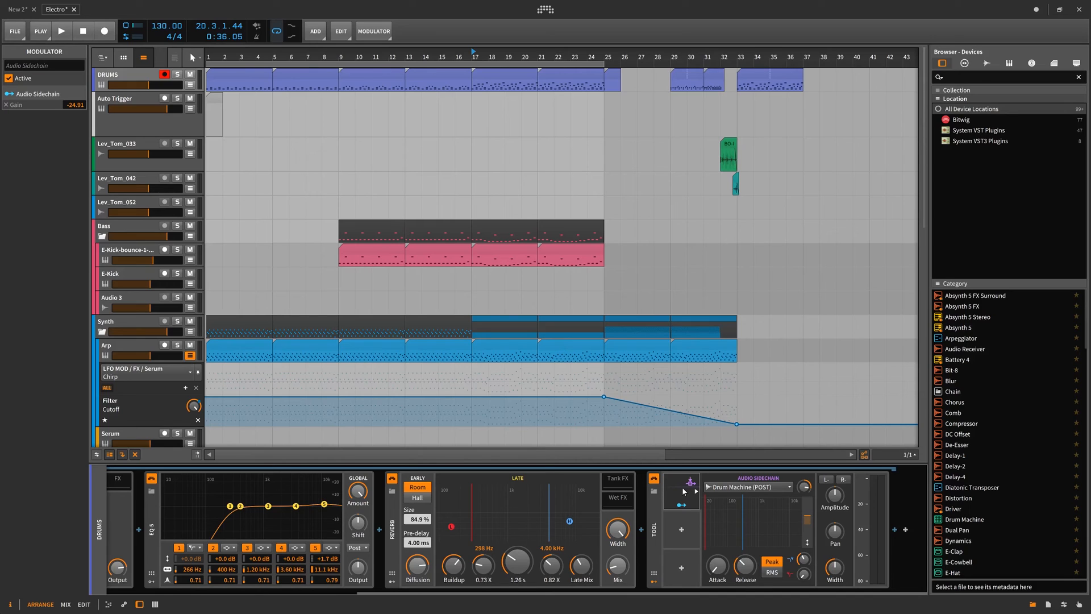
{"action": "mouse_move", "coordinate": [690, 490]}
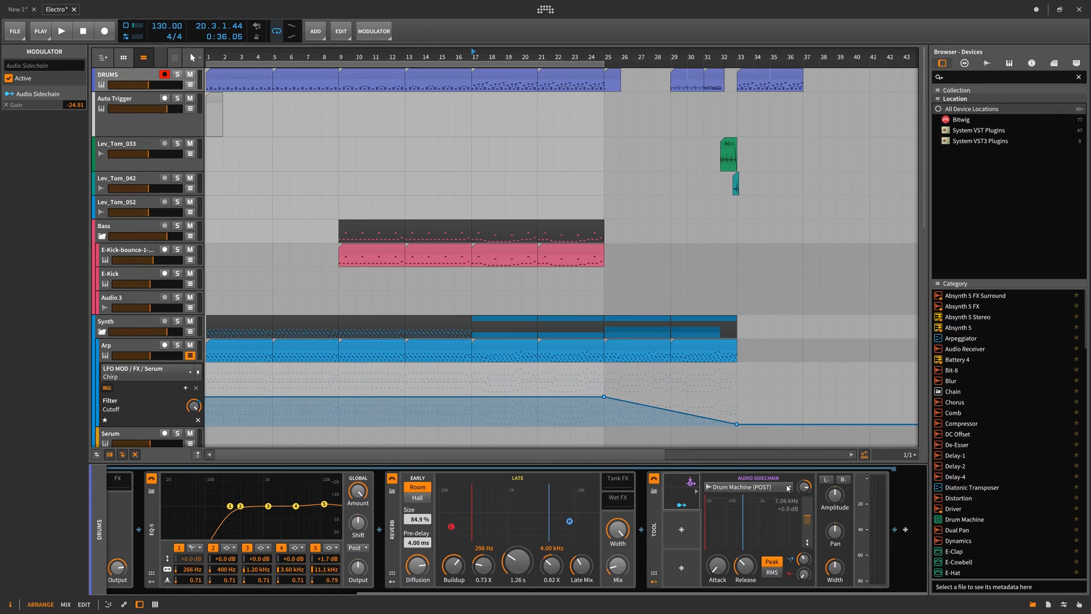
{"action": "mouse_move", "coordinate": [679, 481]}
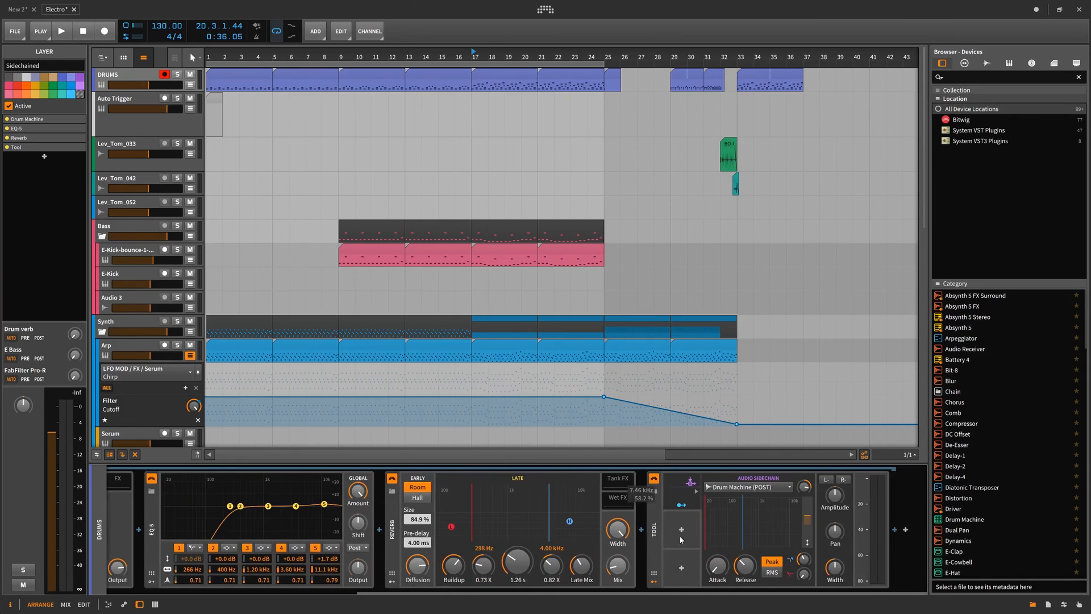
Wrap the Note Filter in an Instrument Layer and add a second Note Filter layer.
{"action": "left_click", "coordinate": [118, 98]}
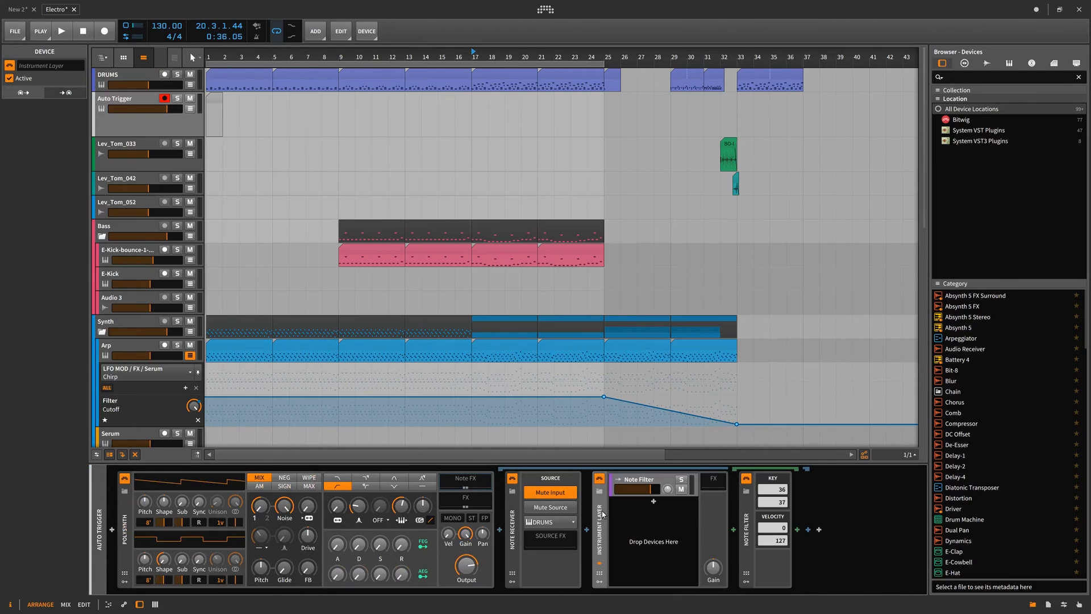
{"action": "mouse_move", "coordinate": [602, 525]}
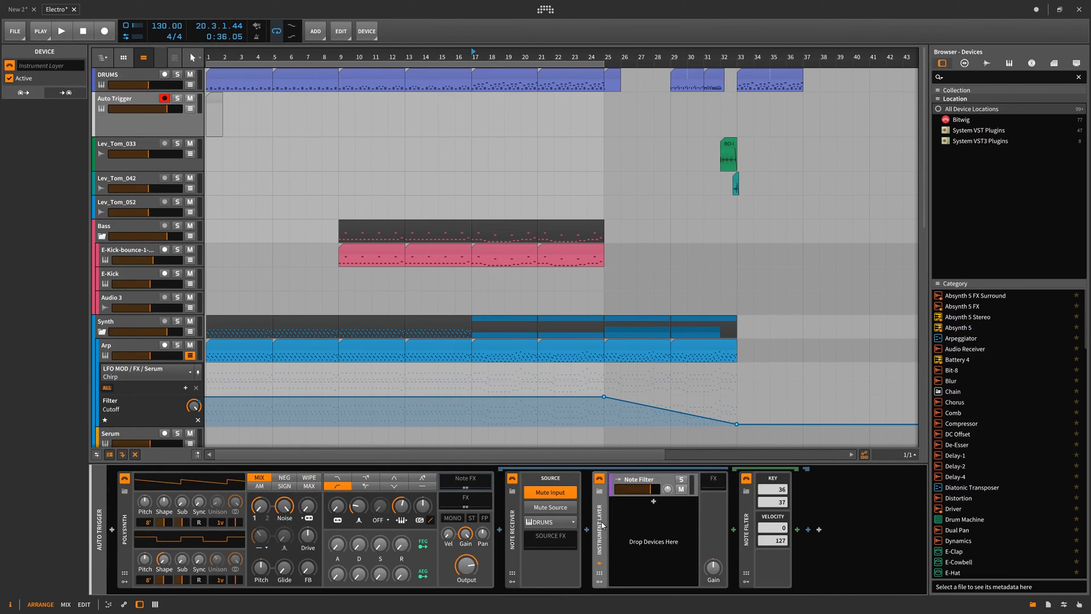
{"action": "left_click", "coordinate": [652, 502]}
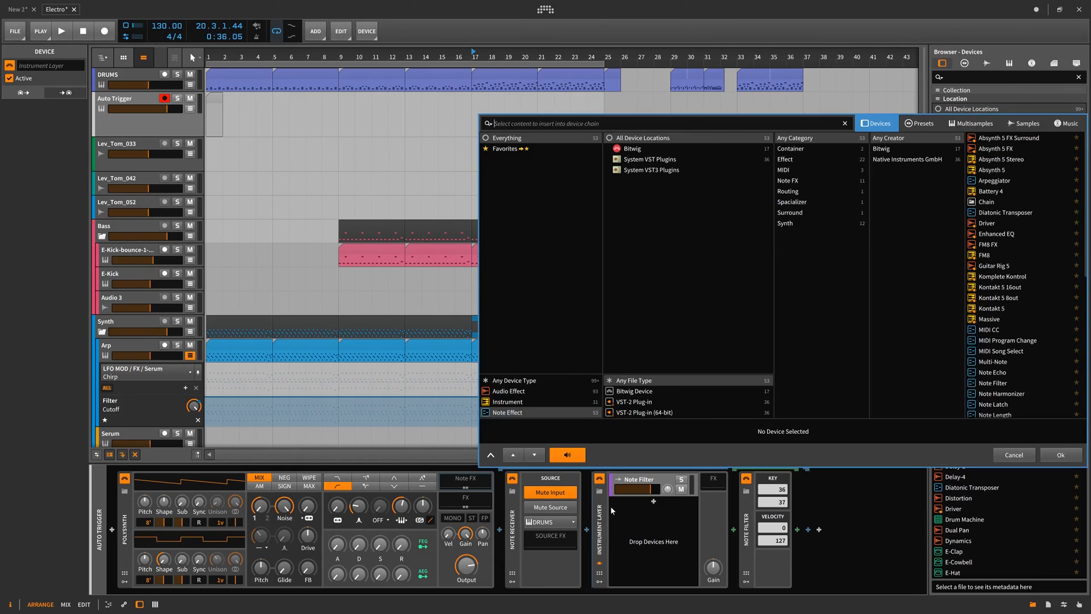
{"action": "type", "text": "fx"}
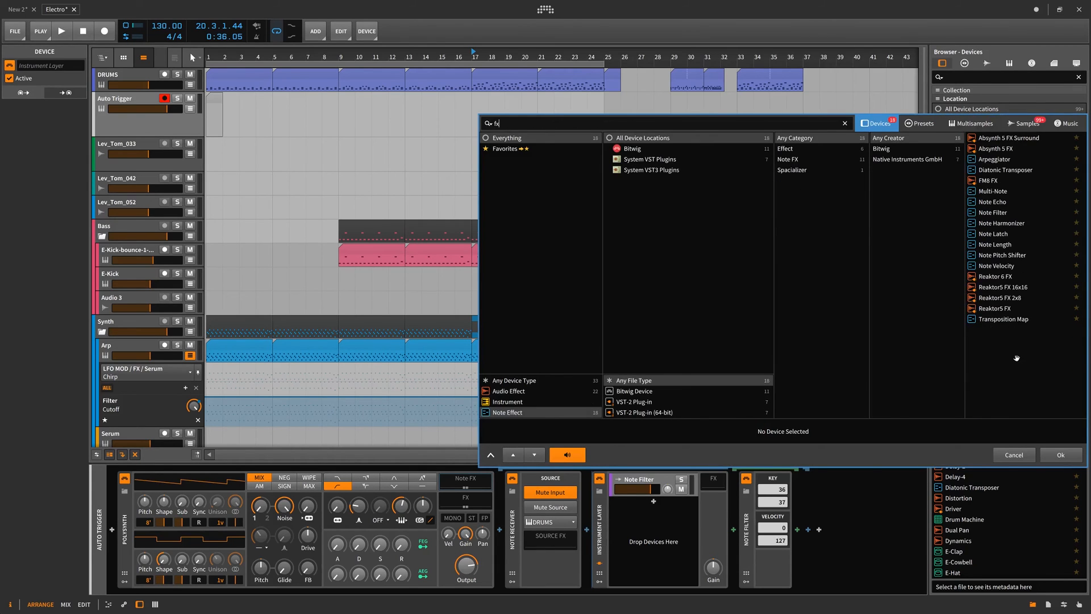
{"action": "mouse_move", "coordinate": [1006, 188]}
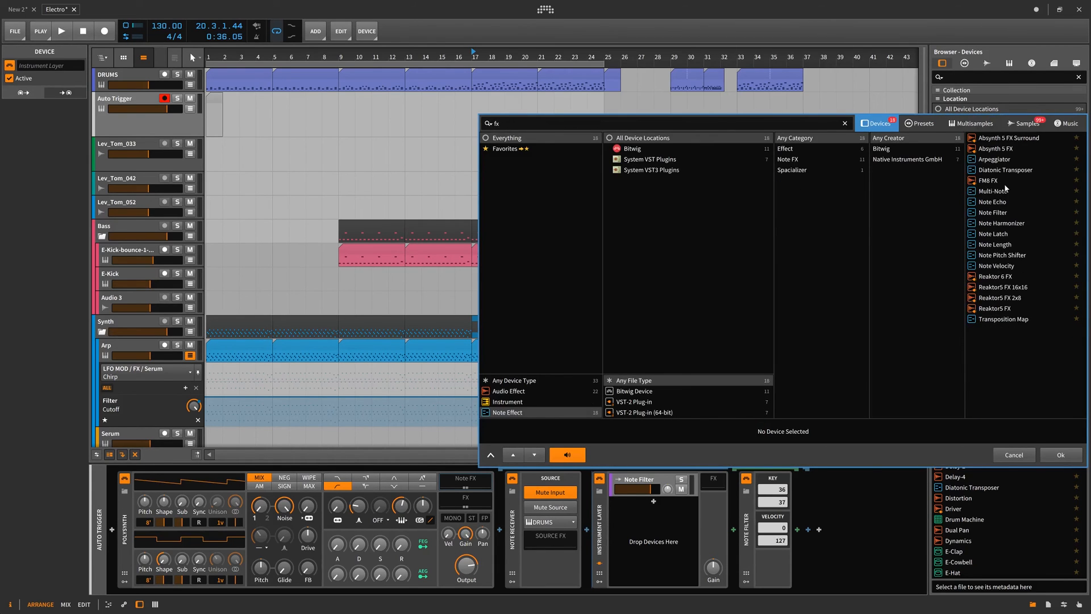
{"action": "mouse_move", "coordinate": [1007, 301]}
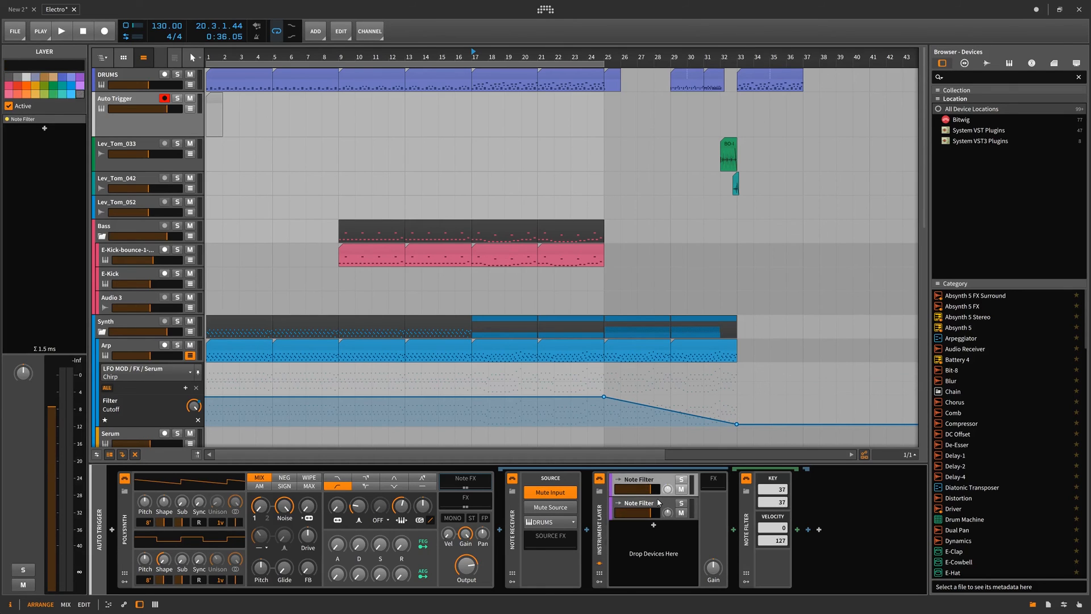
{"action": "left_click", "coordinate": [61, 31]}
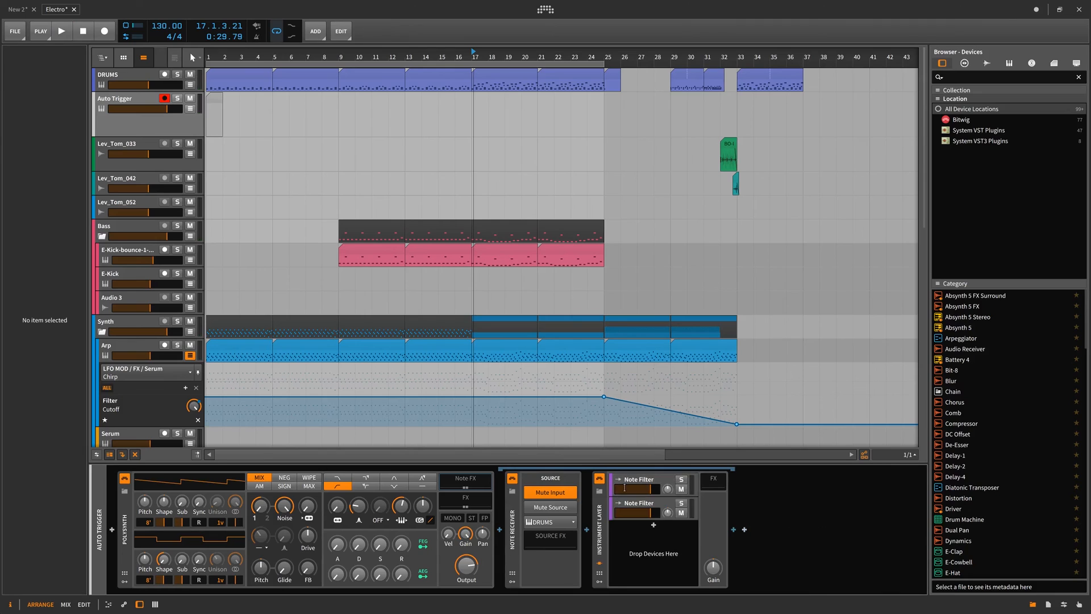
Undo the Instrument Layer, check the Note Receiver, and reselect Auto Trigger's devices.
{"action": "left_click", "coordinate": [637, 478]}
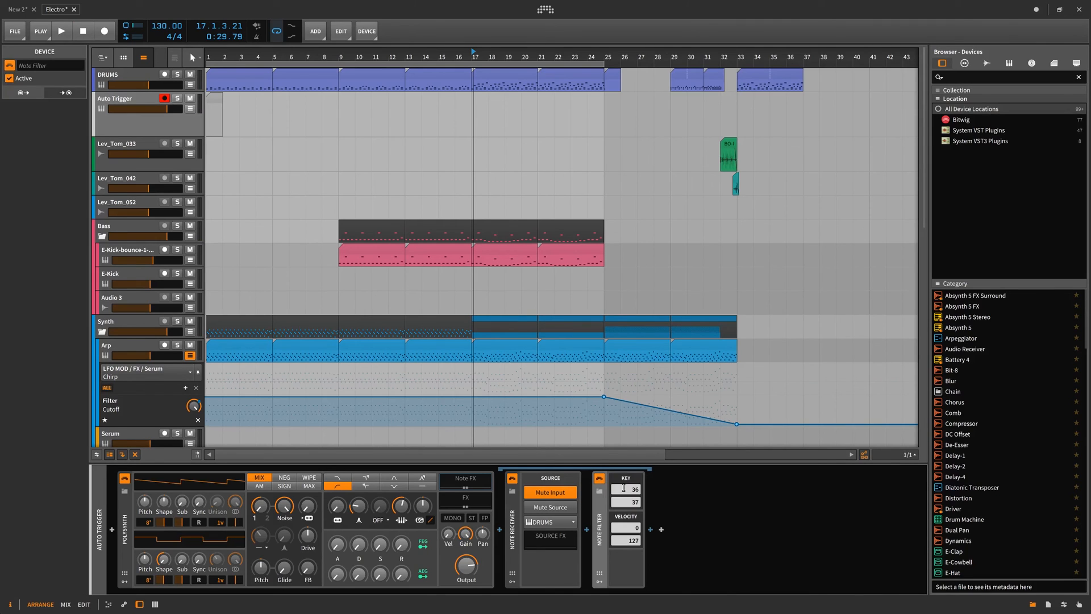
{"action": "left_click", "coordinate": [125, 98]}
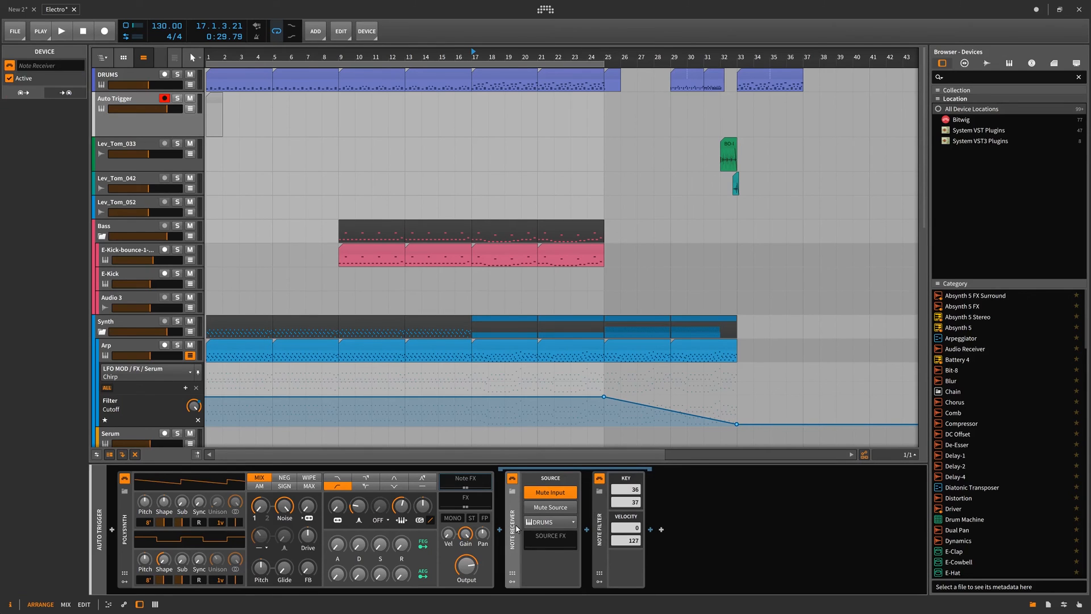
{"action": "mouse_move", "coordinate": [331, 525]}
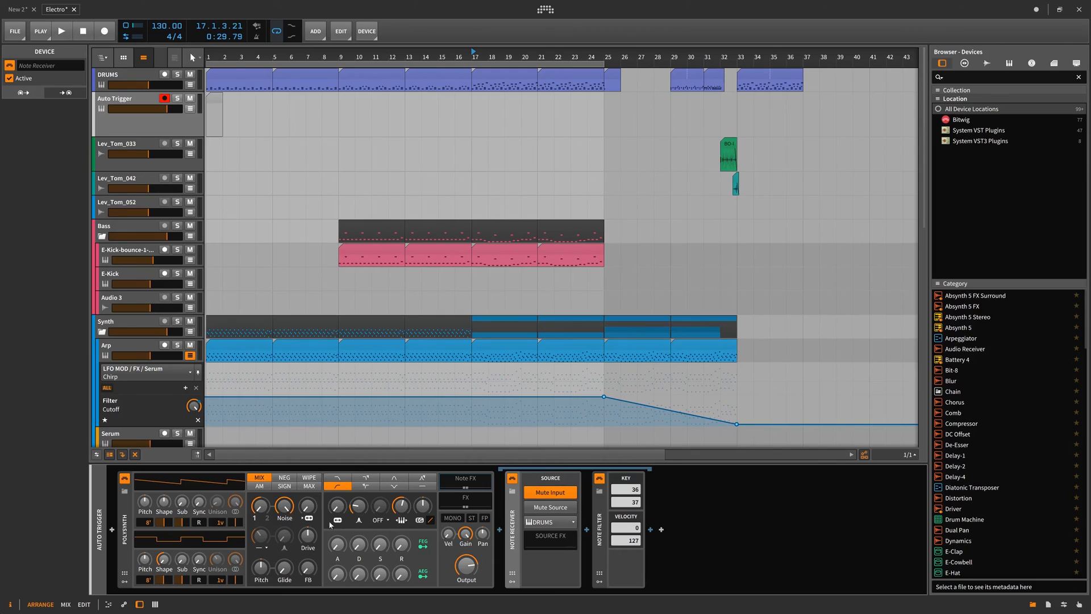
{"action": "left_click", "coordinate": [125, 98]}
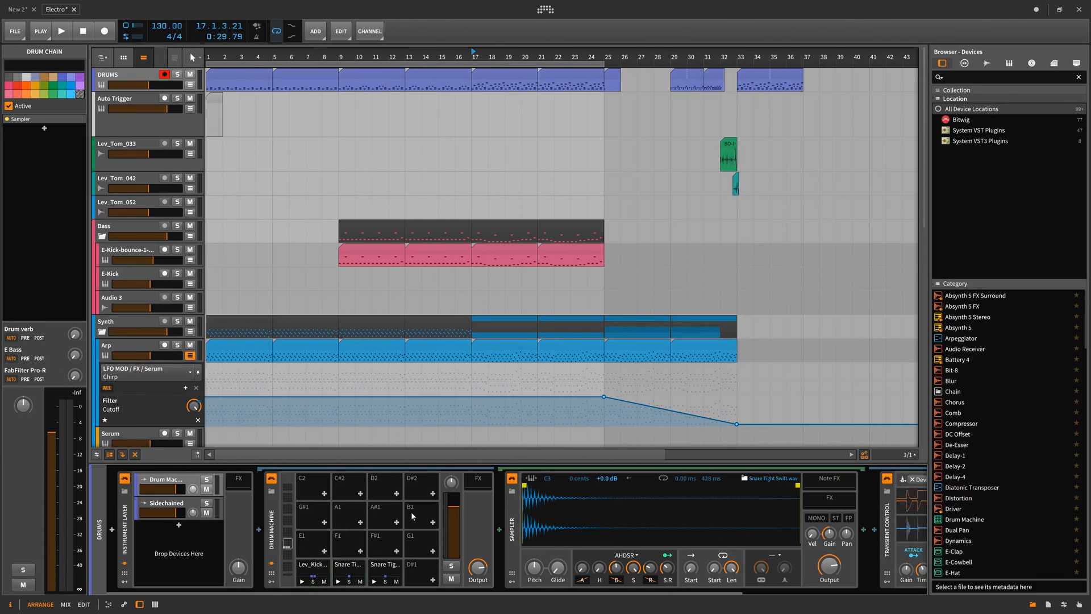
{"action": "left_click", "coordinate": [115, 98]}
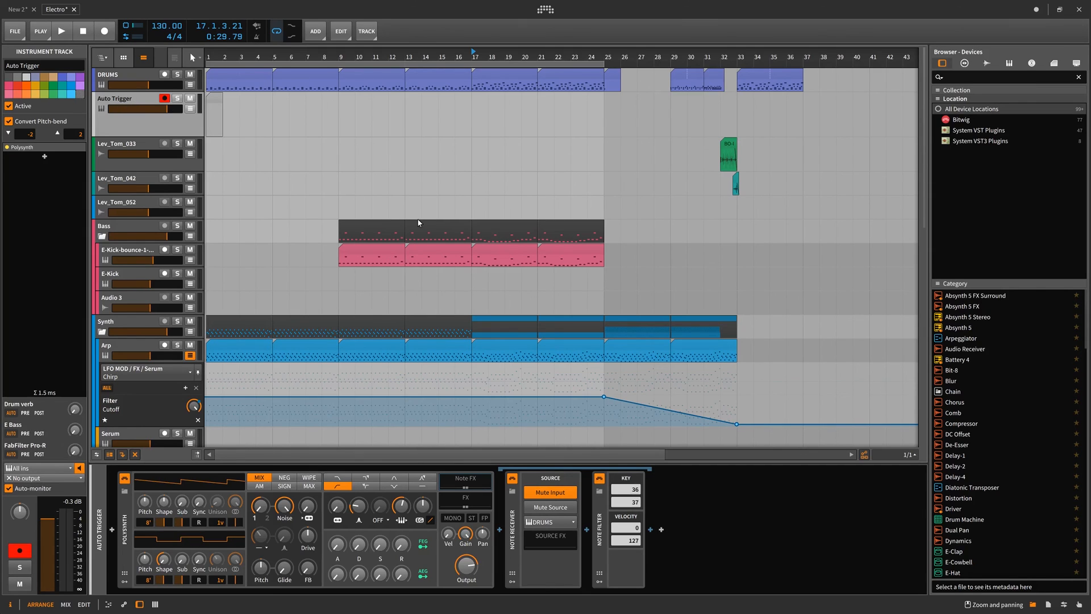
{"action": "mouse_move", "coordinate": [437, 229]}
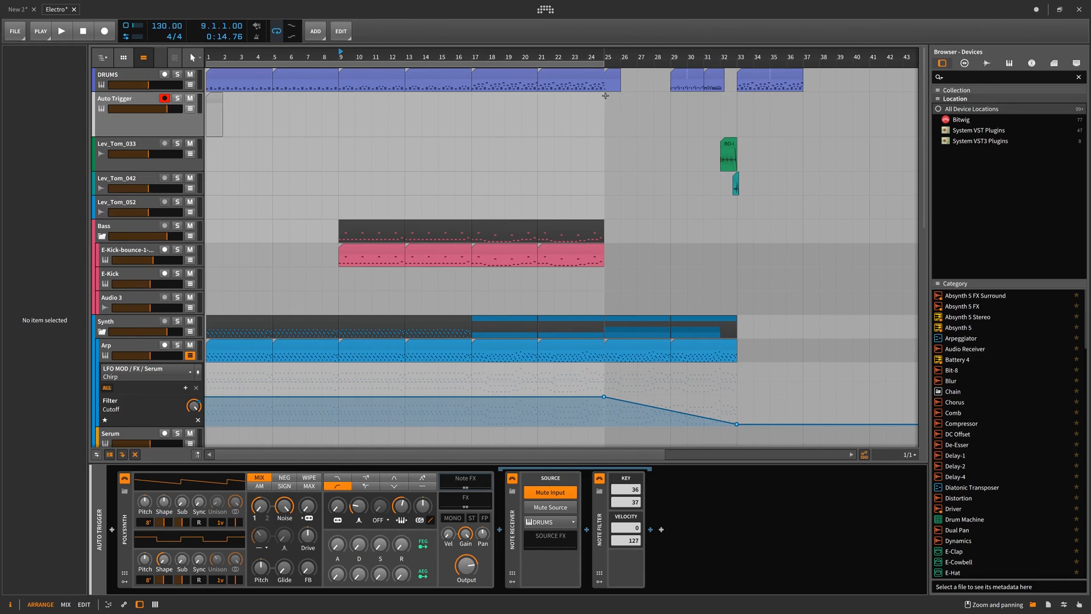
{"action": "mouse_move", "coordinate": [602, 95]}
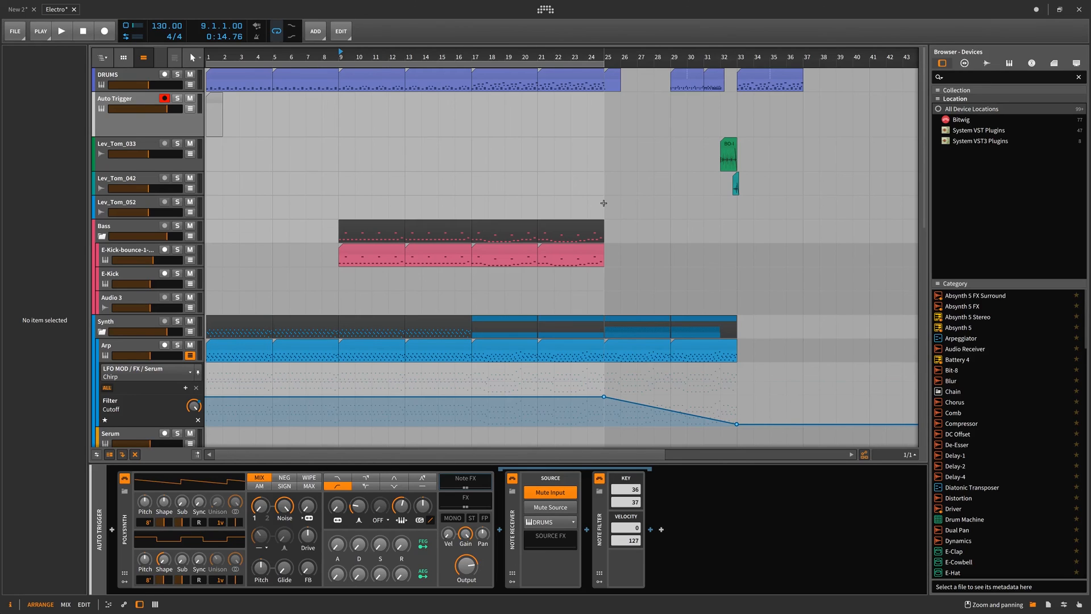
{"action": "mouse_move", "coordinate": [613, 119]}
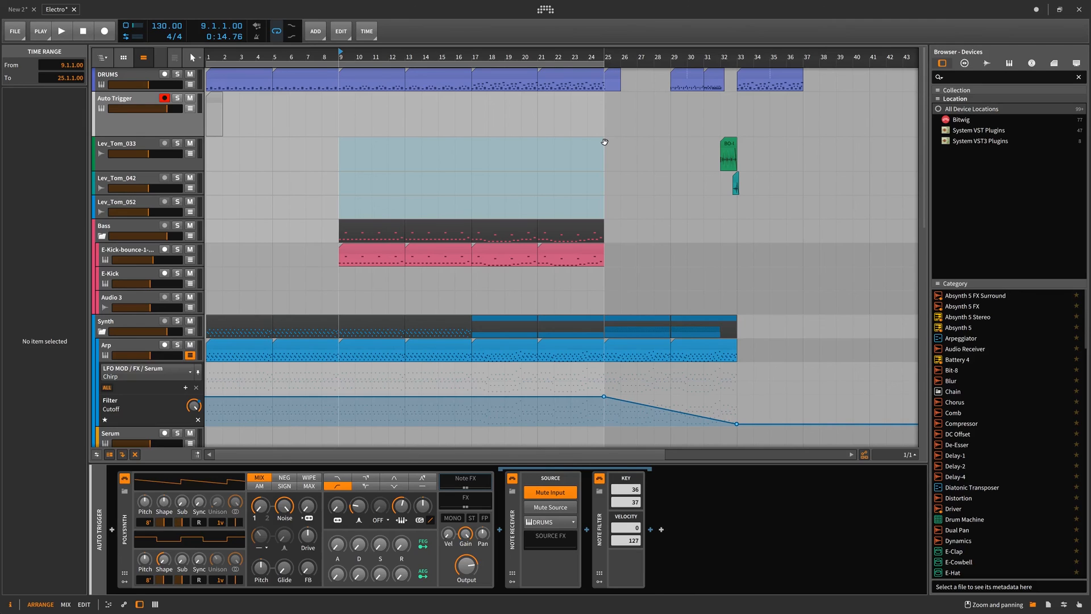
{"action": "mouse_move", "coordinate": [548, 415]}
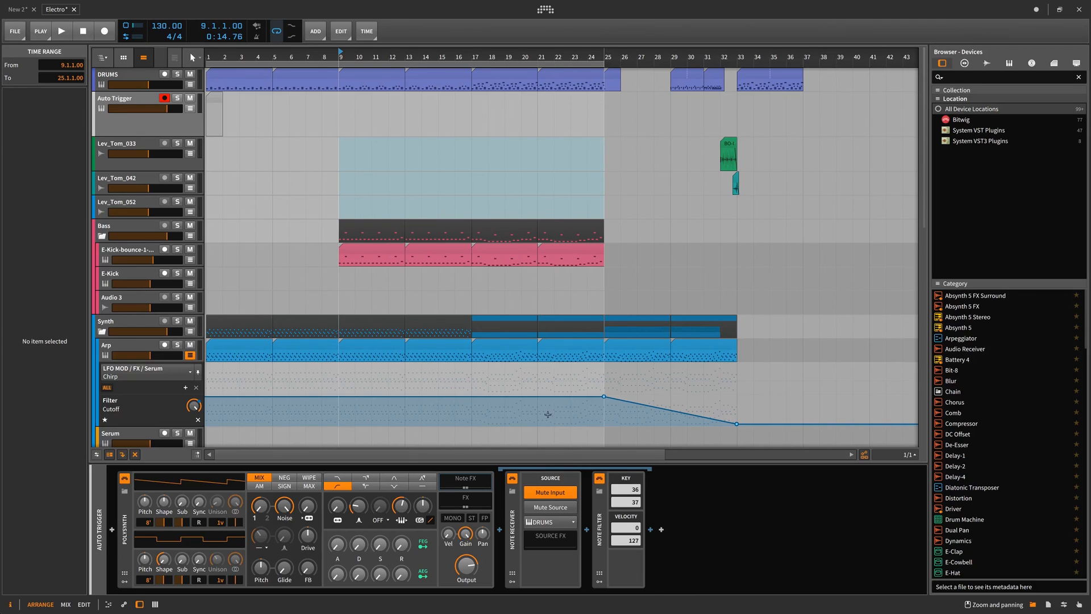